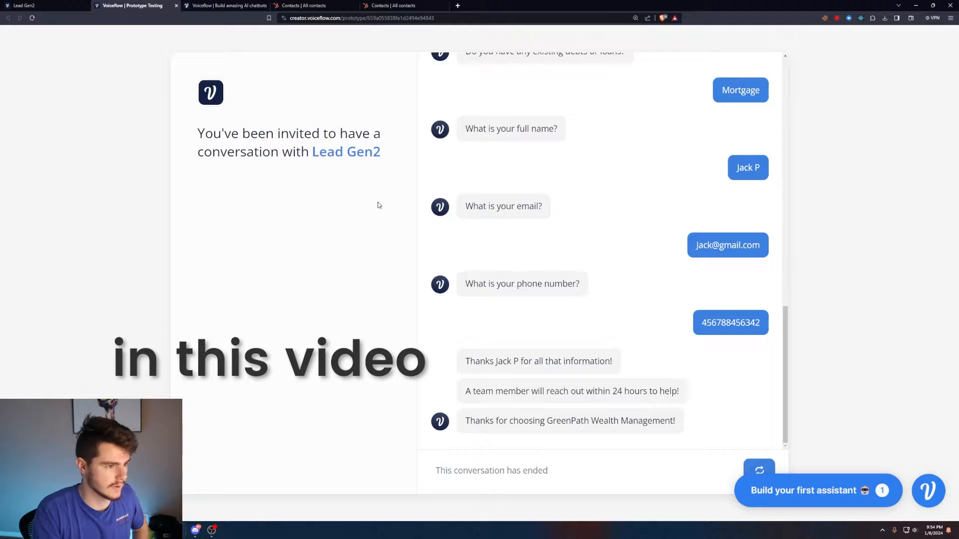
Step: Switch to the Lead Gen2 assistant project to open its test view
left_click(402, 6)
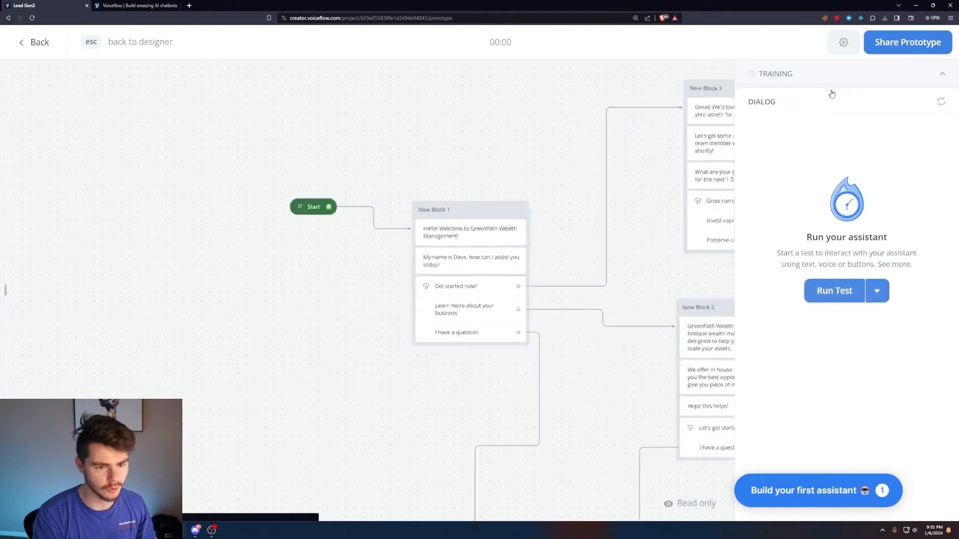
Step: Run a test chat choosing Get started now, Grow current wealth, and Yes to having a budget
left_click(833, 291)
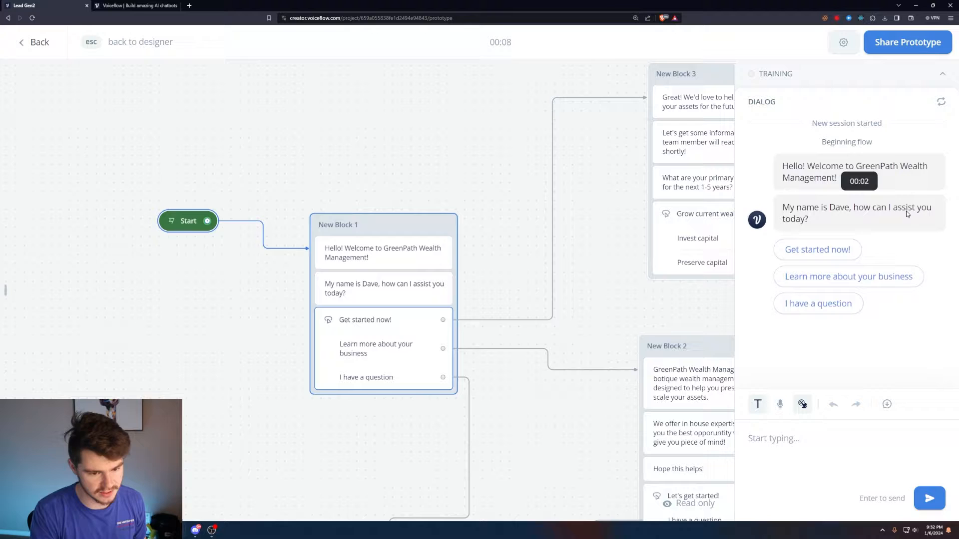
left_click(816, 248)
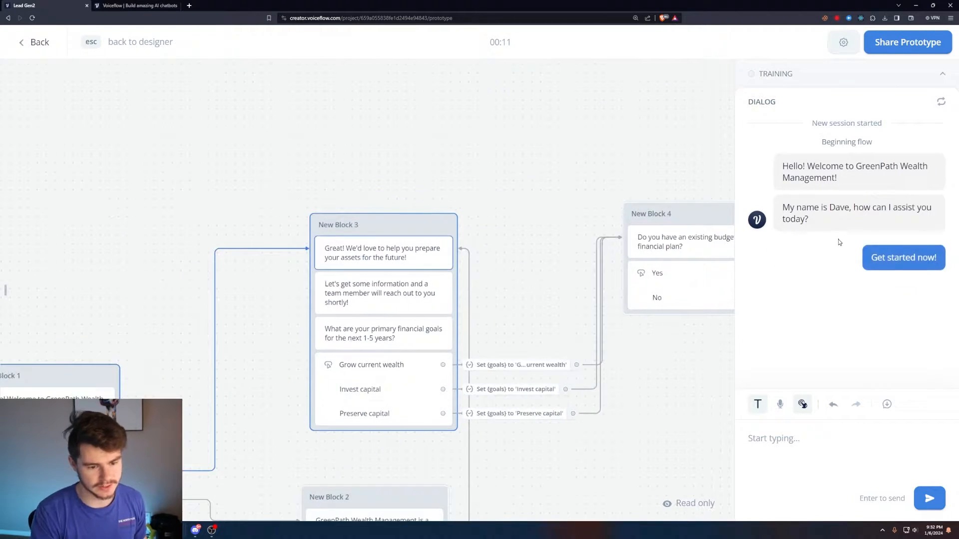
left_click(903, 257)
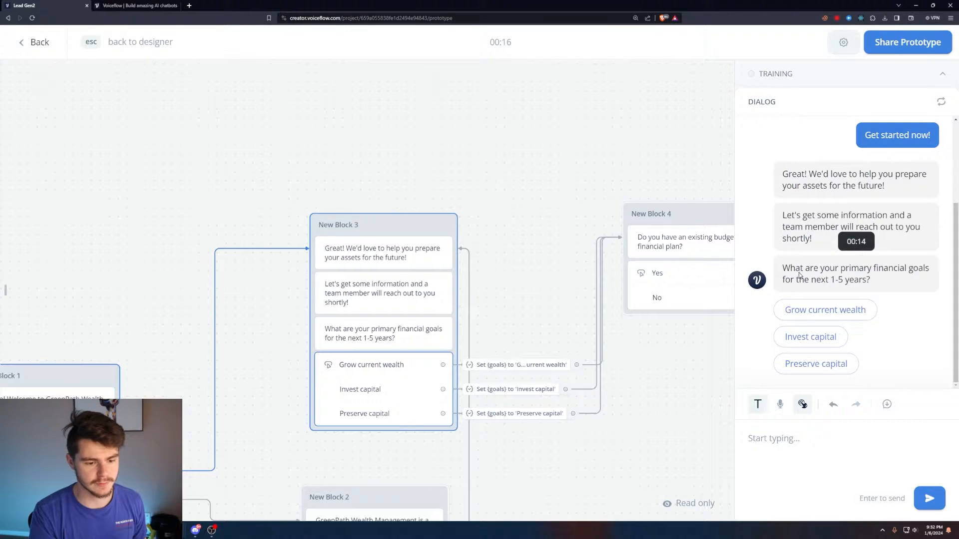
left_click(824, 310)
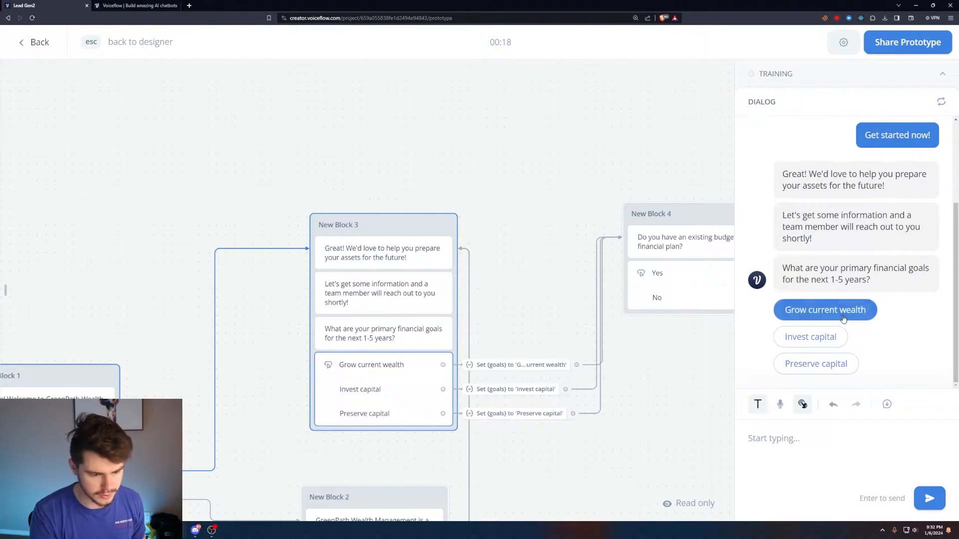
left_click(825, 309)
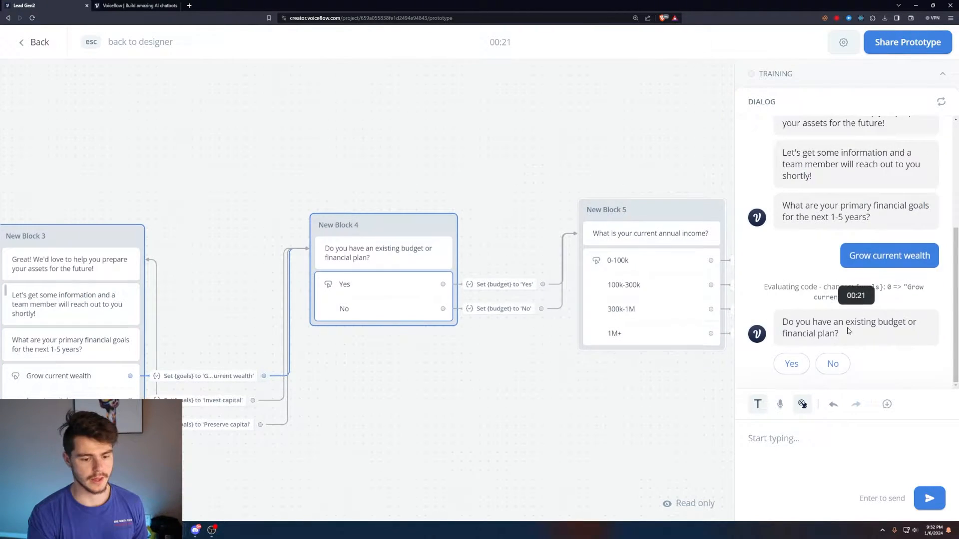
left_click(791, 364)
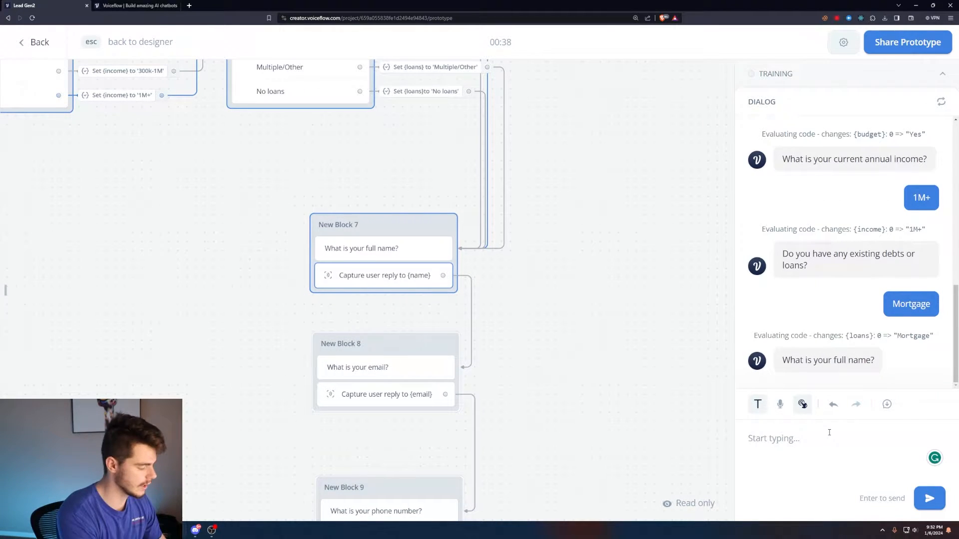
Step: Answer the capture prompts with name Kate and the value 3455 to finish the session
type("Kate")
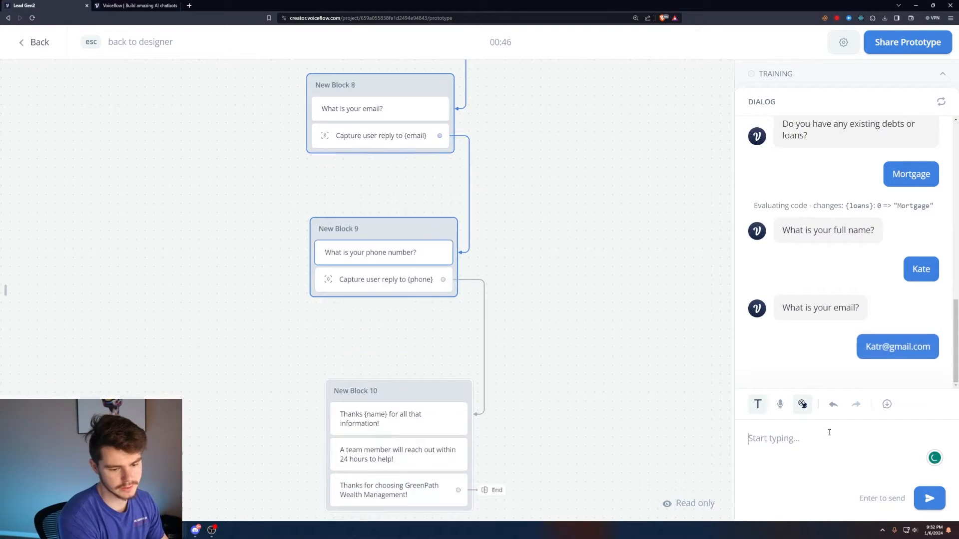
type("3455")
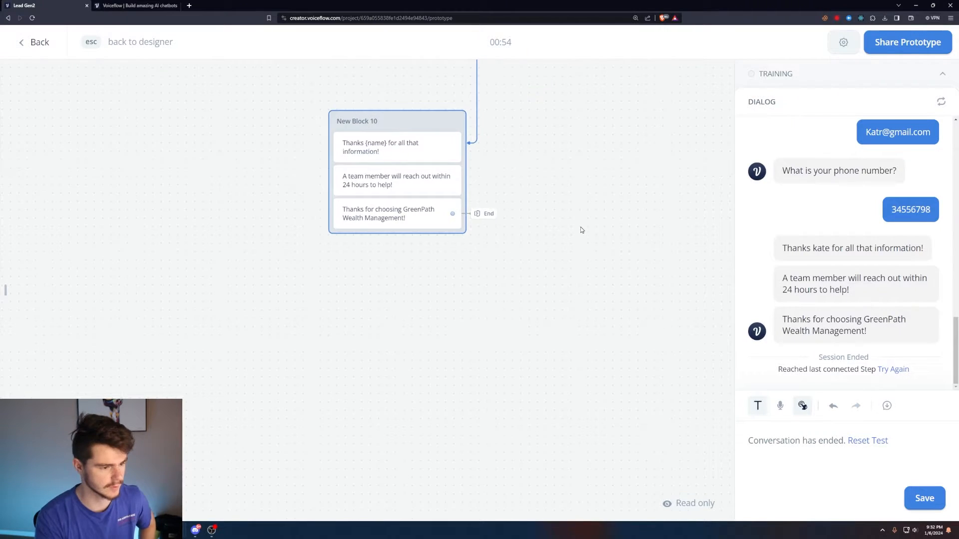
left_click_drag(580, 230, 448, 266)
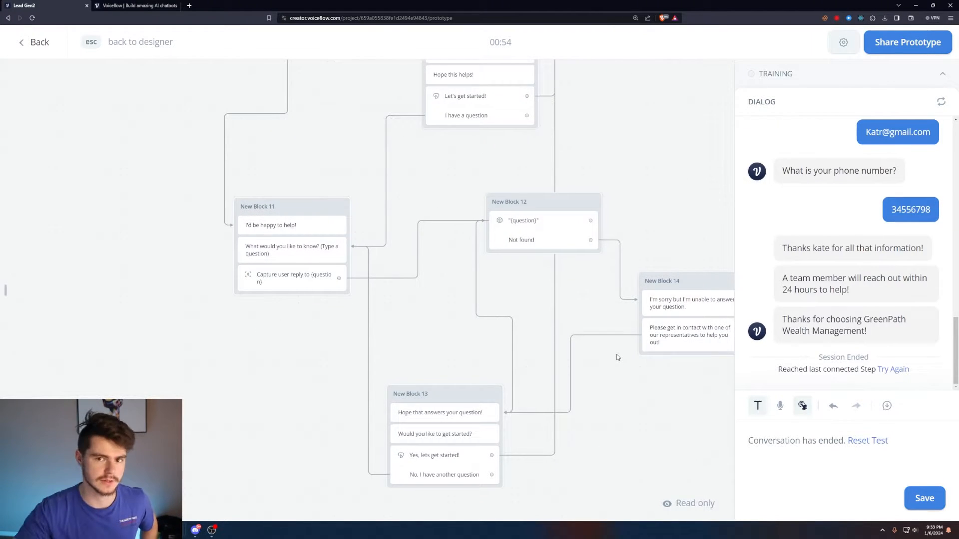
mouse_move(691, 271)
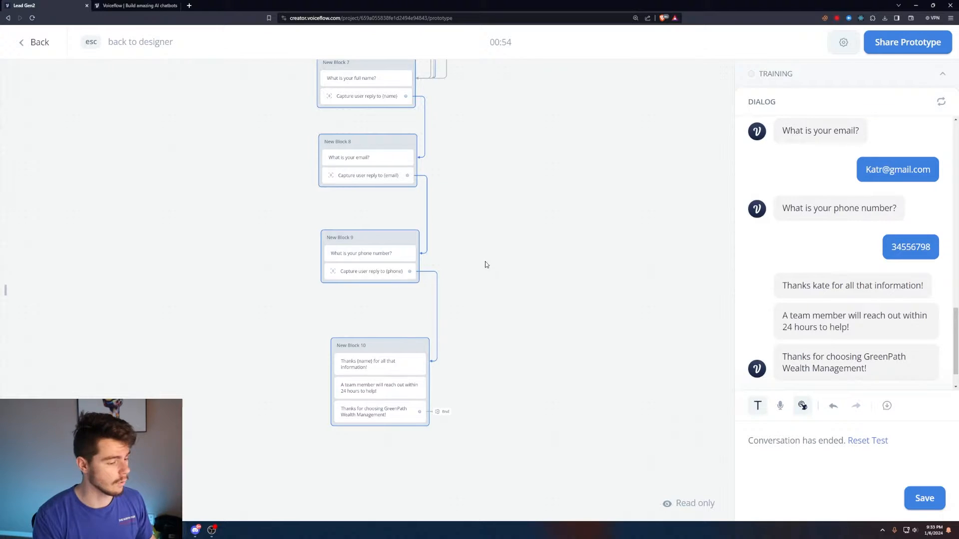
mouse_move(407, 285)
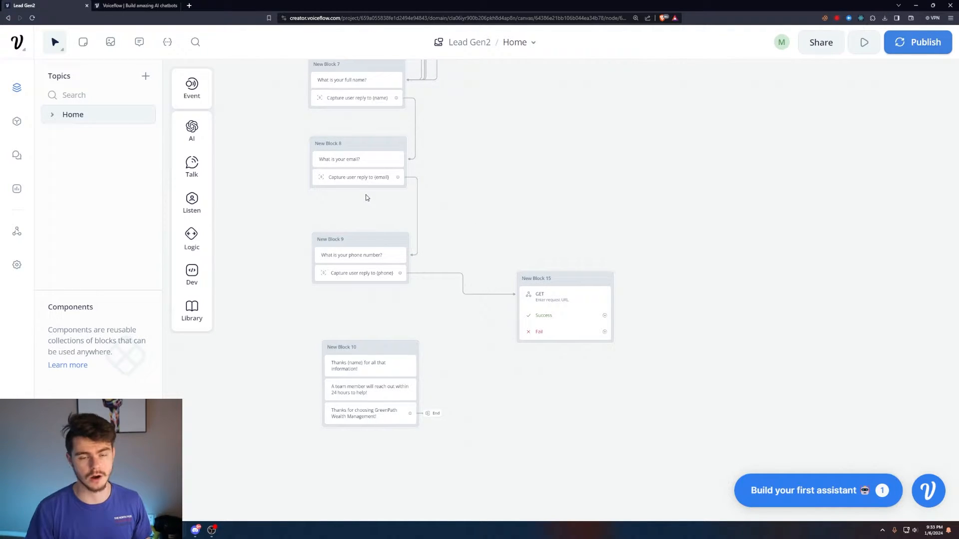
mouse_move(194, 42)
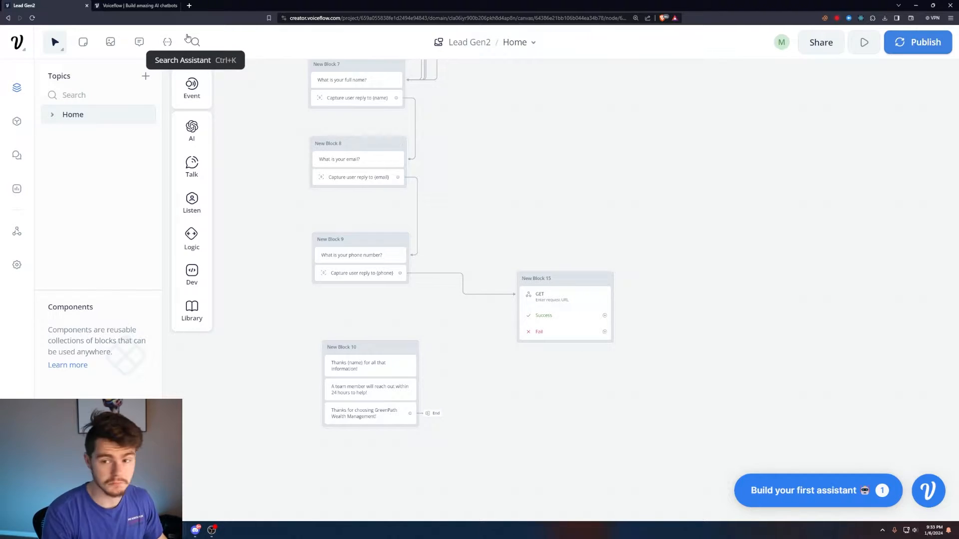
Step: Move from the Voiceflow designer to the HubSpot contacts list tab
left_click(214, 6)
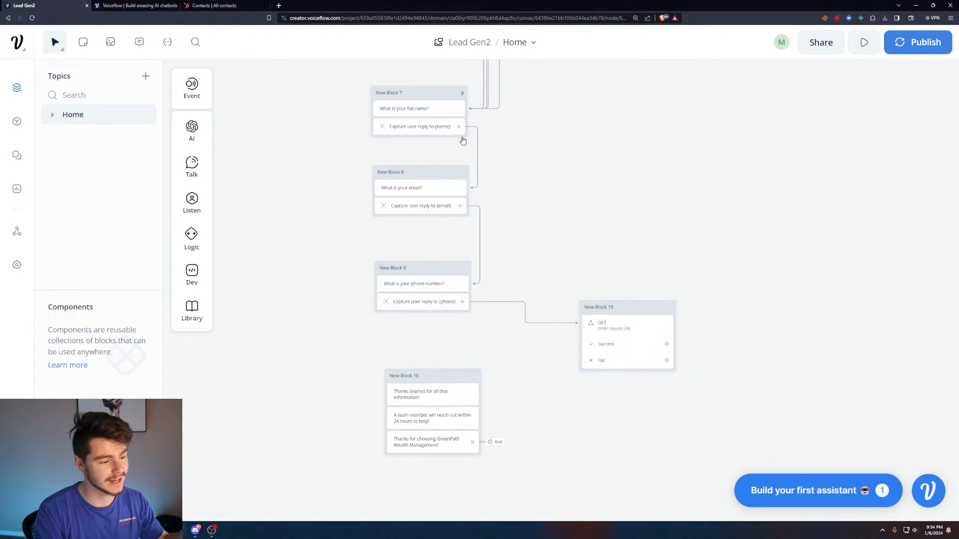
left_click(227, 6)
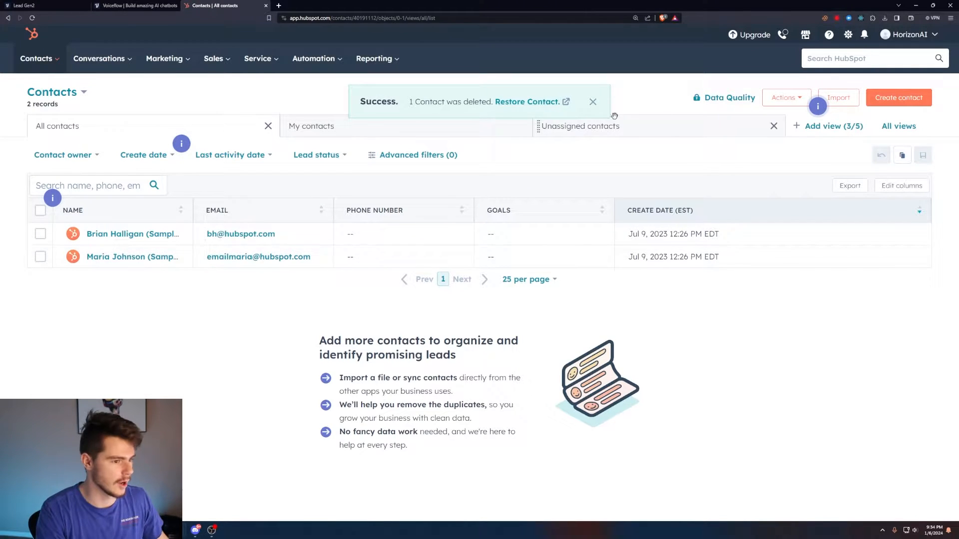
Step: Dismiss the contact-deleted notice and go to HubSpot account settings
left_click(592, 102)
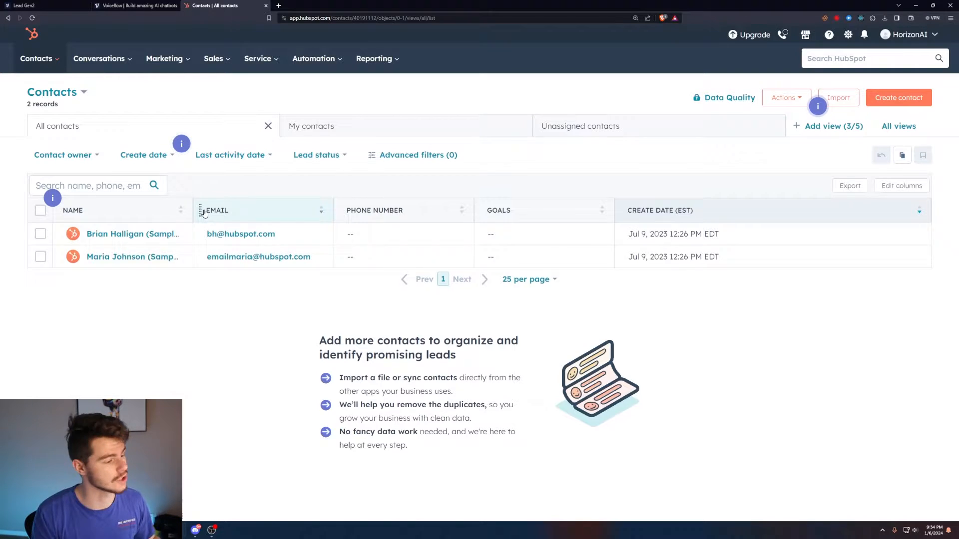
left_click(543, 234)
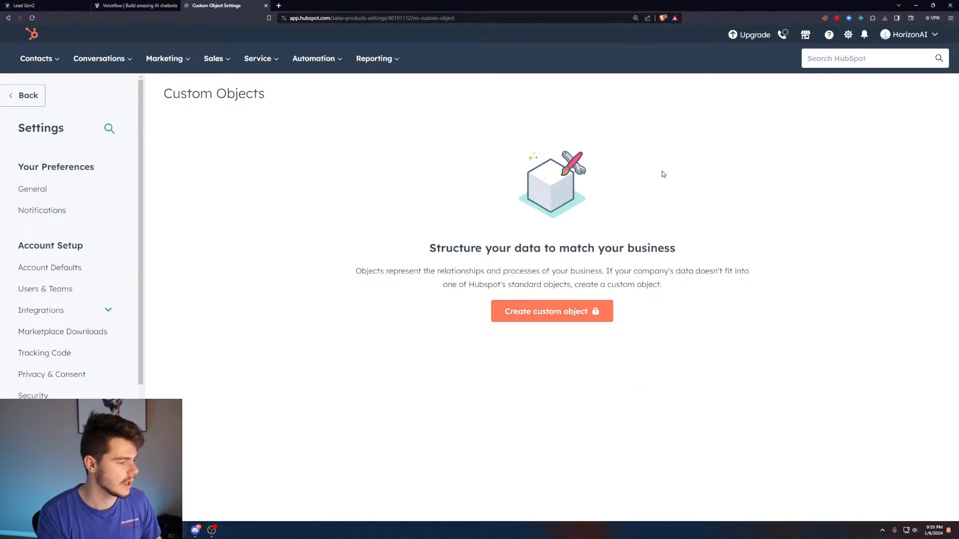
mouse_move(41, 309)
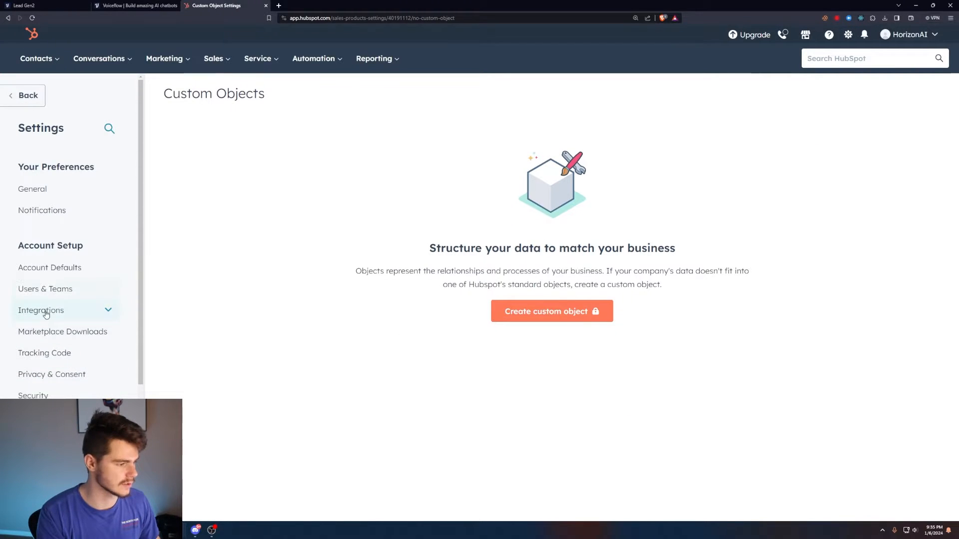
Step: Start a private app under Integrations with description 'Test Lead Gen'
left_click(41, 309)
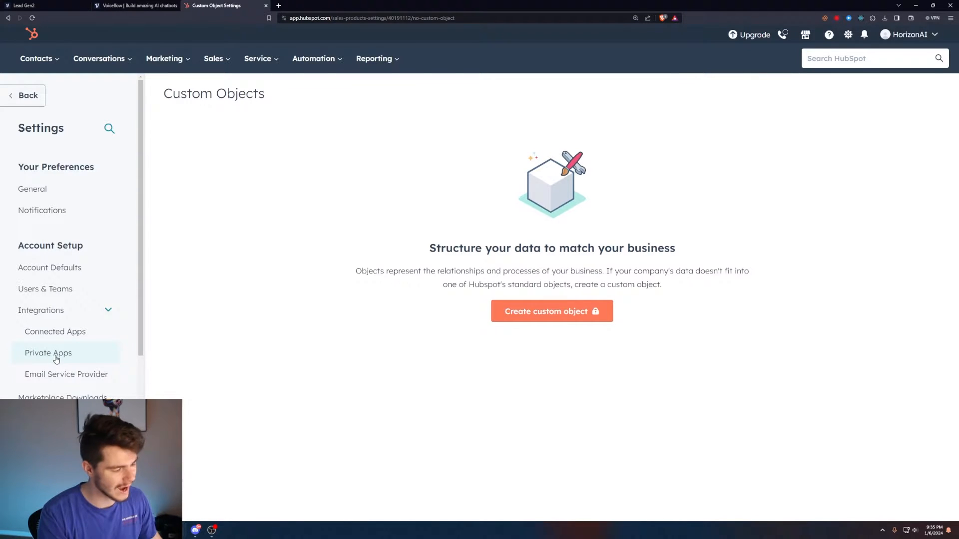
left_click(48, 352)
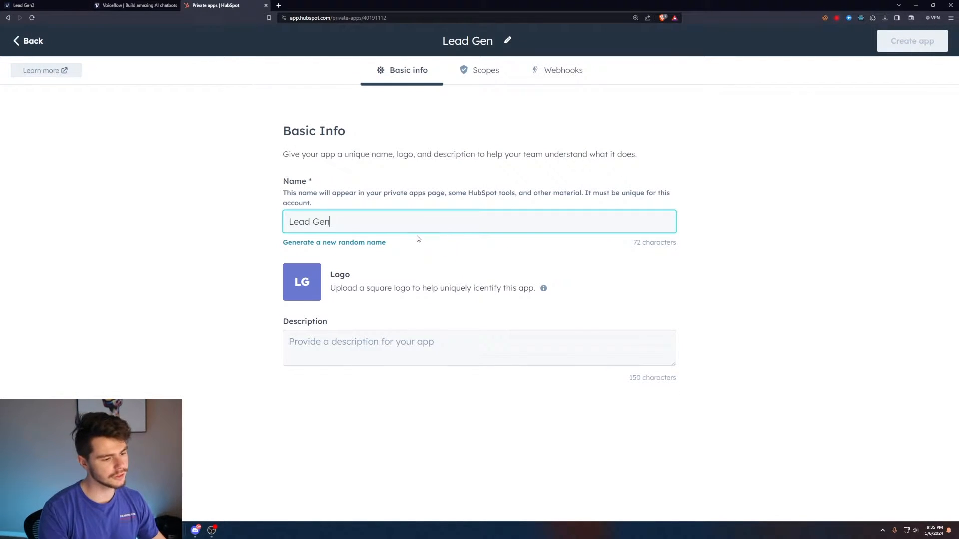
type("Test Lead Gen")
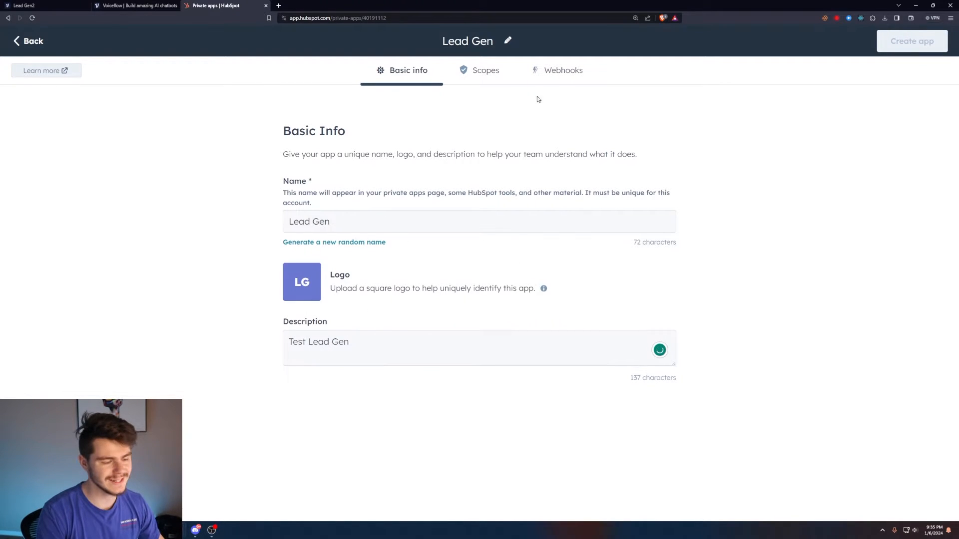
Step: Grant the app read and write on crm.schemas.contacts in the CRM scopes
left_click(485, 70)
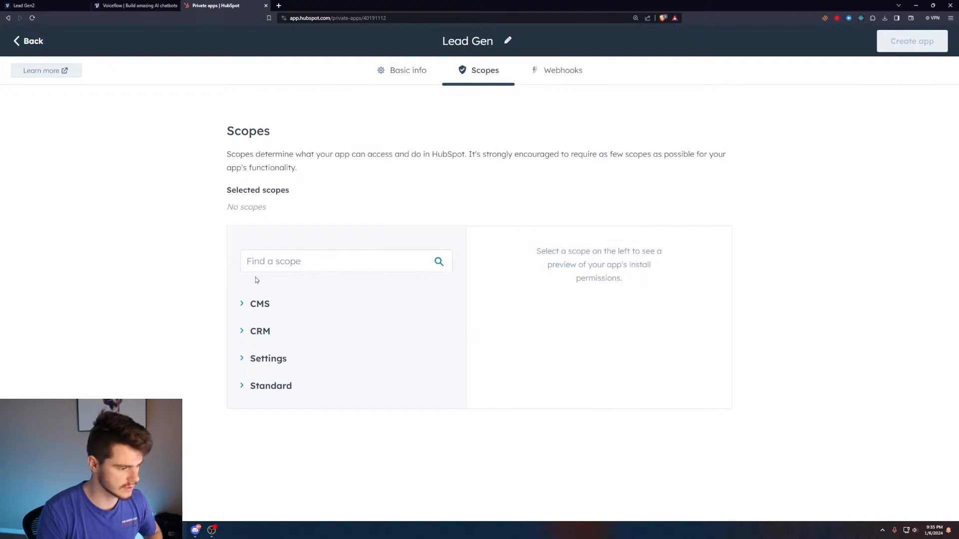
left_click(260, 330)
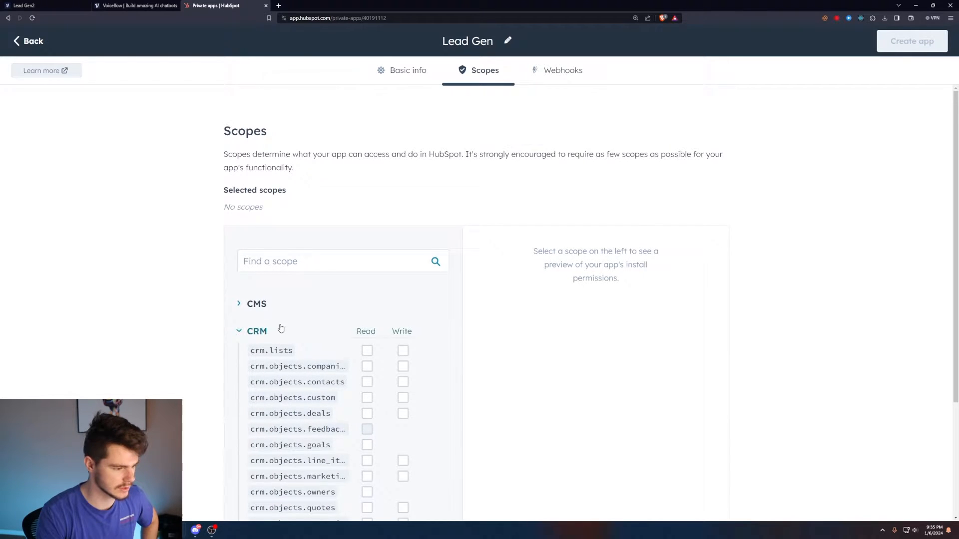
scroll("down", 3)
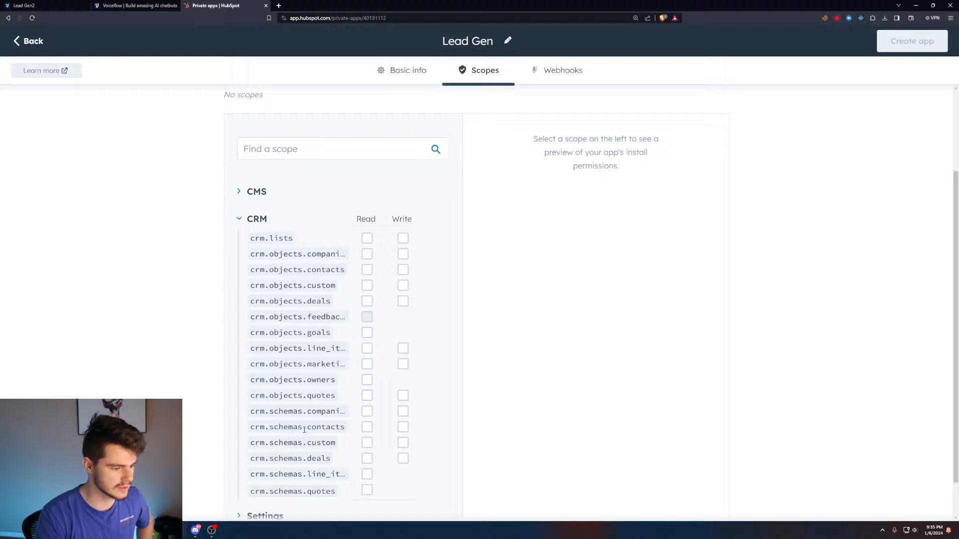
double_click(325, 427)
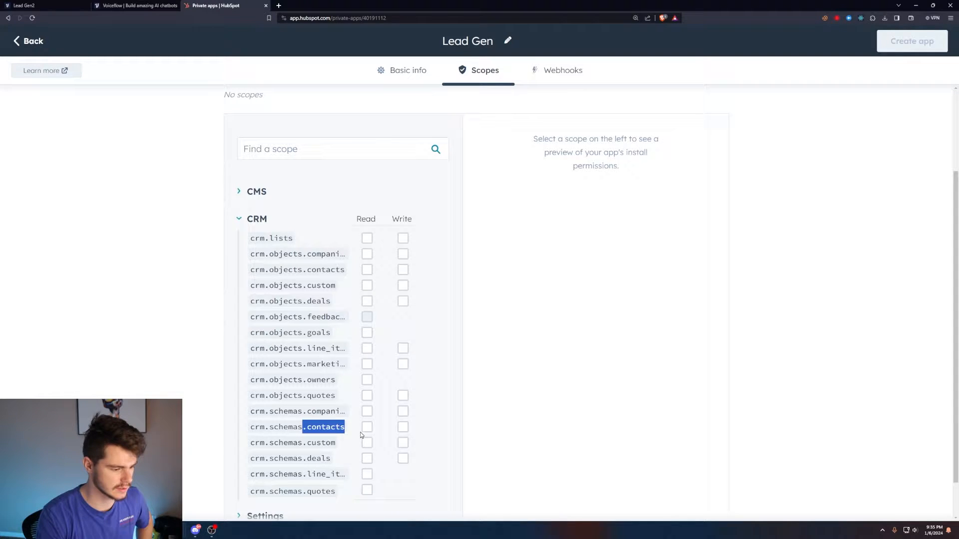
left_click(367, 426)
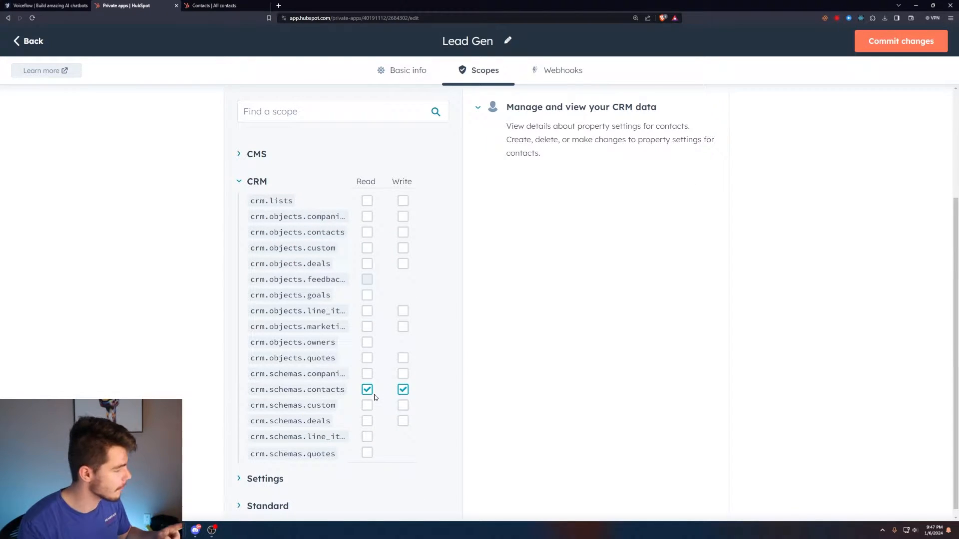
mouse_move(367, 315)
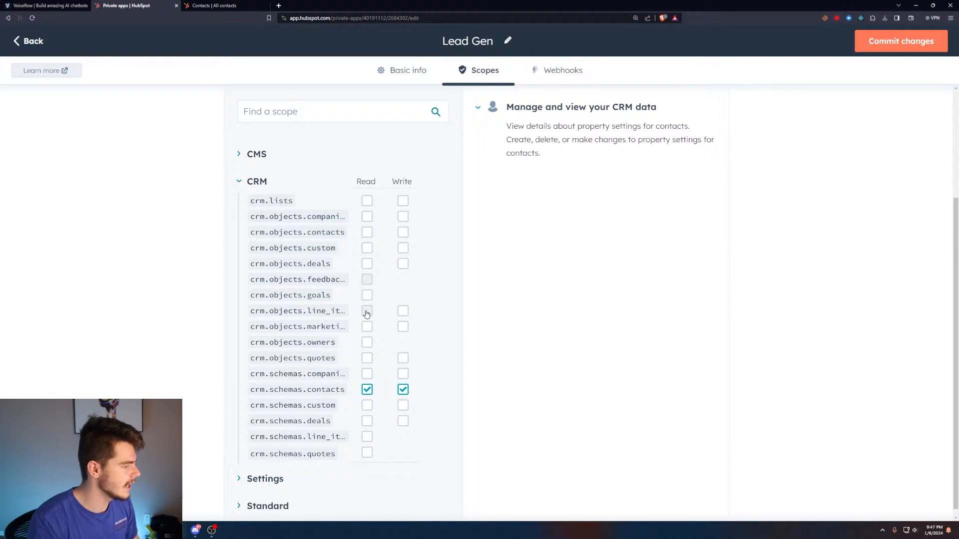
Step: Grant read and write on line items, quotes and another CRM scope
left_click(366, 311)
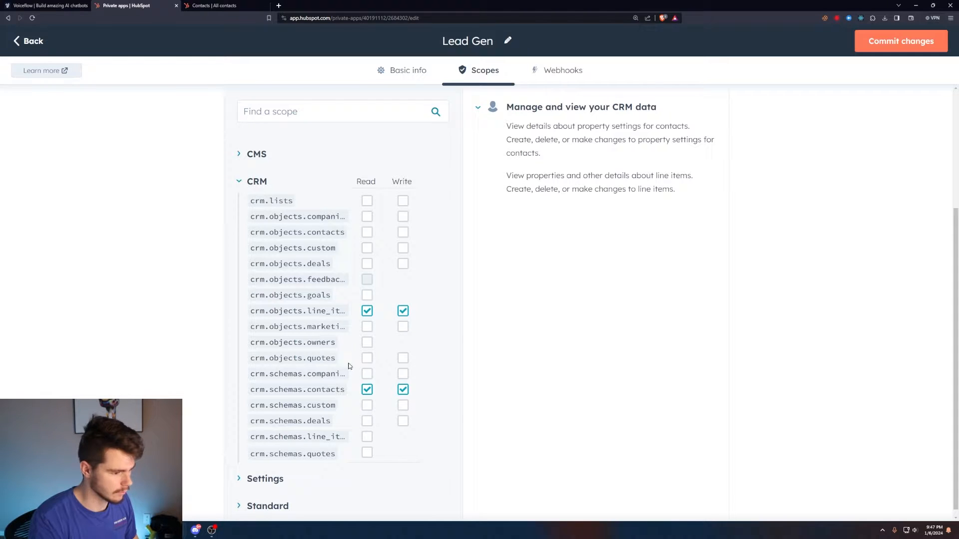
left_click(366, 358)
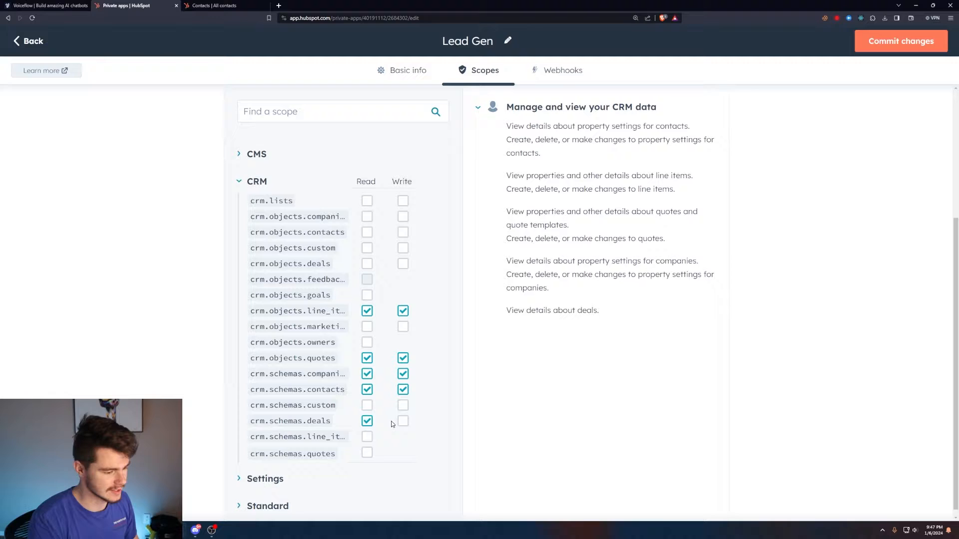
left_click(403, 420)
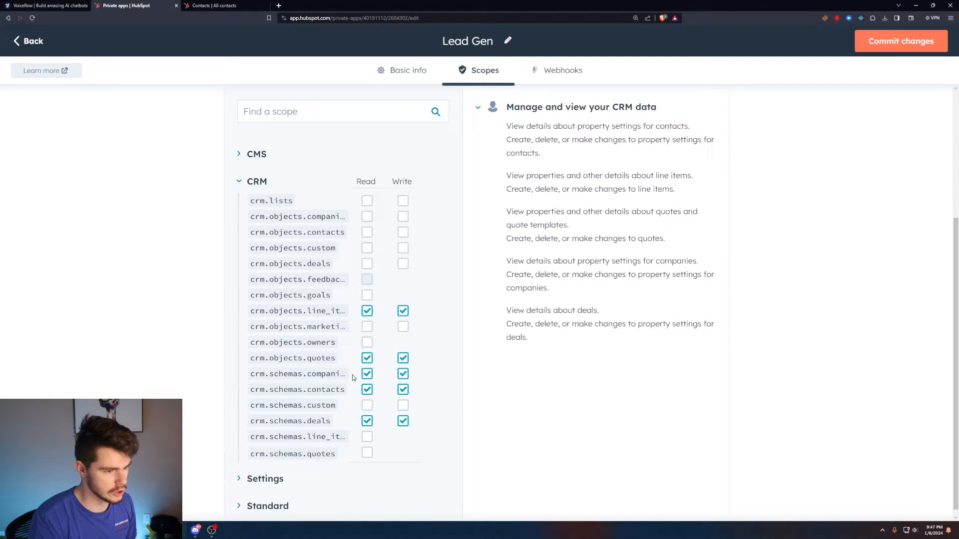
mouse_move(364, 408)
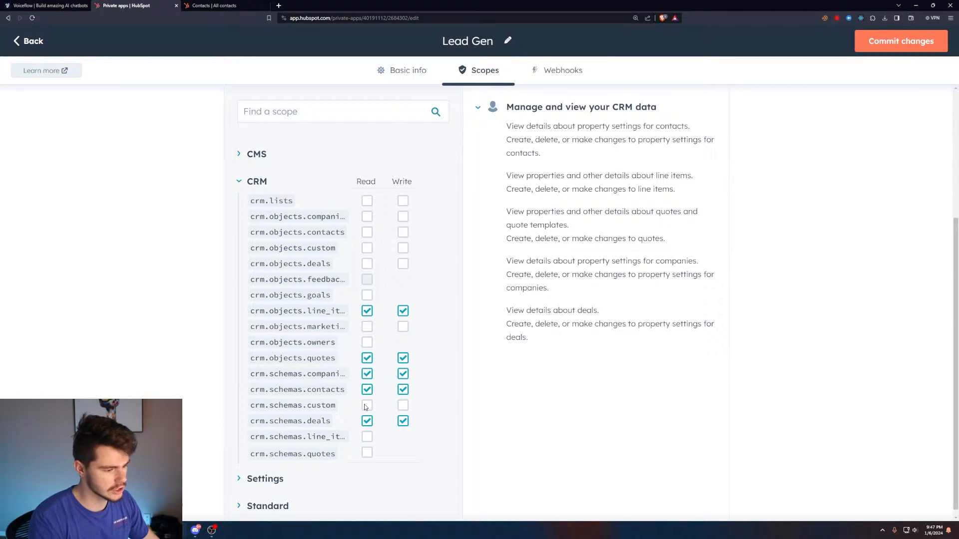
Step: Create the Lead Gen app, confirm, and dismiss the app-created dialog
left_click(900, 41)
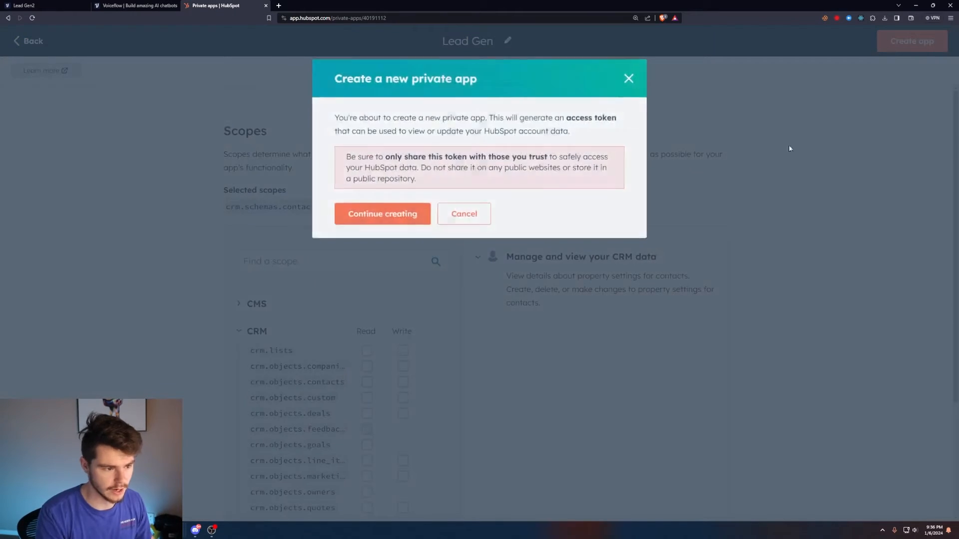
left_click(382, 214)
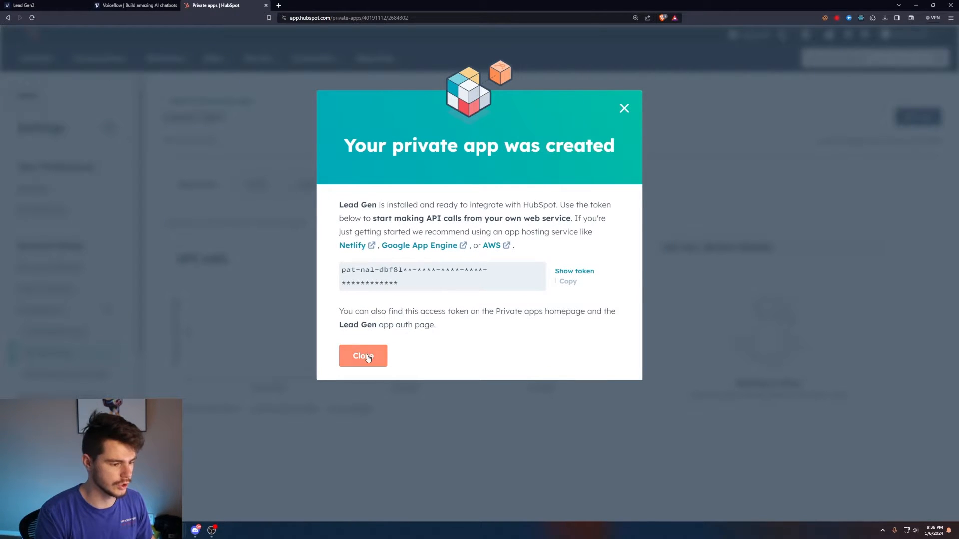
left_click(362, 356)
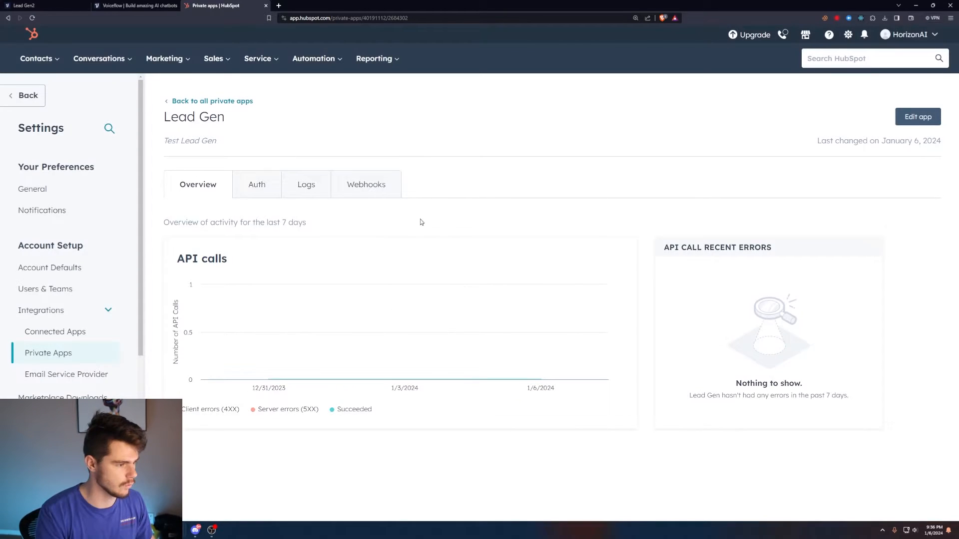
mouse_move(400, 215)
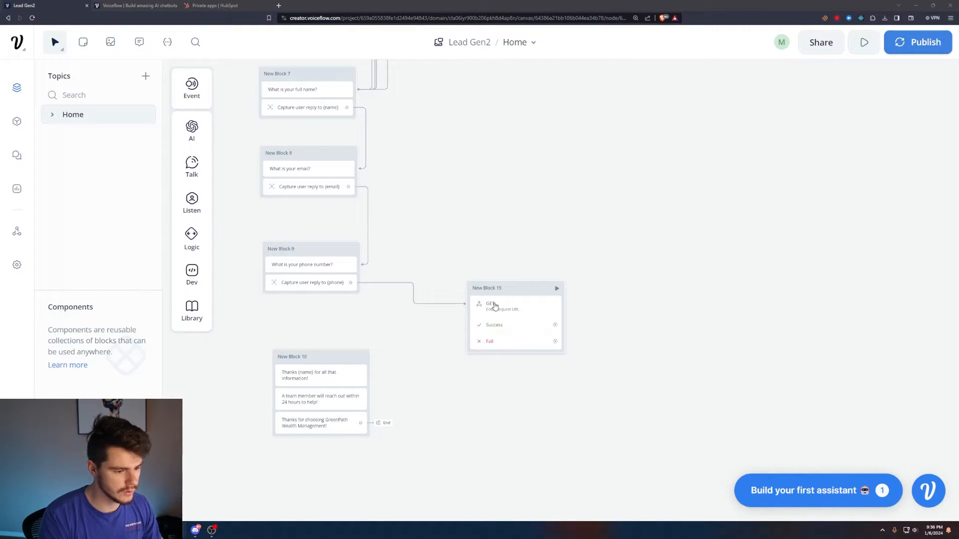
Step: Route the API block's Fail port to a new Talk step and reposition the block
left_click(494, 306)
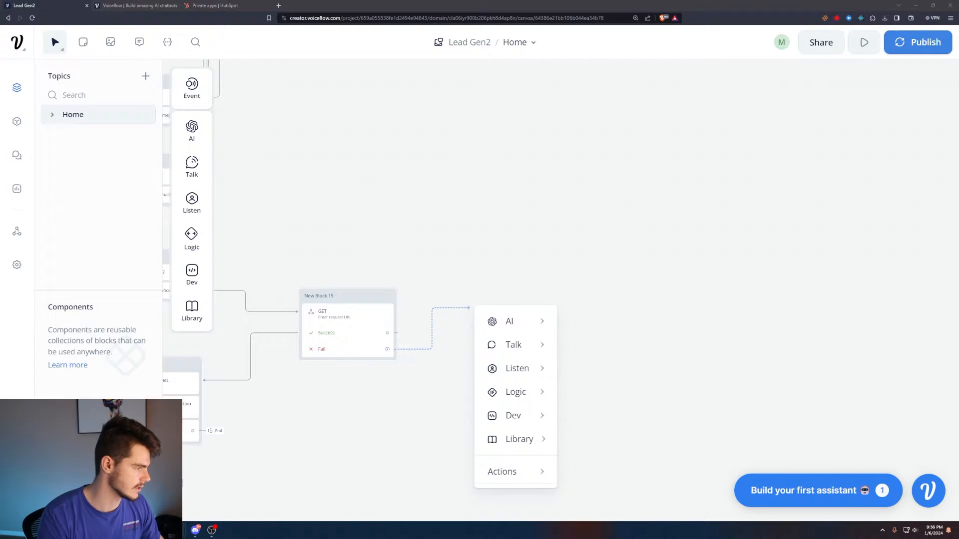
left_click(514, 344)
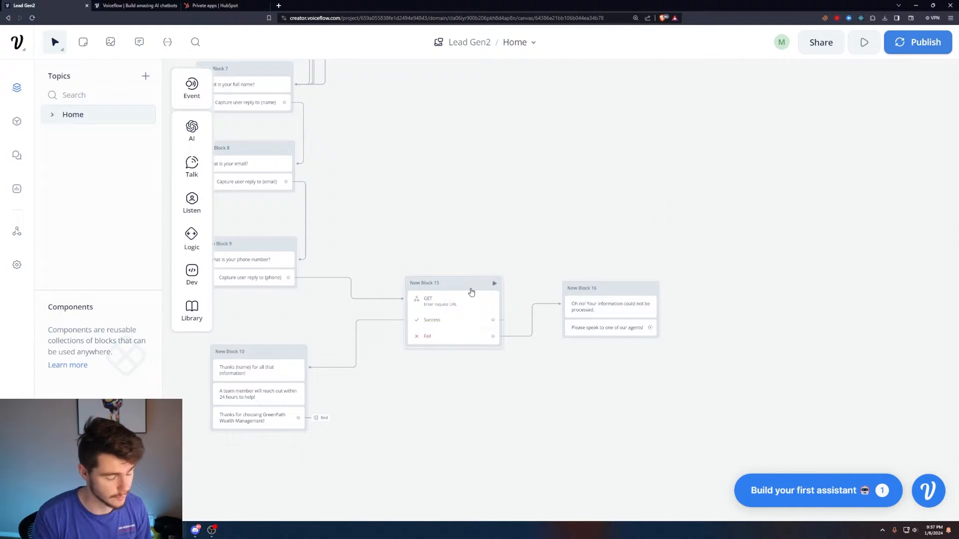
left_click_drag(452, 283, 433, 288)
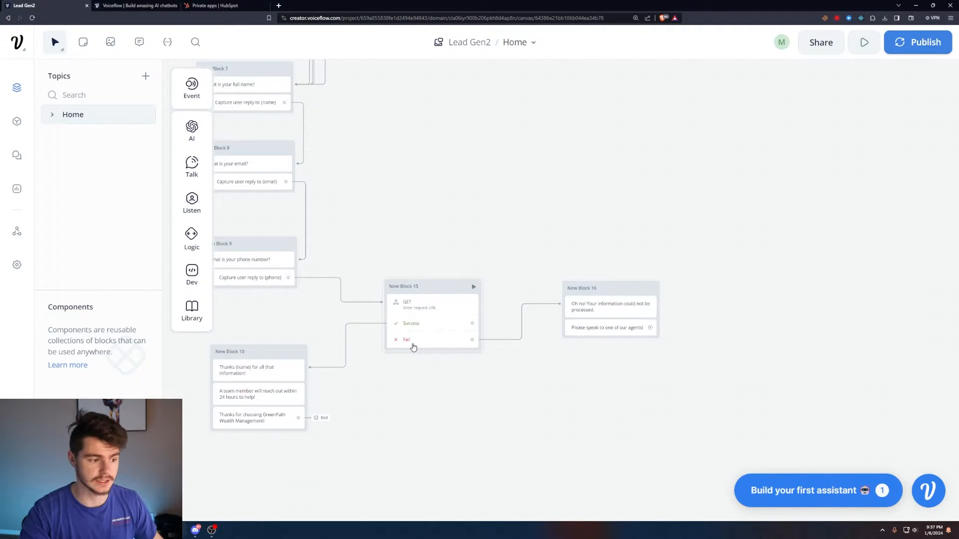
mouse_move(374, 282)
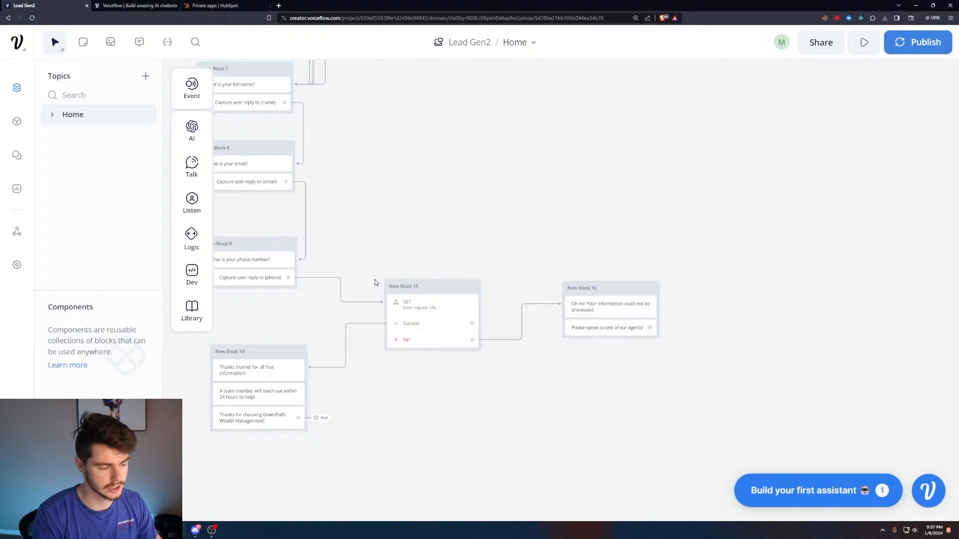
Step: Set the API block's request method to POST
left_click(431, 317)
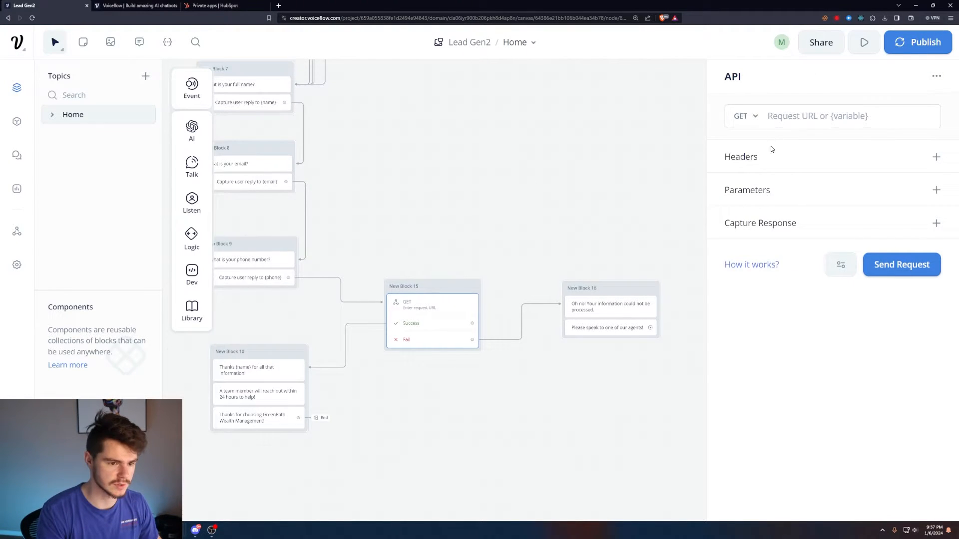
mouse_move(573, 276)
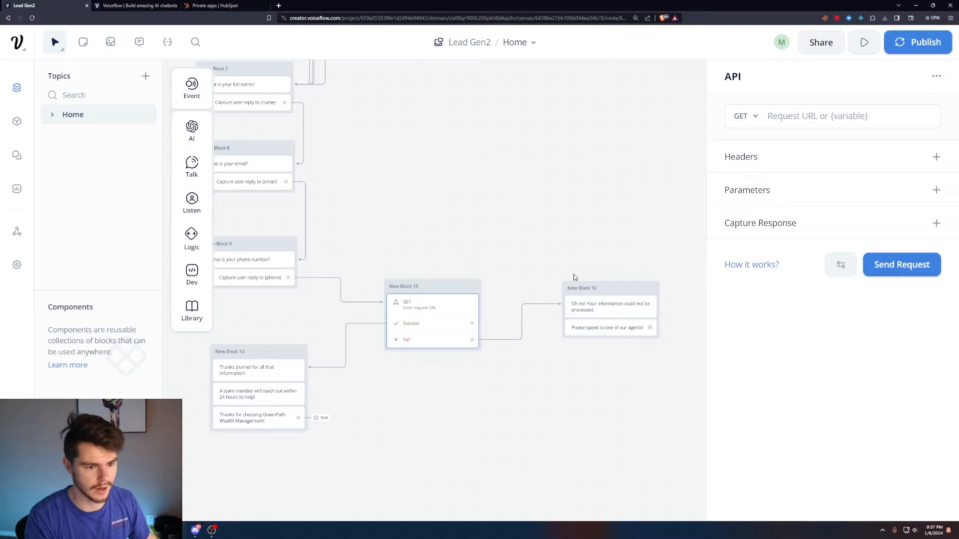
left_click(743, 115)
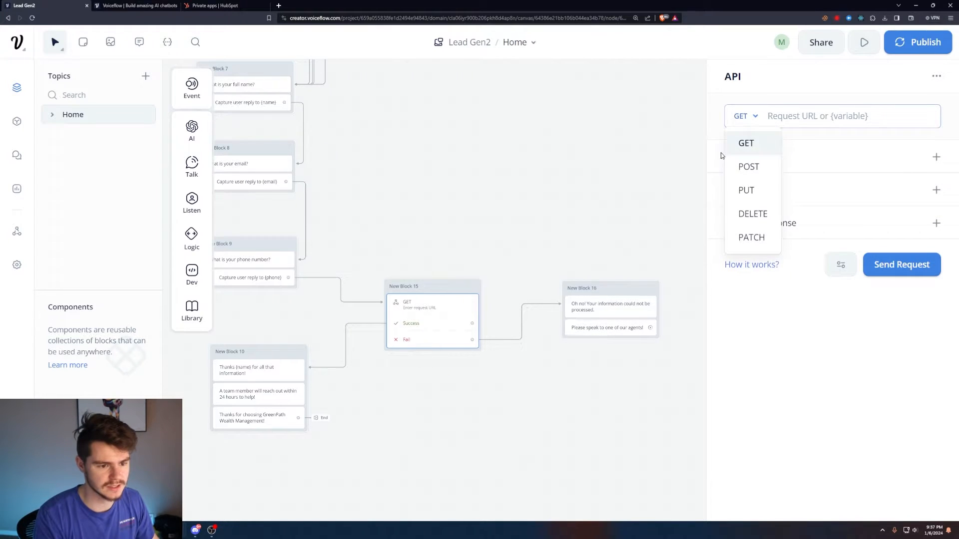
left_click(748, 167)
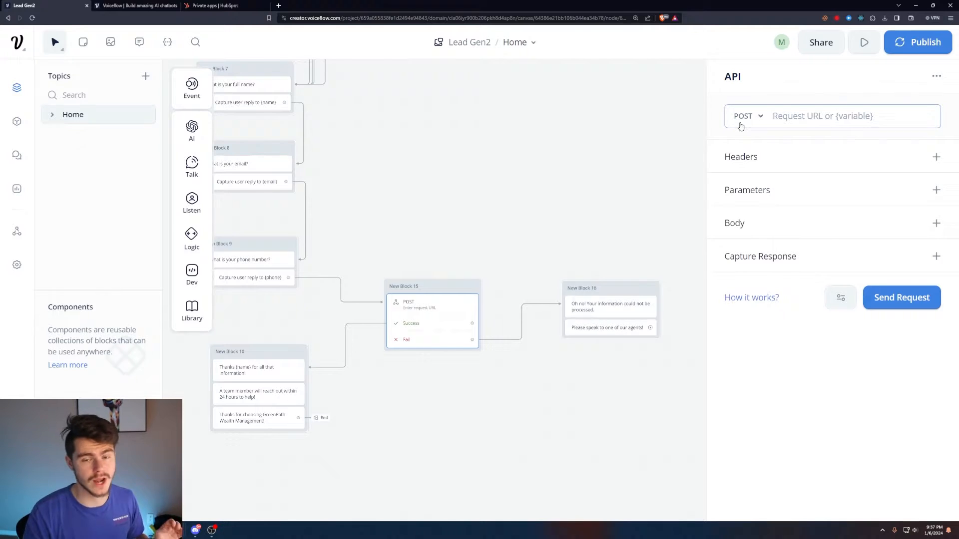
mouse_move(776, 235)
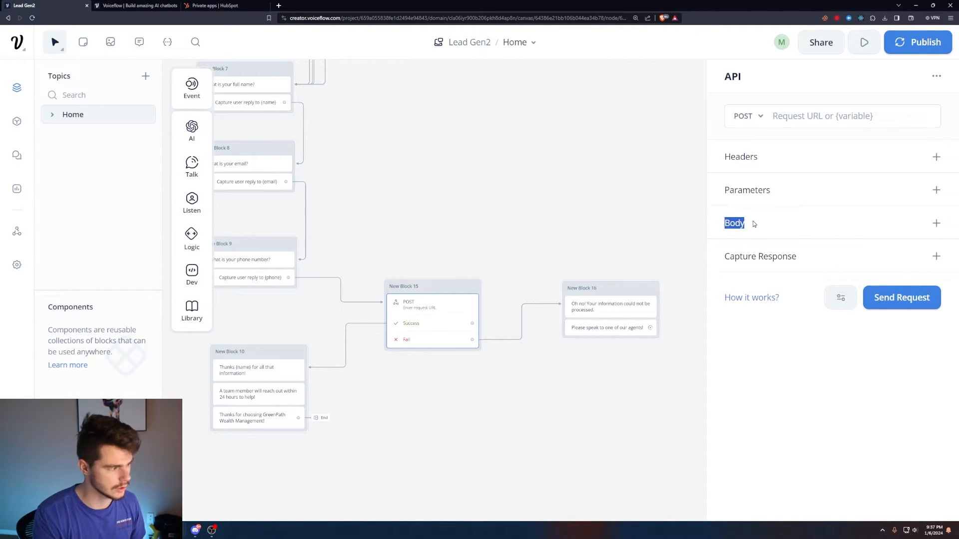
left_click(936, 156)
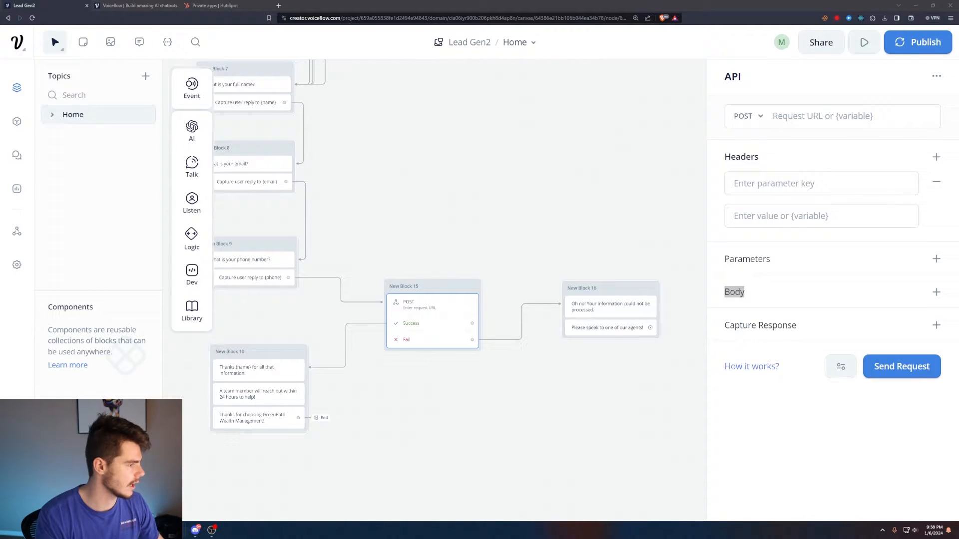
left_click(850, 116)
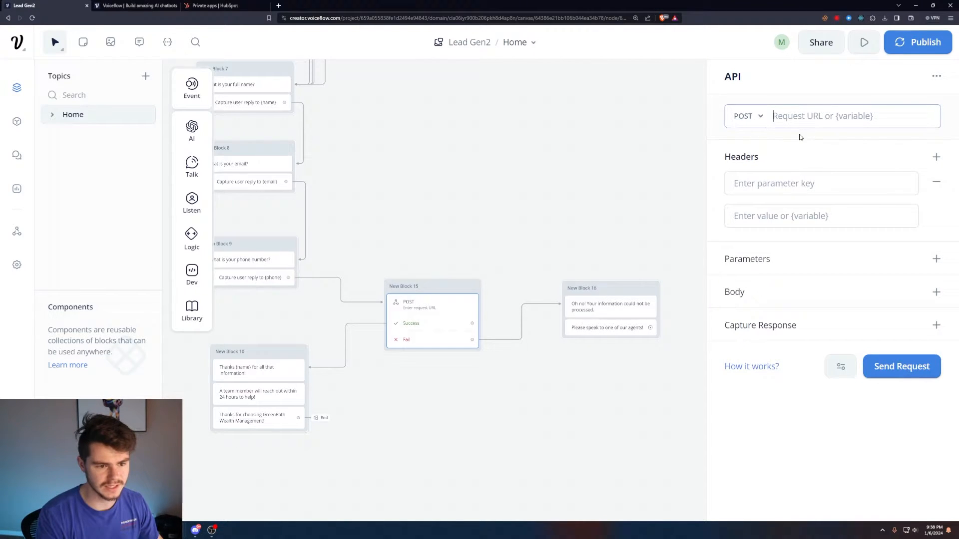
type("https://api.hubapi.com/crm/v3/objects/contacts")
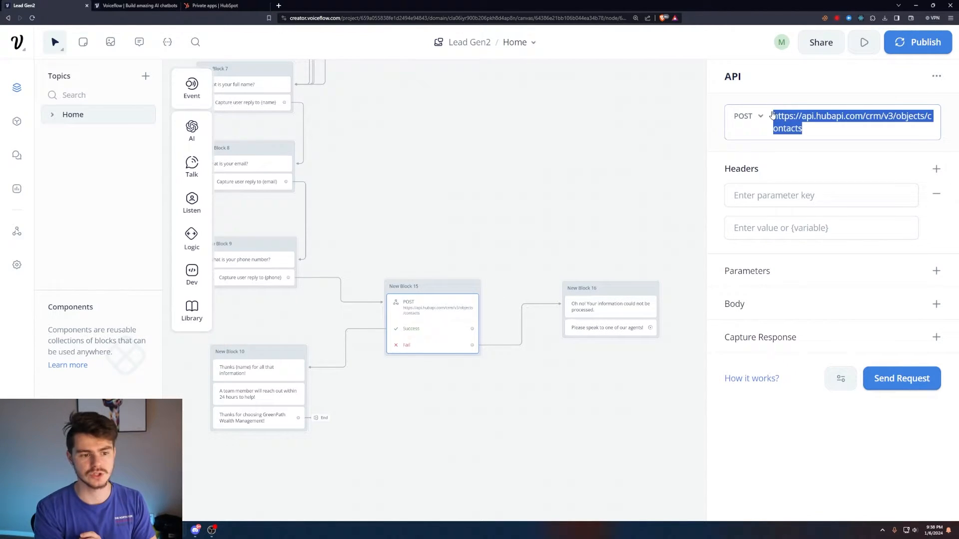
left_click(850, 122)
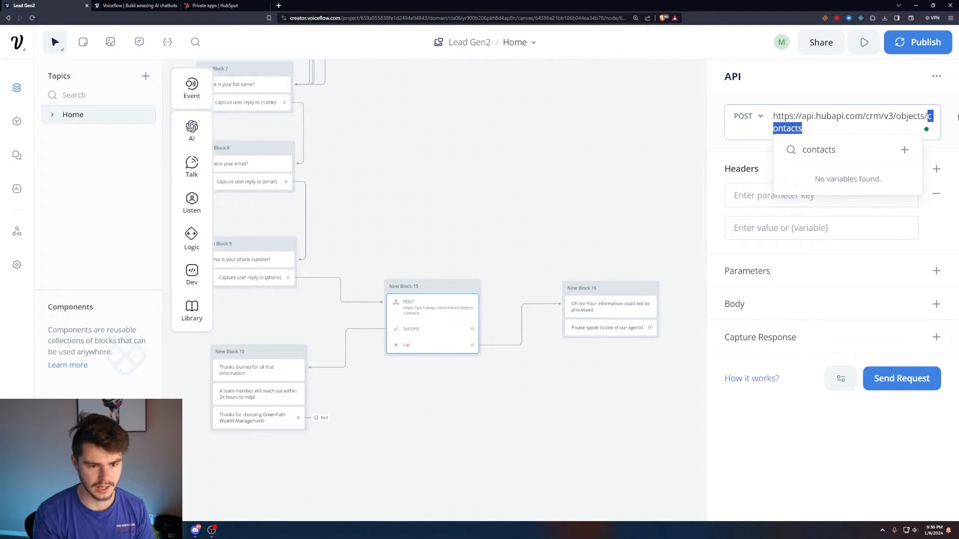
left_click(868, 115)
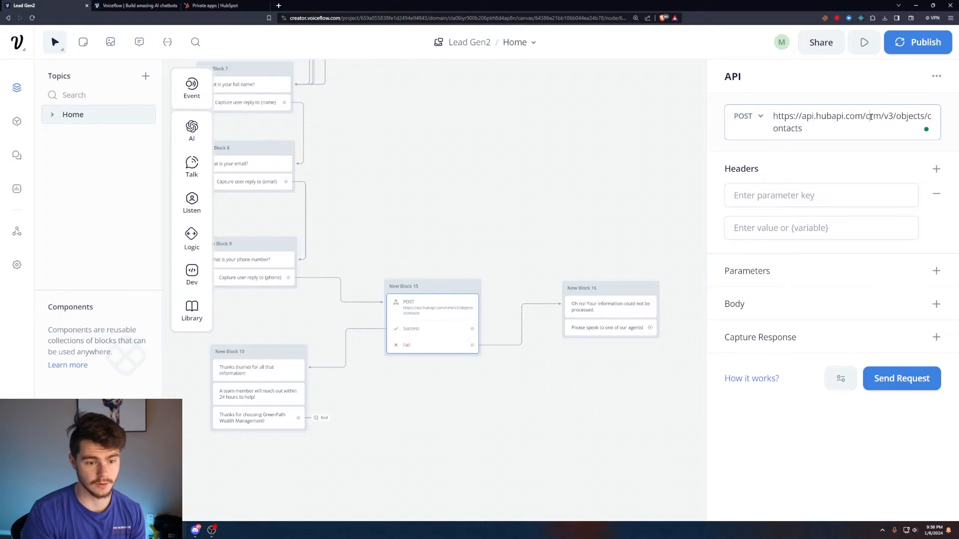
Step: Add headers content-type: application/json and Authorization: Bearer, then return to HubSpot for the token
left_click(821, 195)
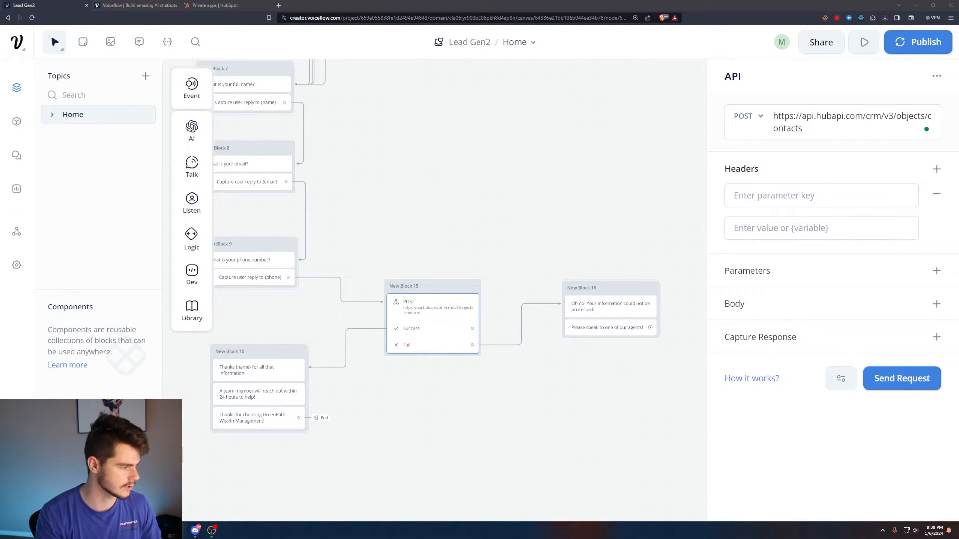
type("content-type")
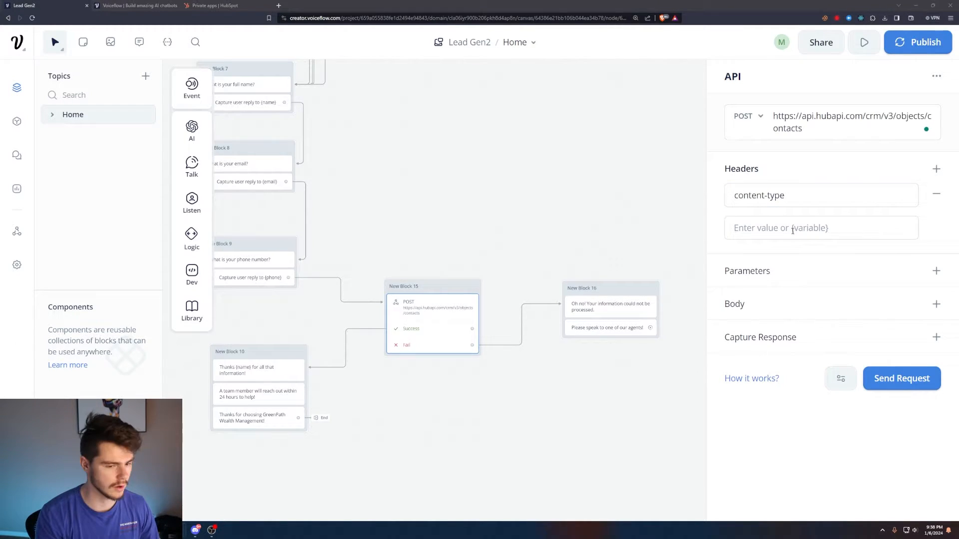
type("application/json")
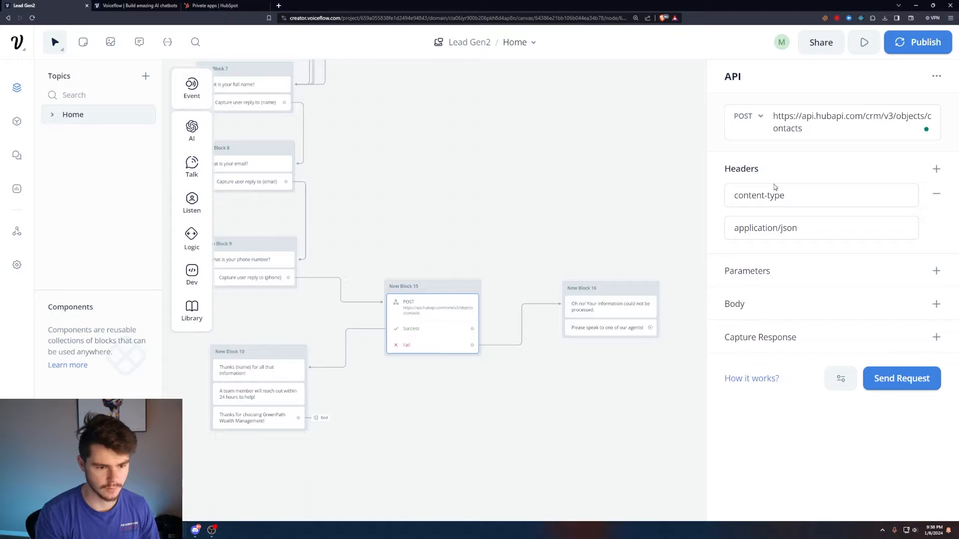
left_click(936, 271)
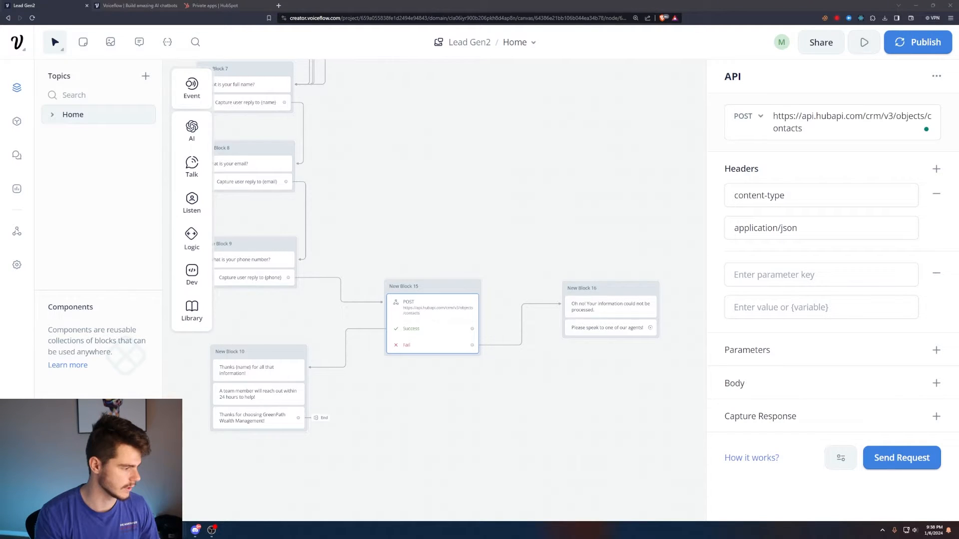
type("Authorization")
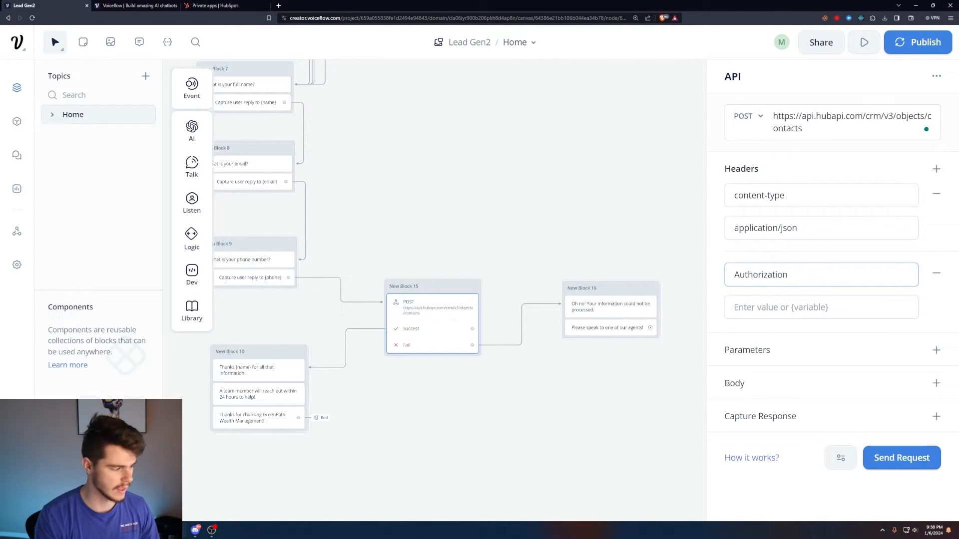
type("Bearer")
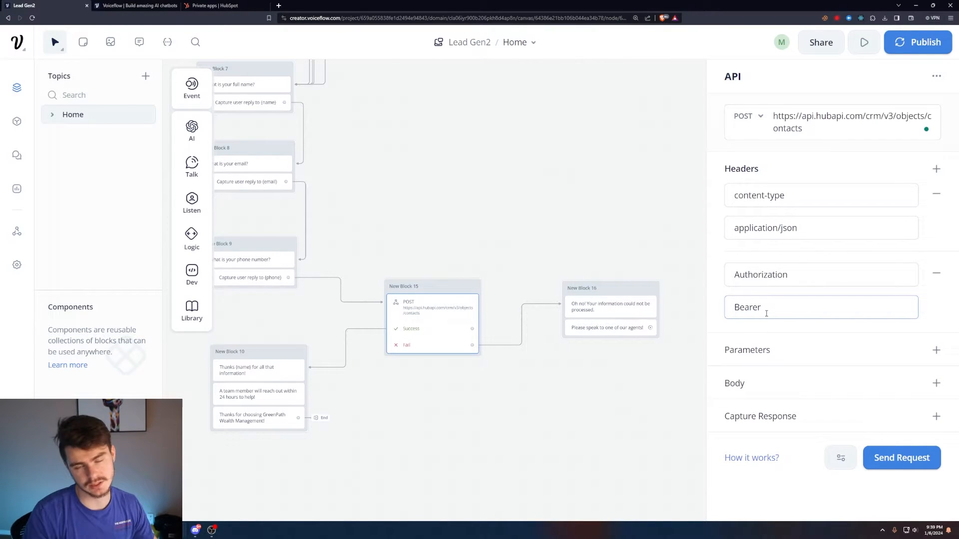
left_click(226, 5)
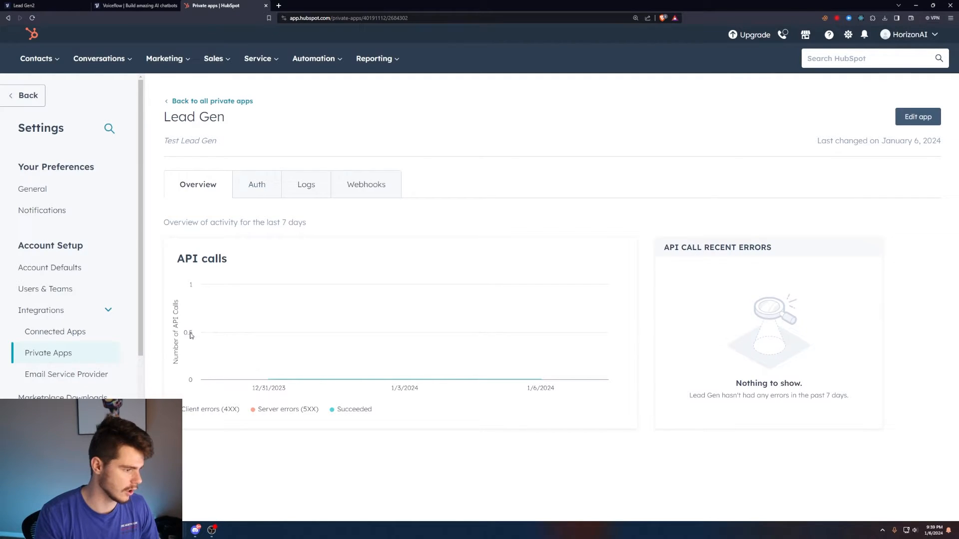
Step: Reveal the Lead Gen private app's access token on its Auth page and copy it
double_click(192, 117)
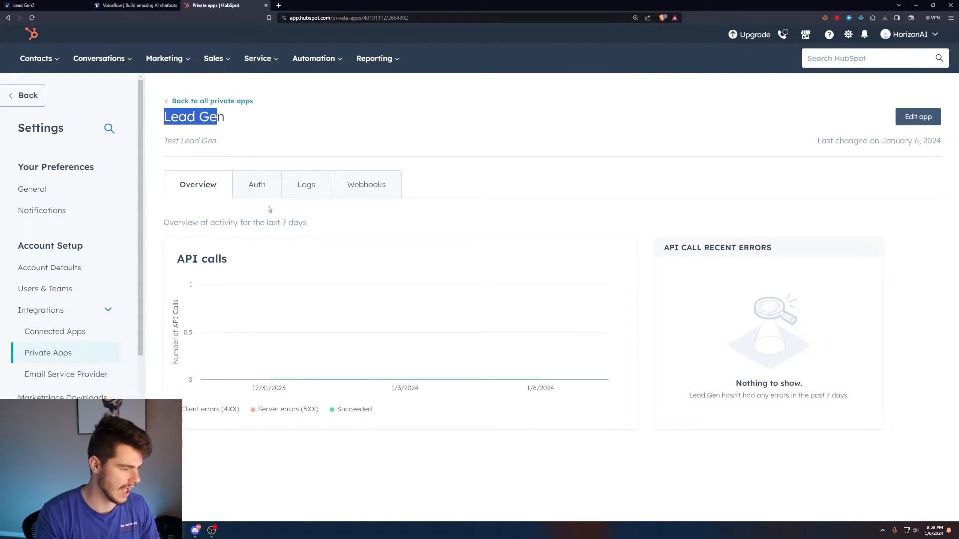
left_click(256, 183)
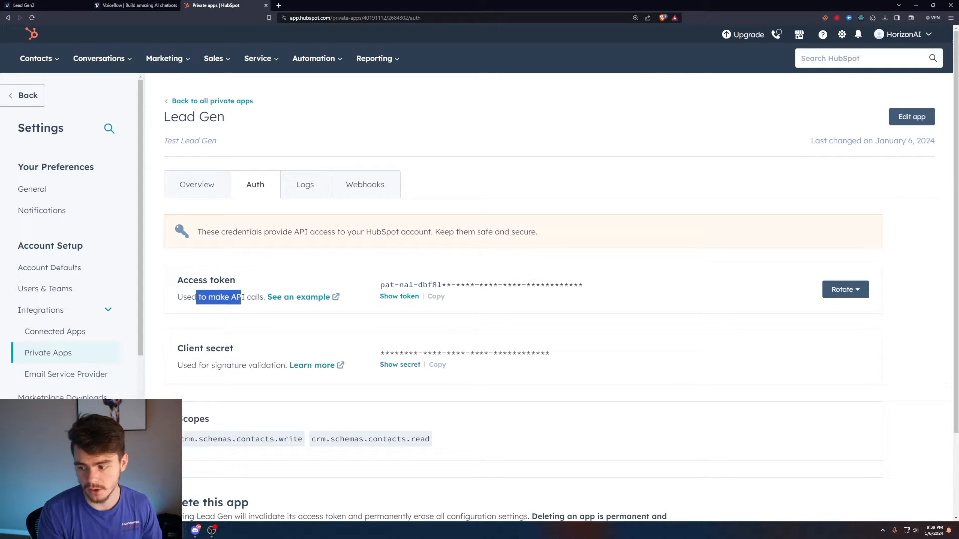
left_click(398, 297)
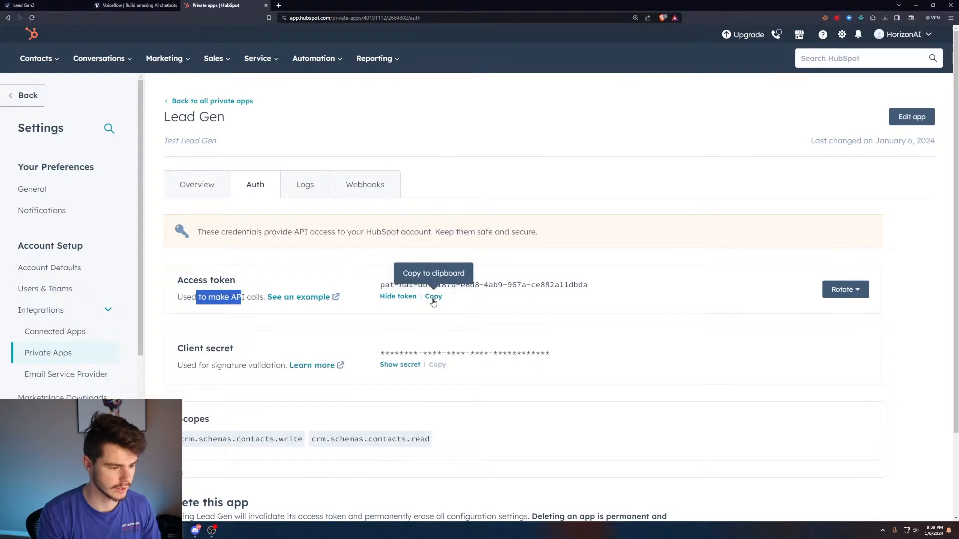
left_click(398, 297)
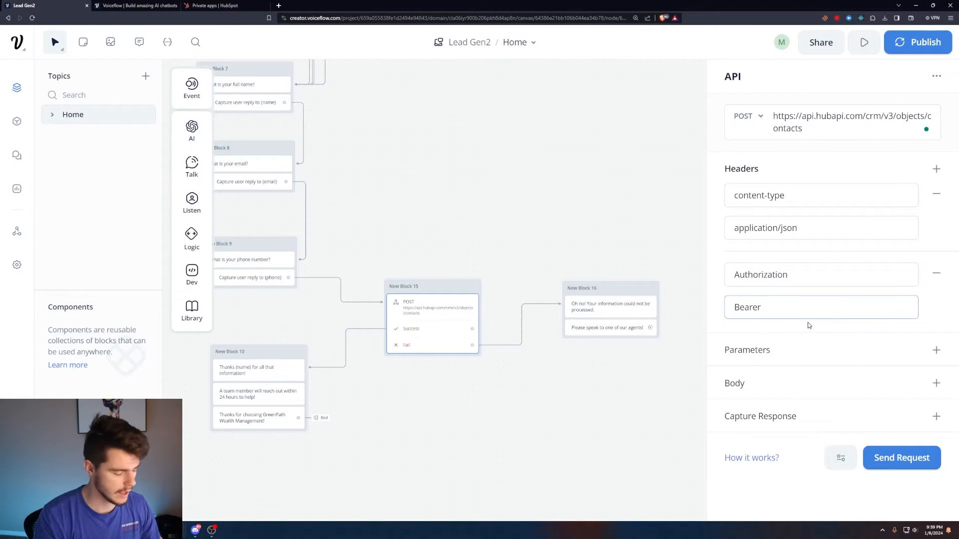
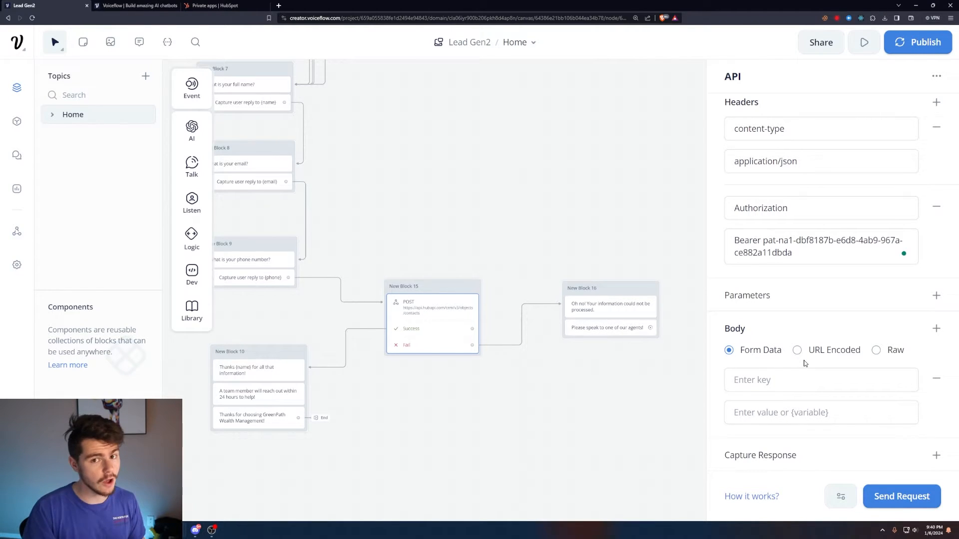
Step: Paste the HubSpot token after 'Bearer' in the API block's Authorization header value
left_click(214, 6)
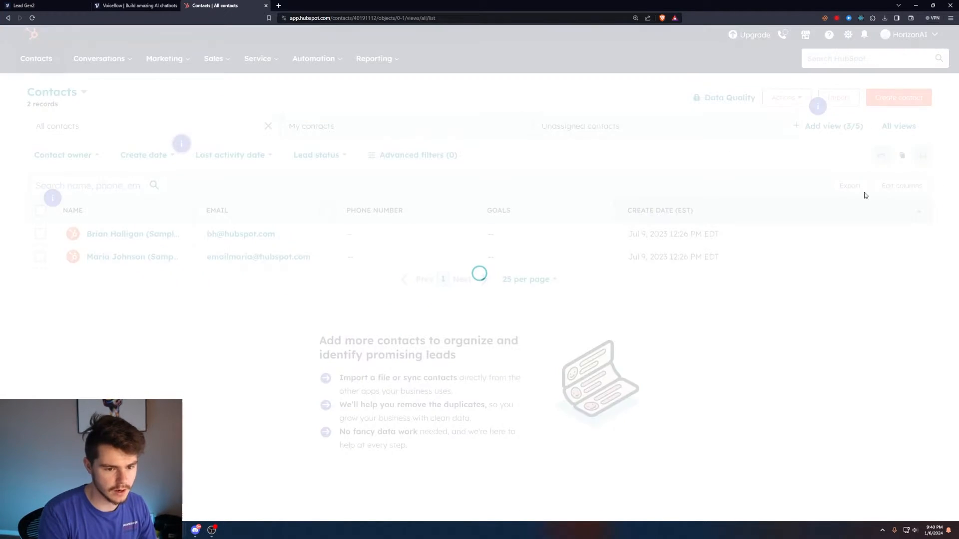
Step: From the contacts table's Edit columns chooser, begin creating a new contact property
left_click(901, 185)
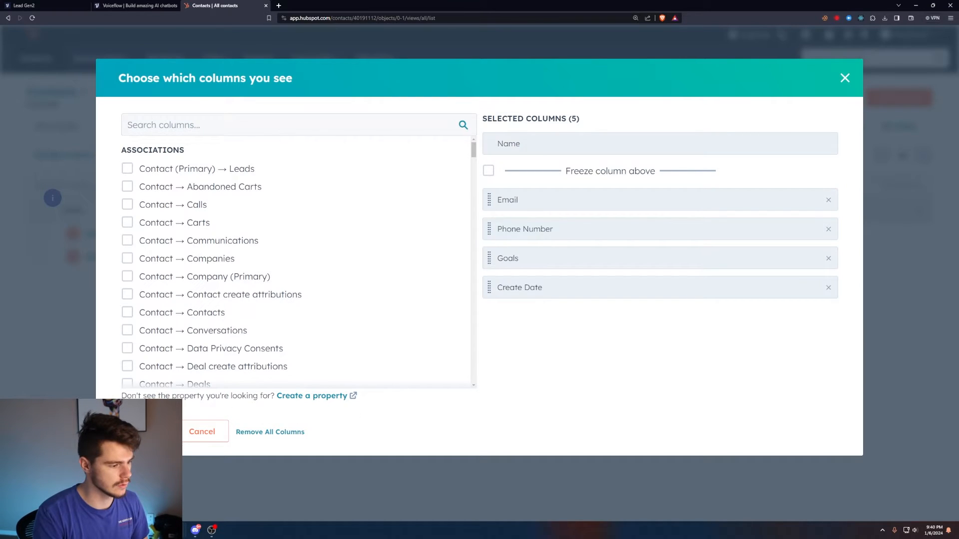
left_click_drag(160, 396, 261, 395)
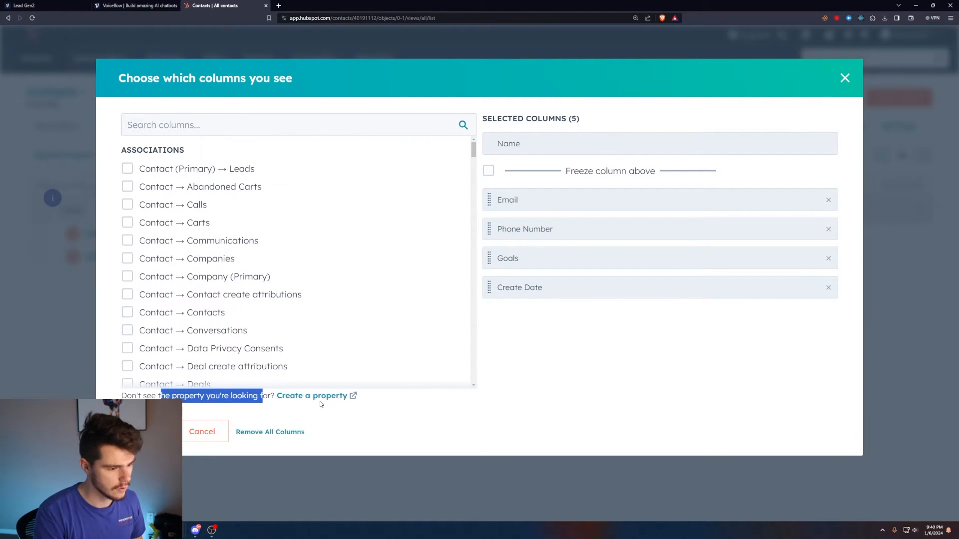
left_click(311, 396)
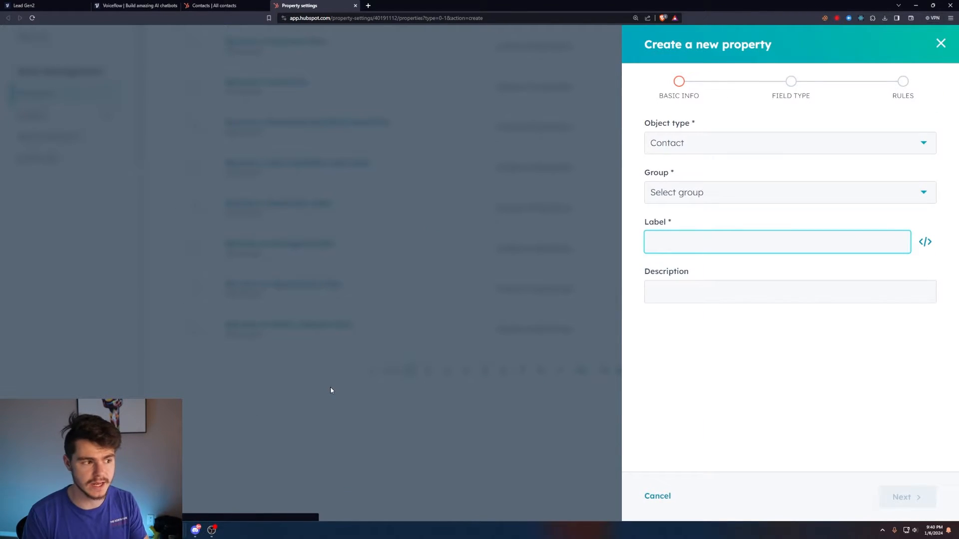
left_click(777, 240)
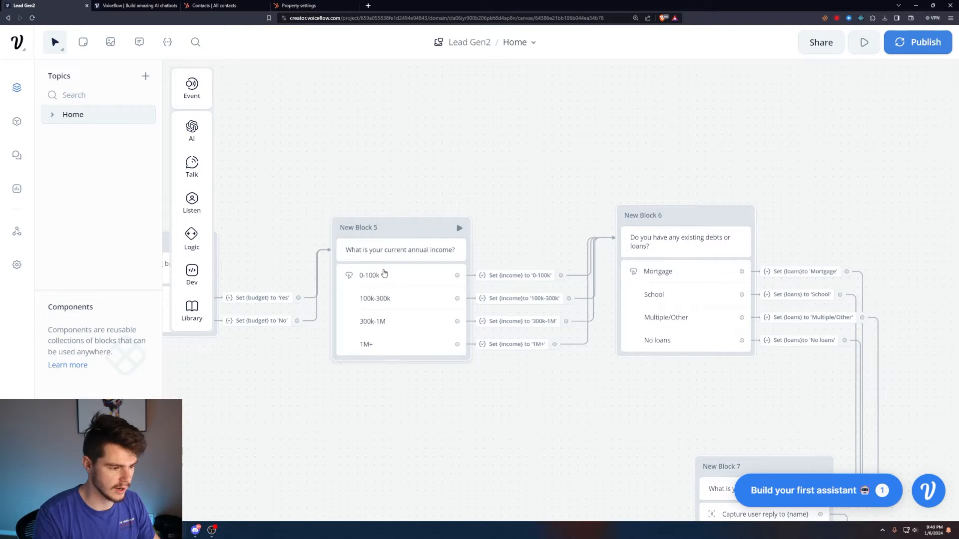
Step: Assign the new HubSpot property to the Contact information group
left_click(519, 276)
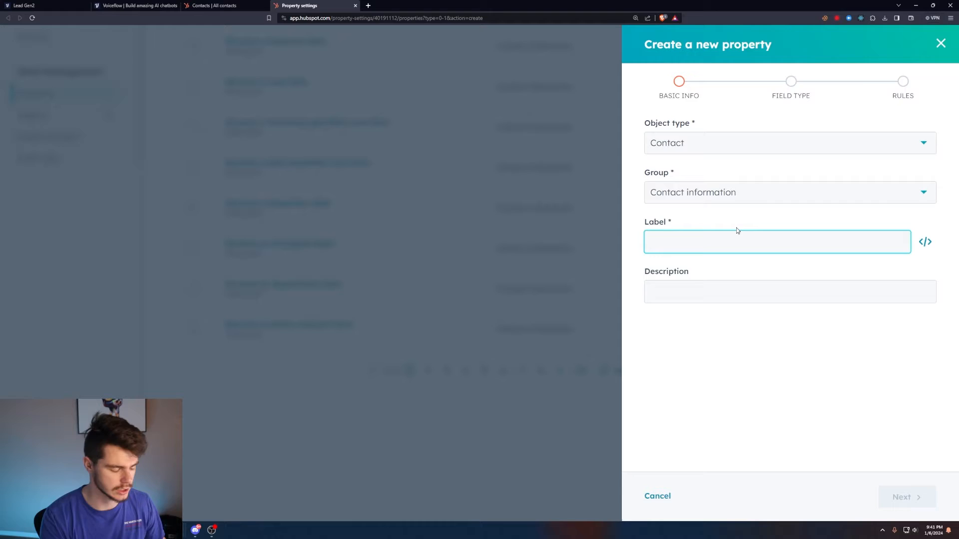
Step: Create a 'Budget' contact property with Single-line text as its field type
type("Budget")
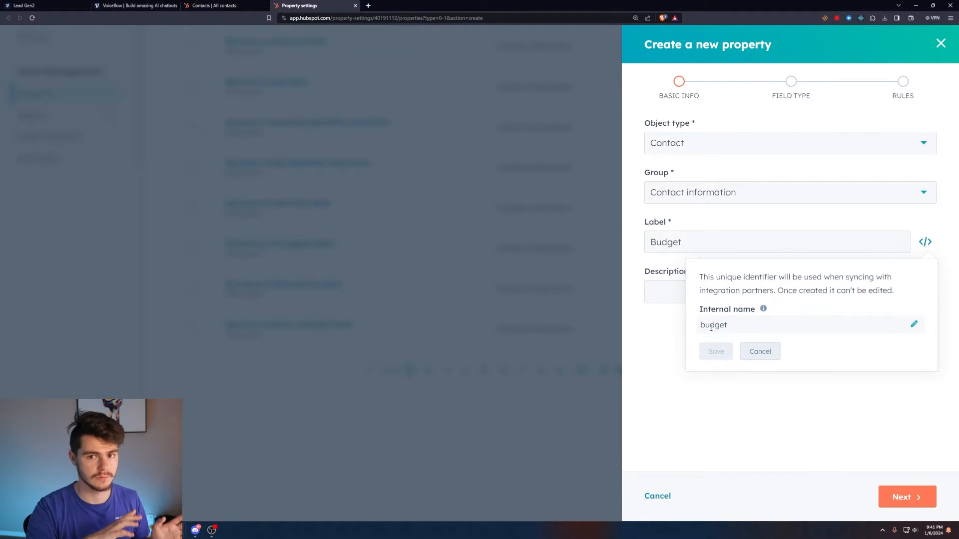
left_click(907, 497)
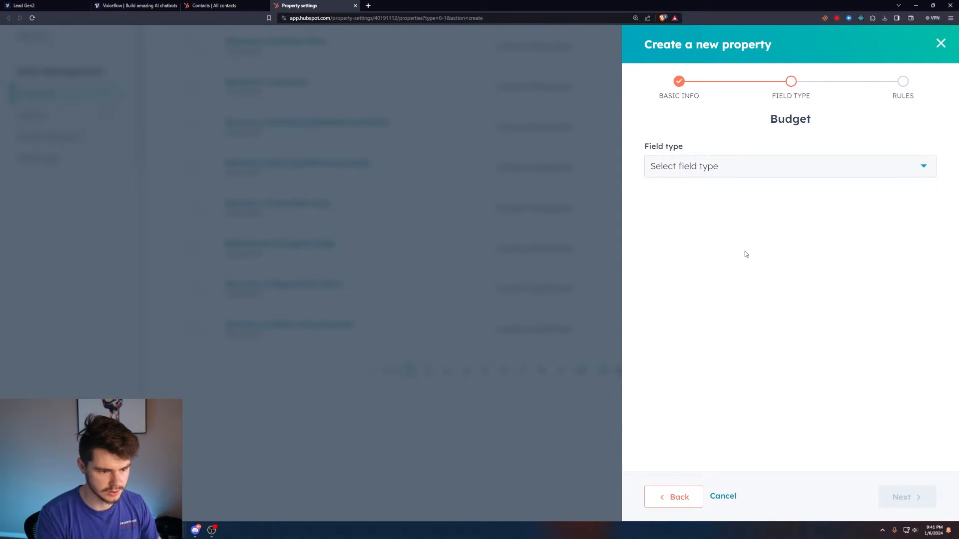
left_click(789, 166)
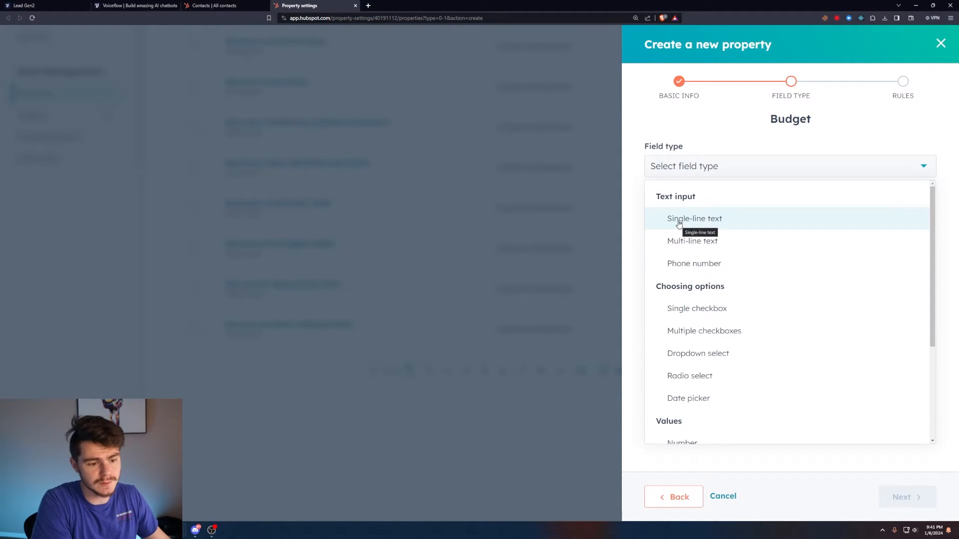
left_click(695, 218)
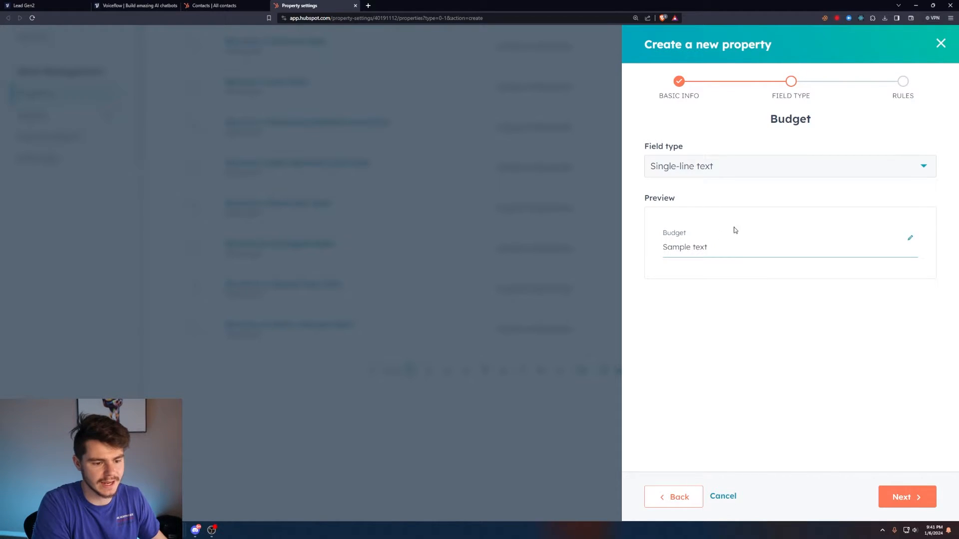
left_click(906, 497)
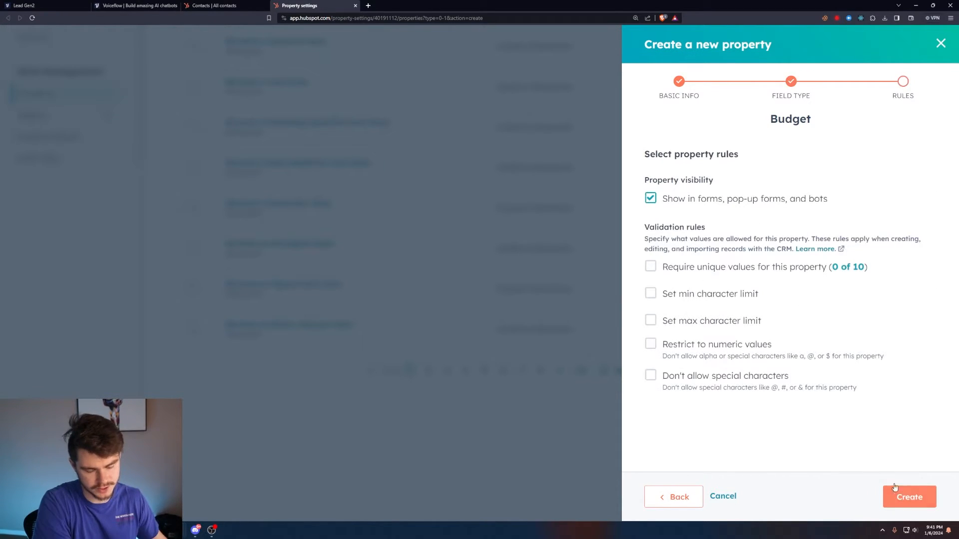
left_click(909, 497)
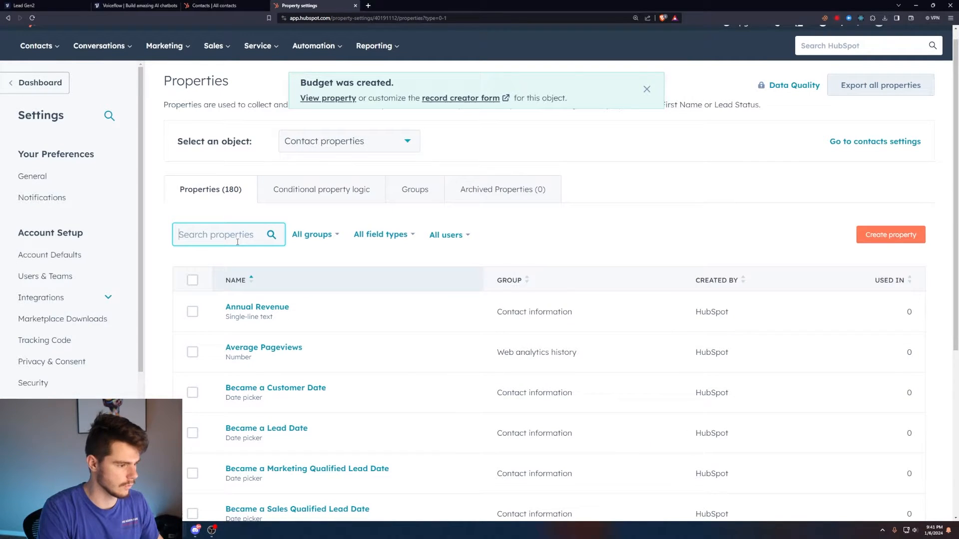
Step: Search properties for 'goal' and confirm the existing Goals property is single-line text
type("goal")
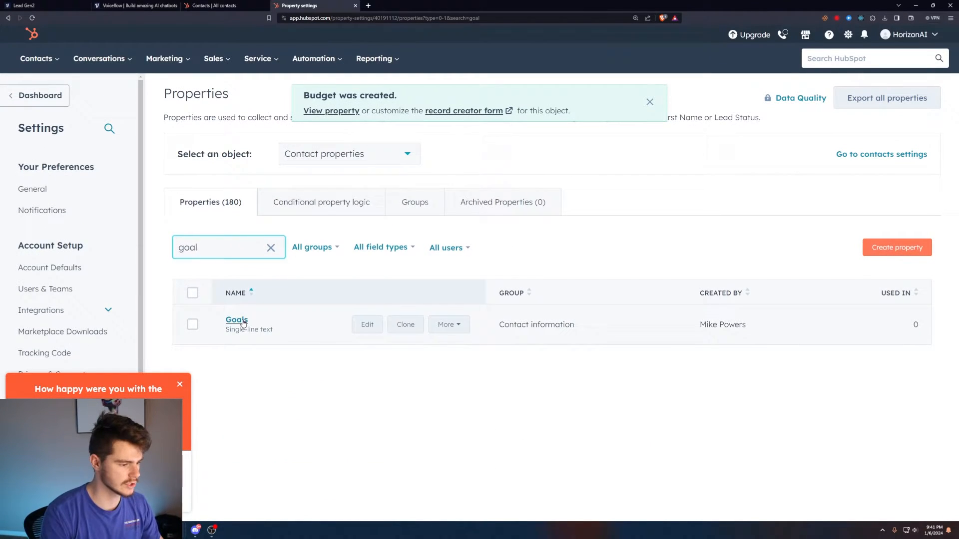
left_click(367, 324)
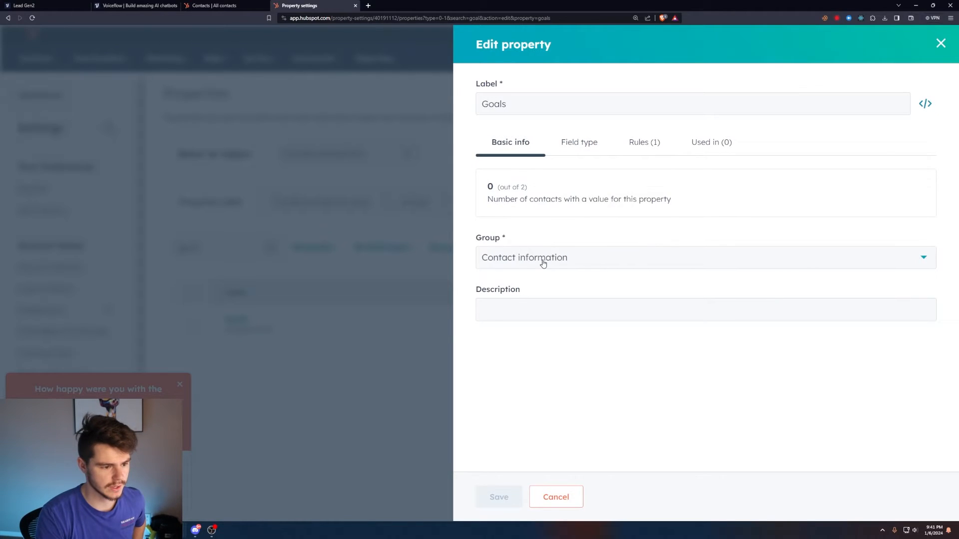
left_click(578, 142)
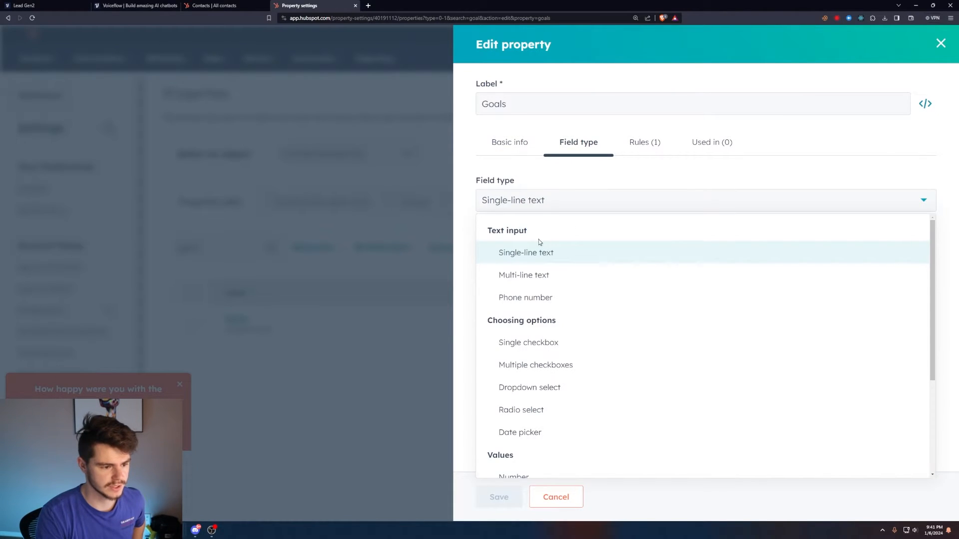
left_click(644, 141)
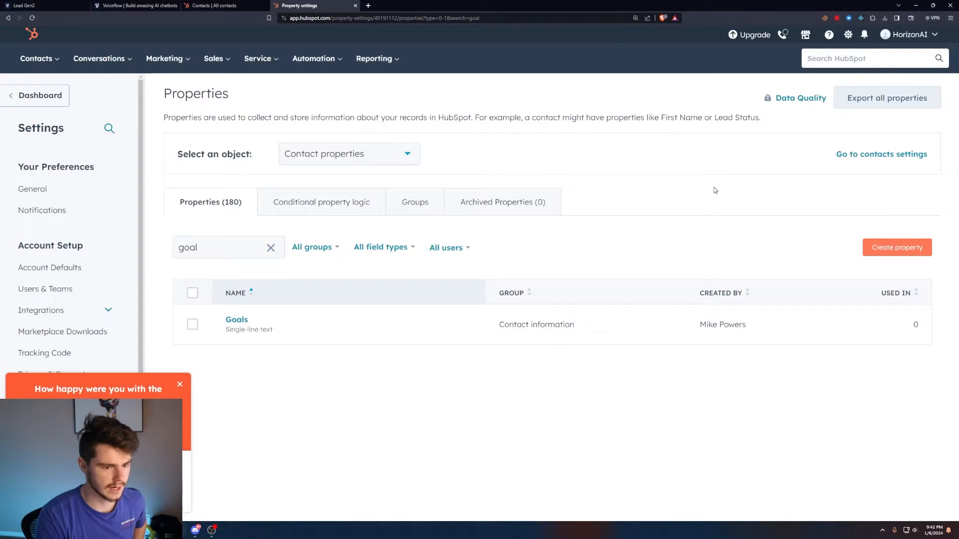
Step: Create an 'Income' contact property with the default field type
left_click(897, 246)
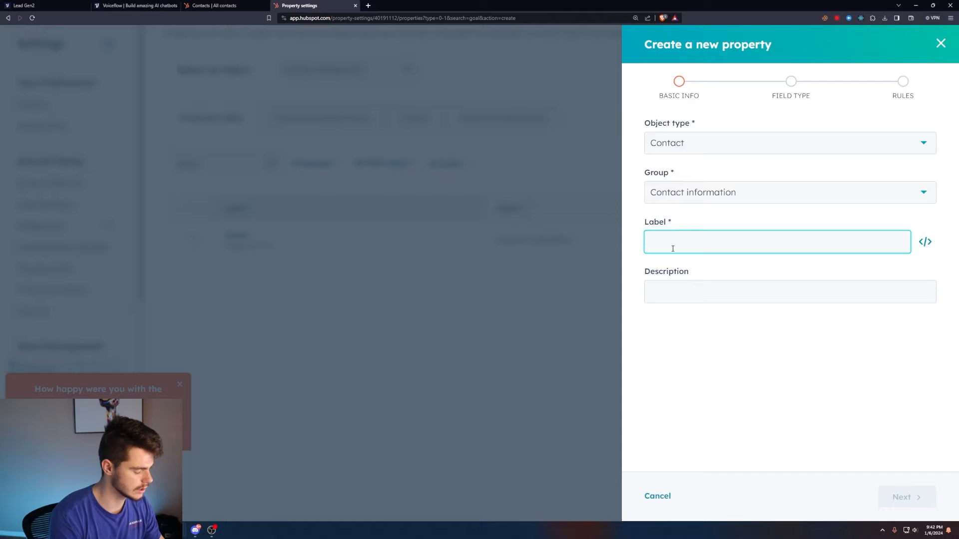
type("Income")
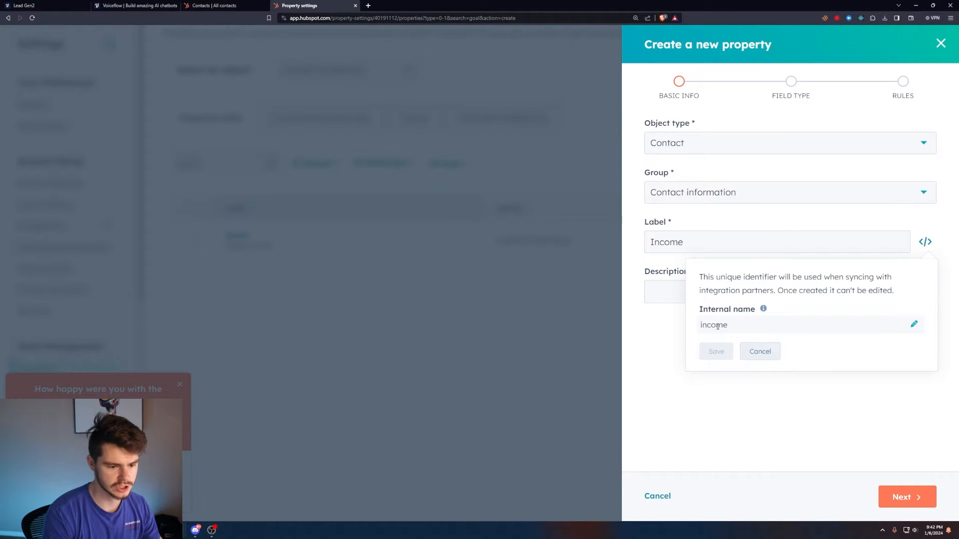
left_click(907, 496)
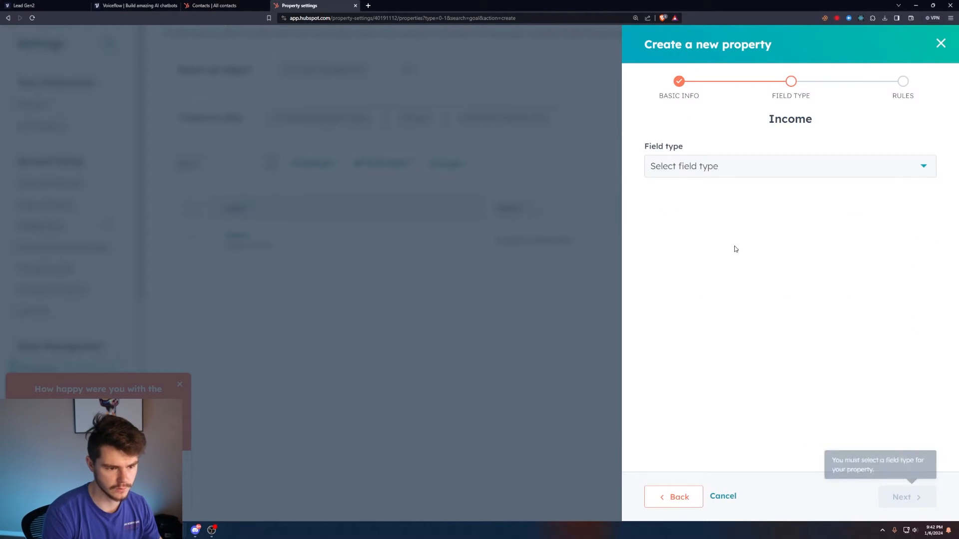
left_click(906, 496)
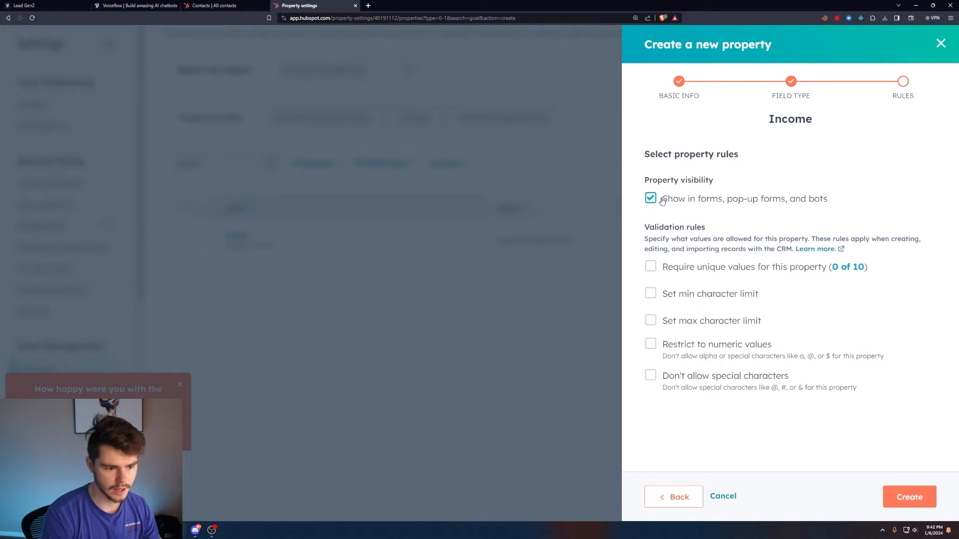
left_click(909, 497)
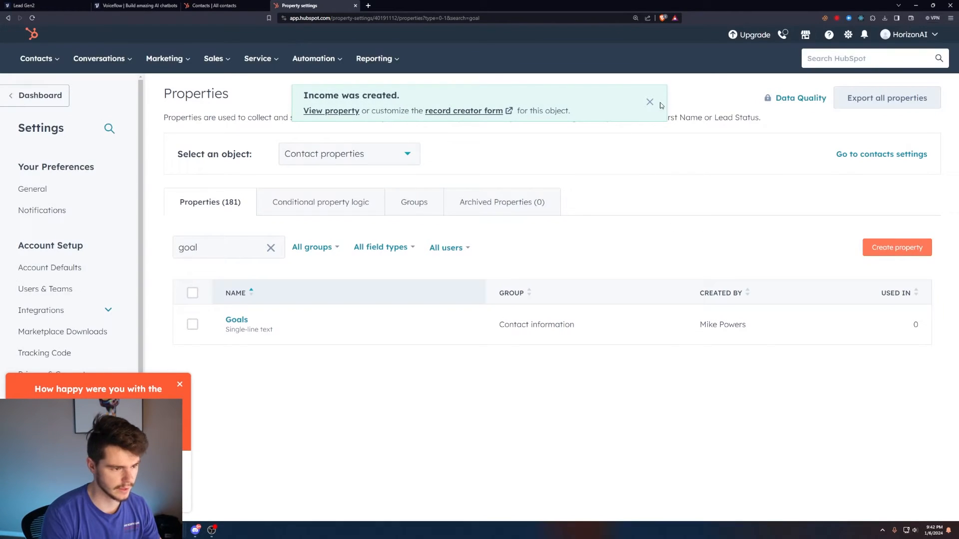
Step: Create a 'Loans' contact property as a single-line text field
left_click(897, 247)
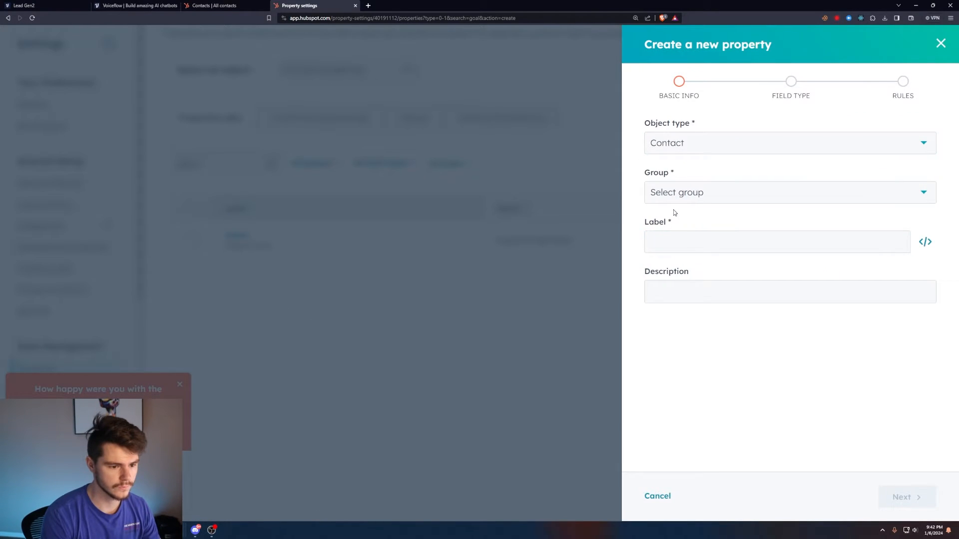
type("Loans and things")
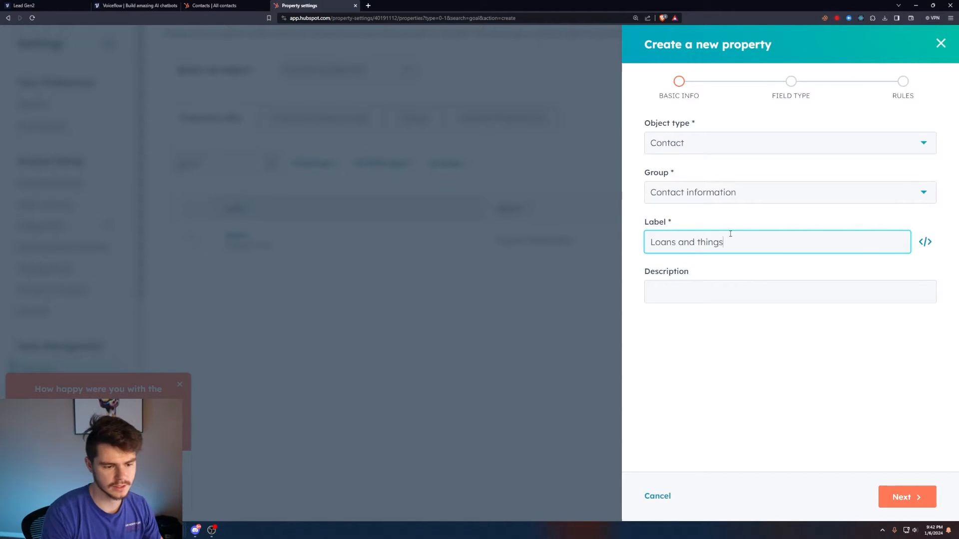
left_click(925, 242)
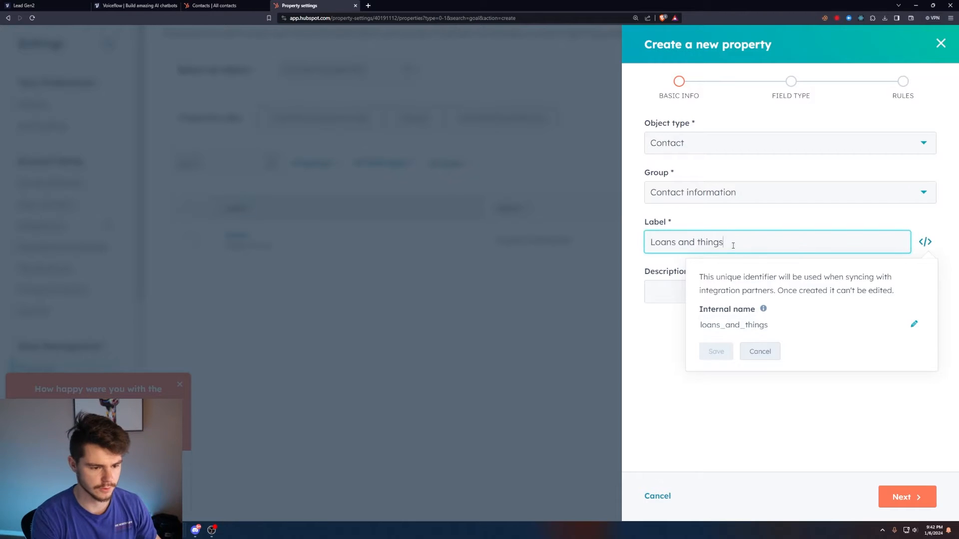
left_click(906, 496)
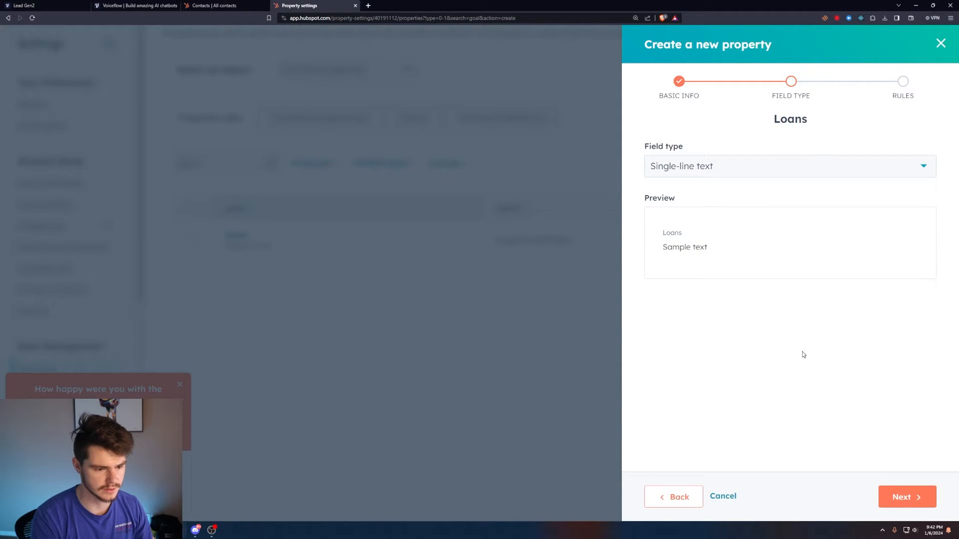
left_click(907, 496)
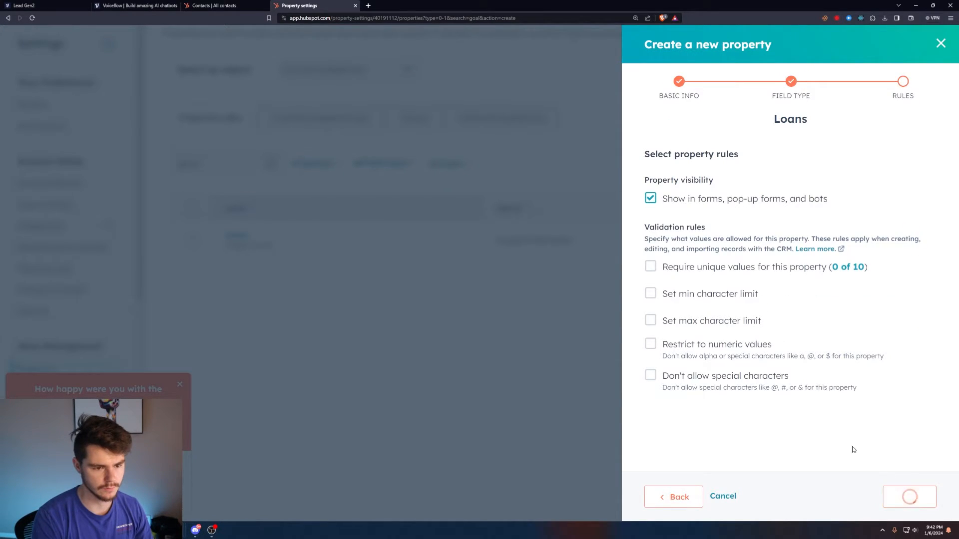
left_click(909, 497)
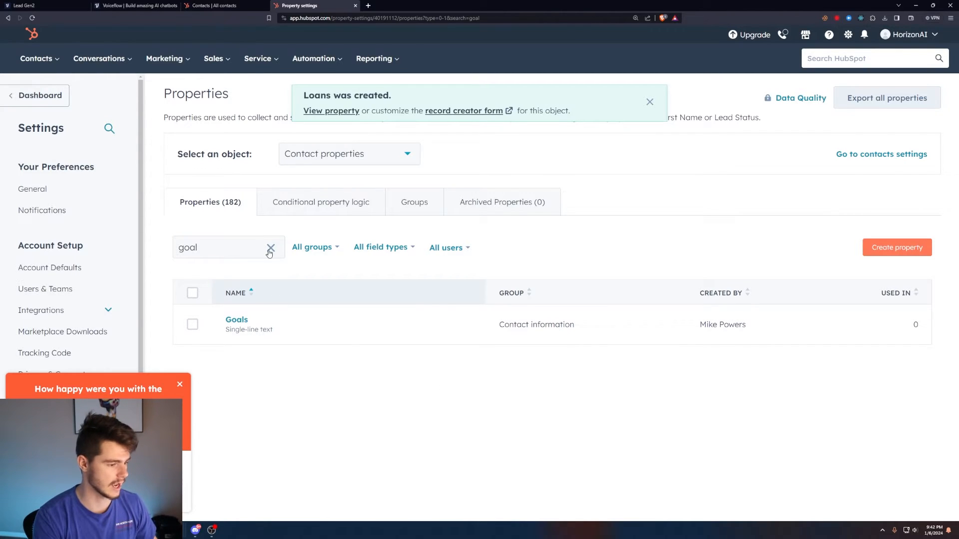
Step: Clear the 'goal' search and return to the contacts list
left_click(271, 247)
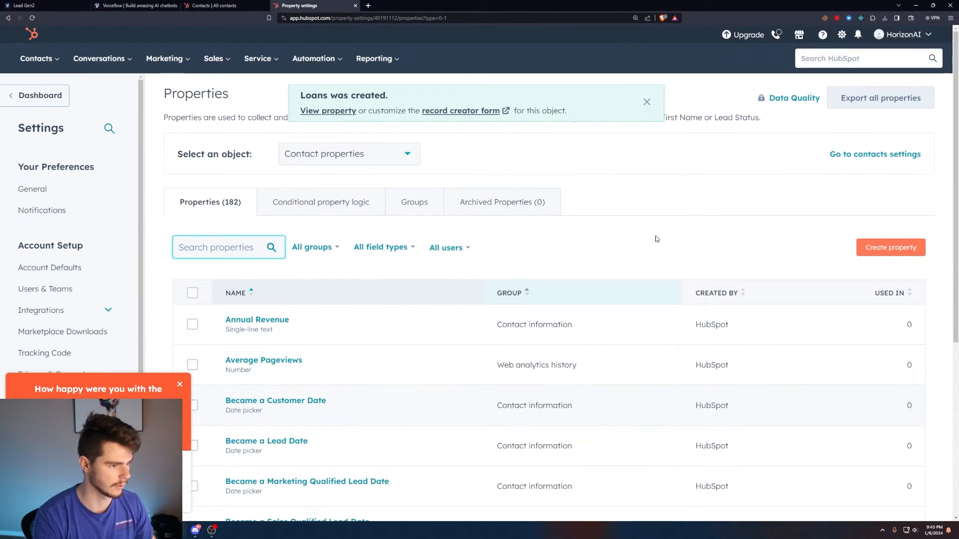
left_click(646, 101)
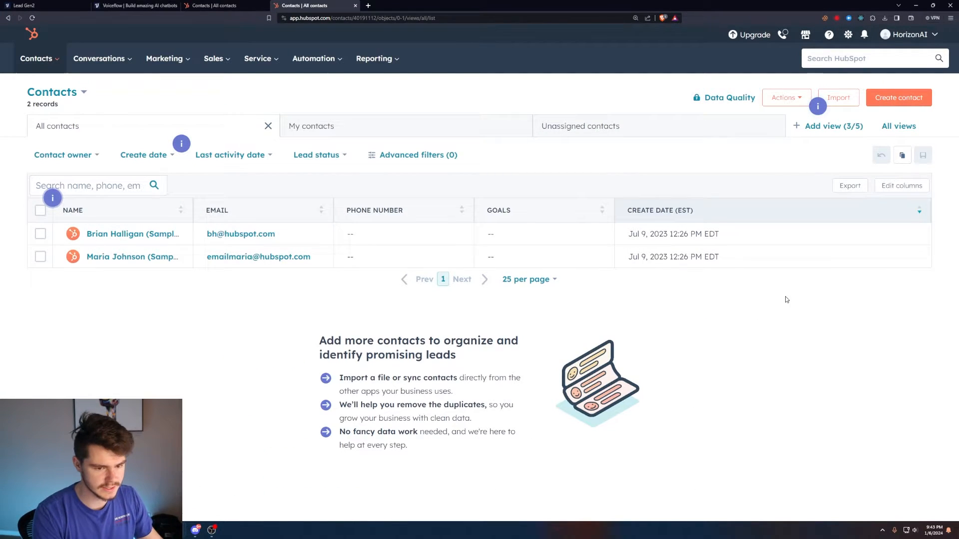
Step: Add Income and Budget as contact table columns below Goals and search for Loans
left_click(900, 186)
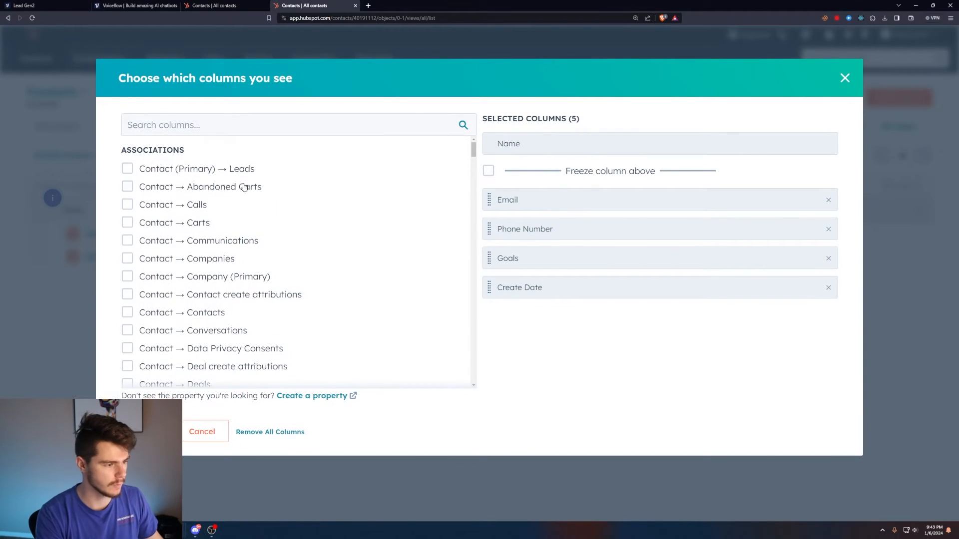
type("incom")
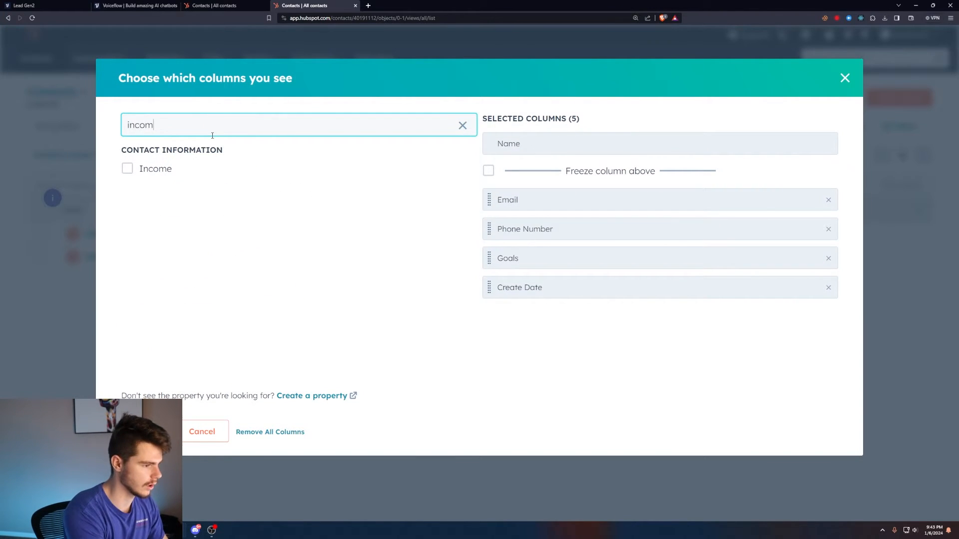
left_click(127, 168)
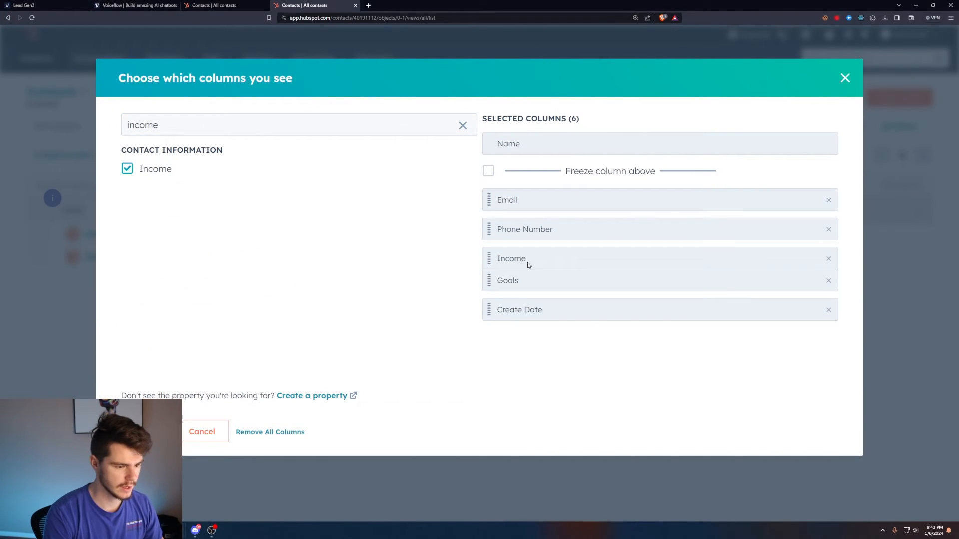
left_click_drag(490, 258, 490, 281)
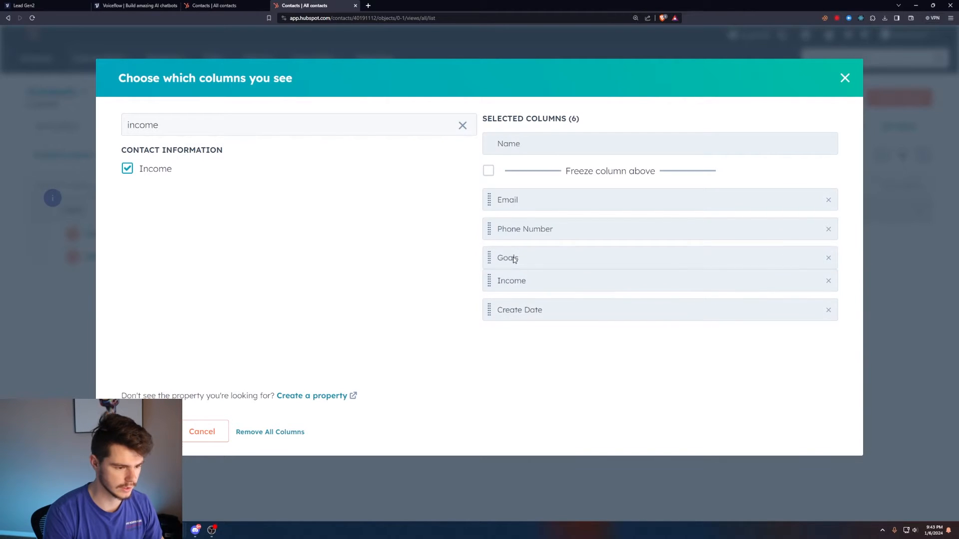
type("budg")
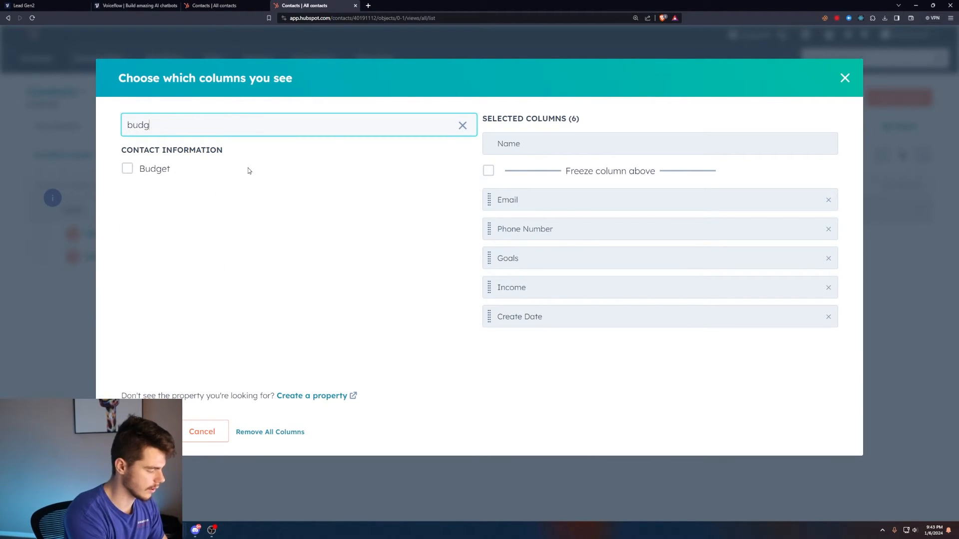
left_click(127, 168)
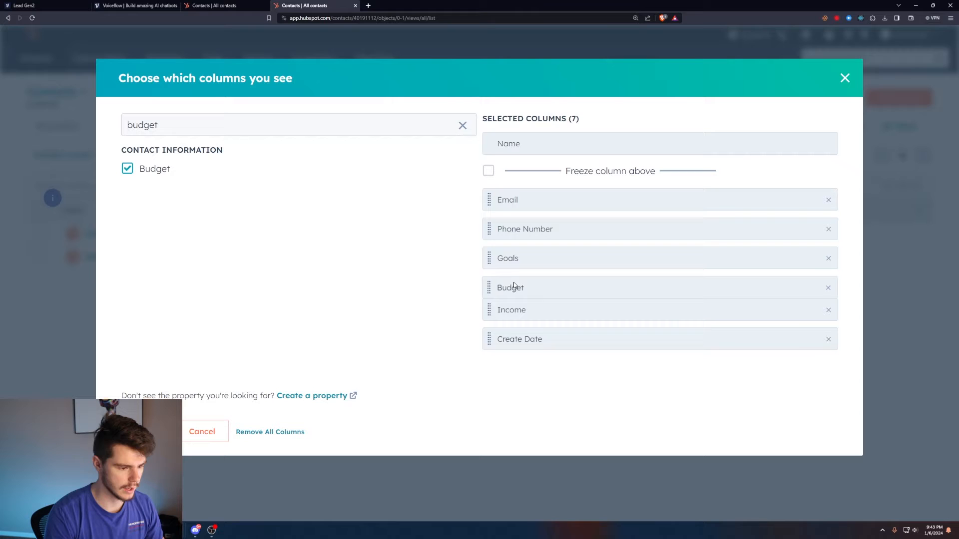
left_click(462, 126)
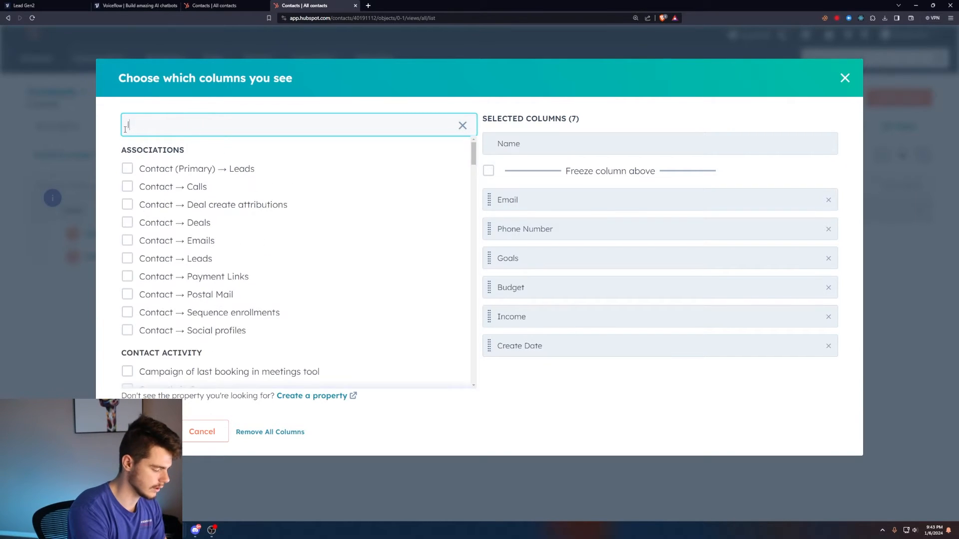
type("loan")
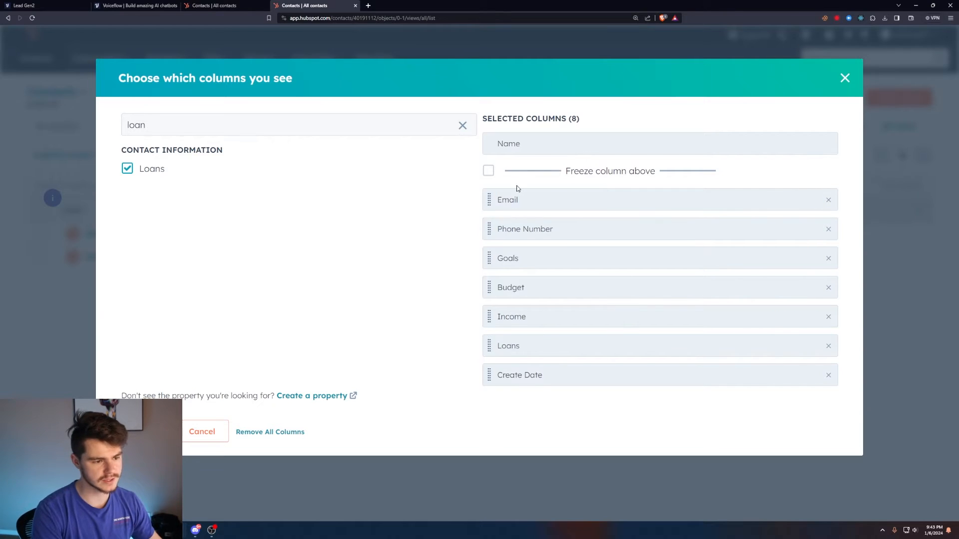
mouse_move(494, 151)
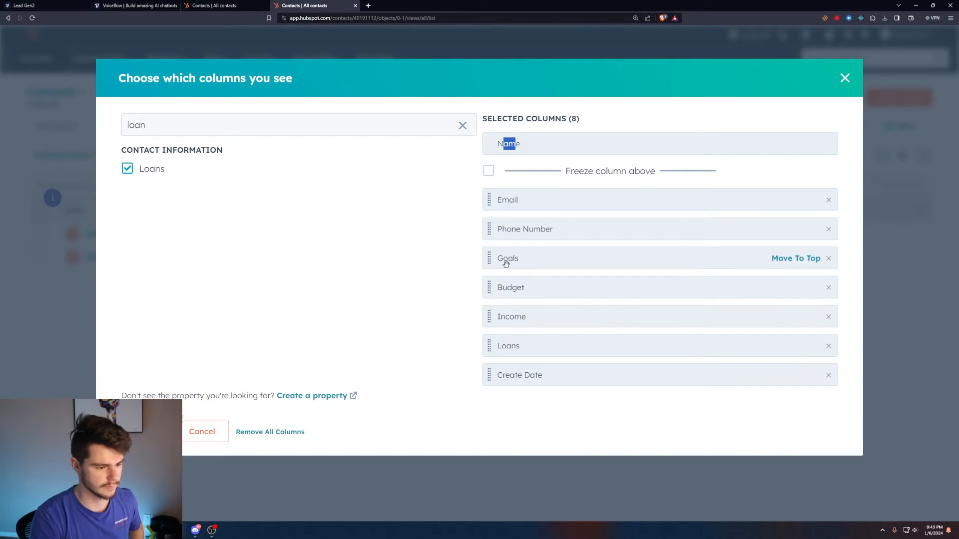
mouse_move(505, 374)
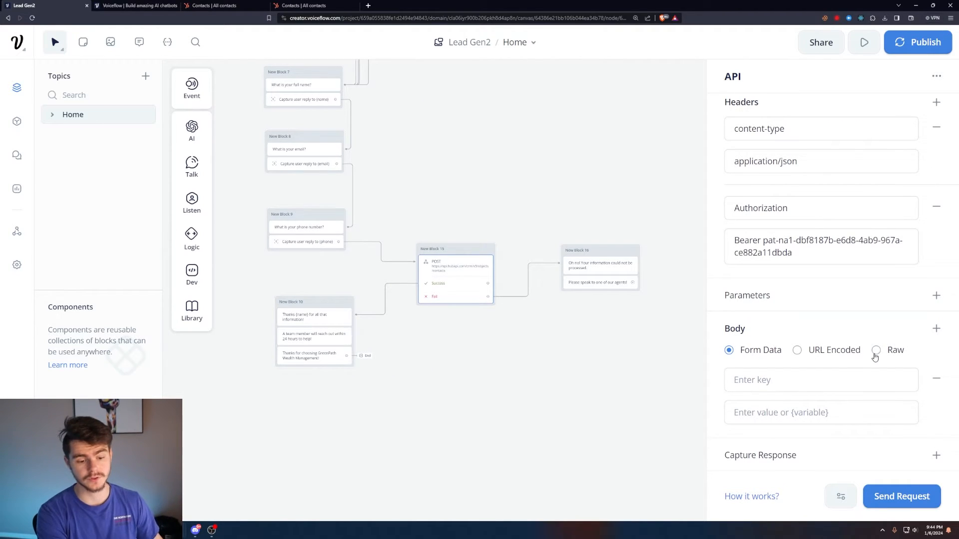
Step: Switch the API body to Raw and begin the JSON {"properties": {}} object
left_click(876, 349)
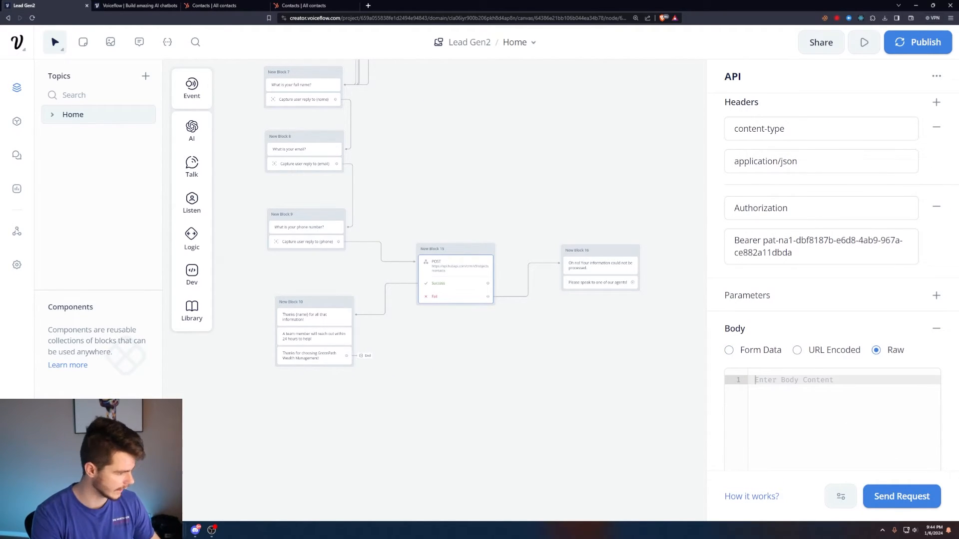
left_click(787, 404)
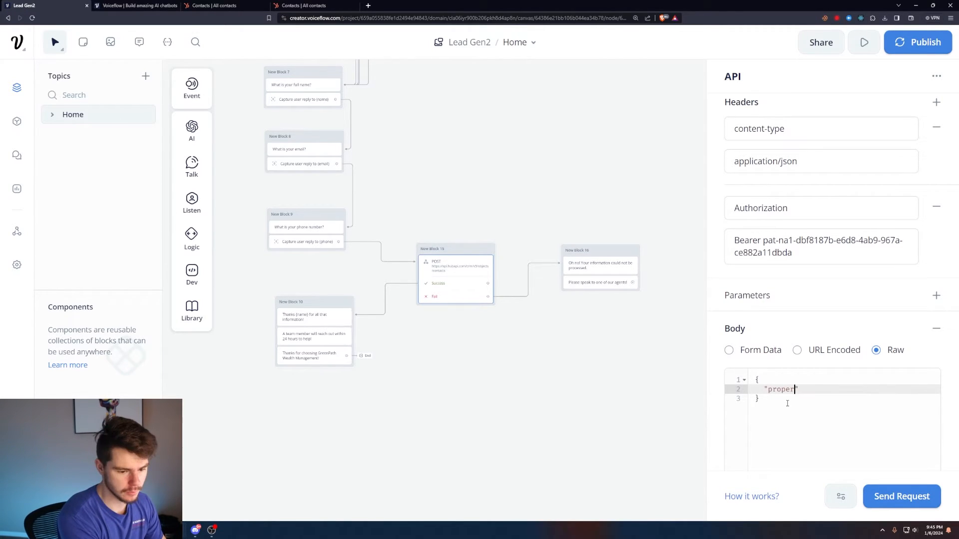
type("ties")
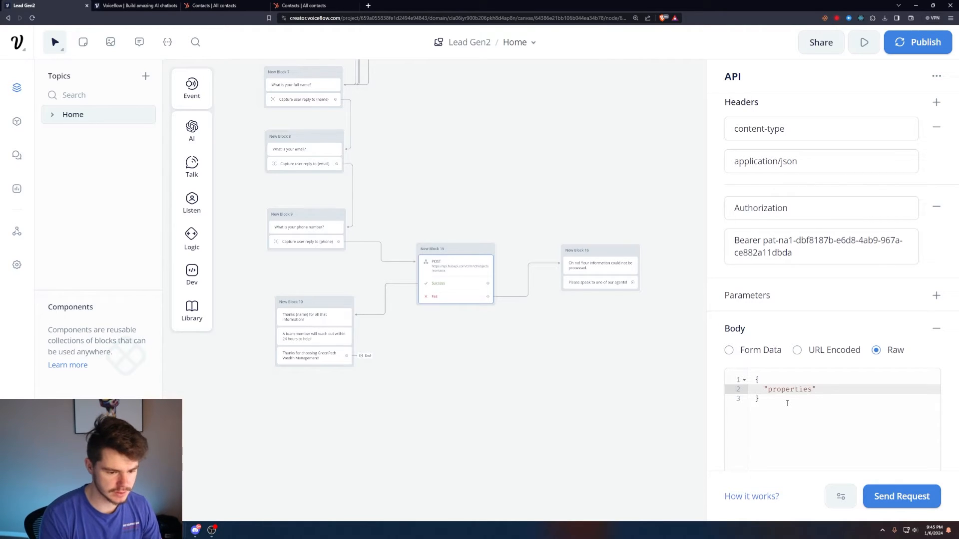
type(":")
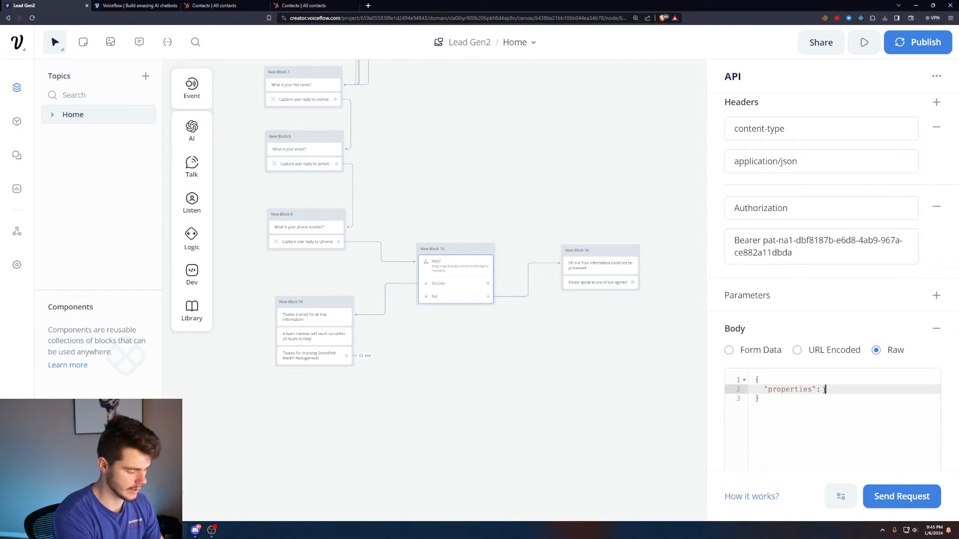
type("{}")
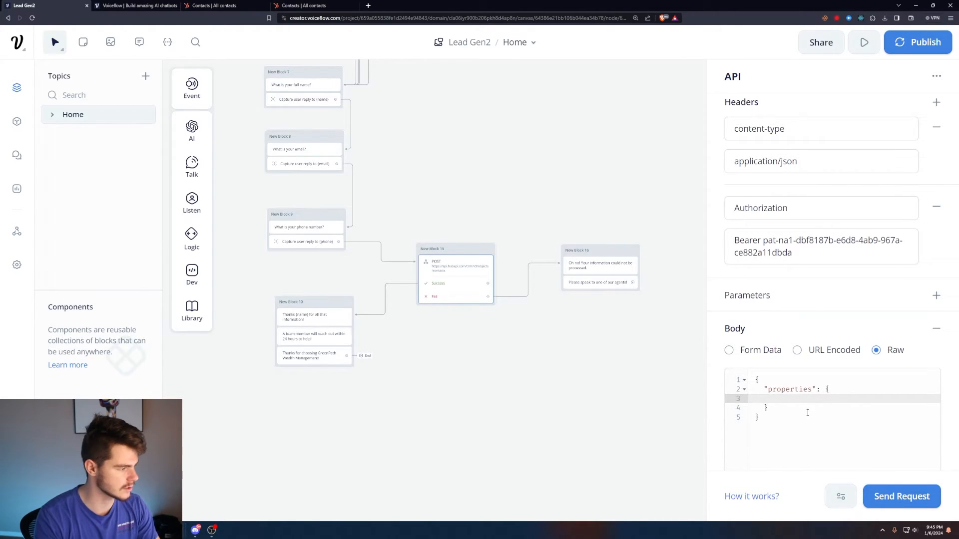
type("firstname\":")
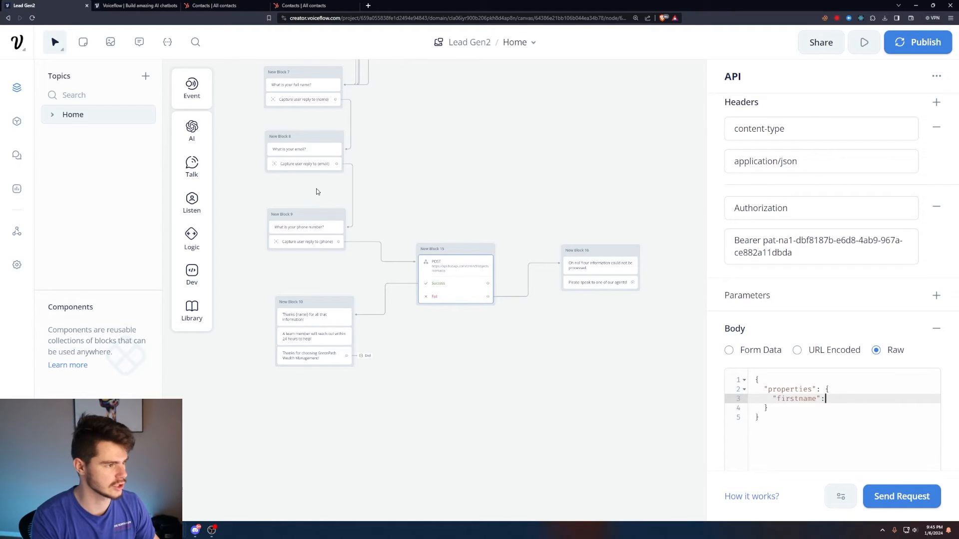
Step: Check the name question's variable and map firstname to {name} in the body
left_click(314, 6)
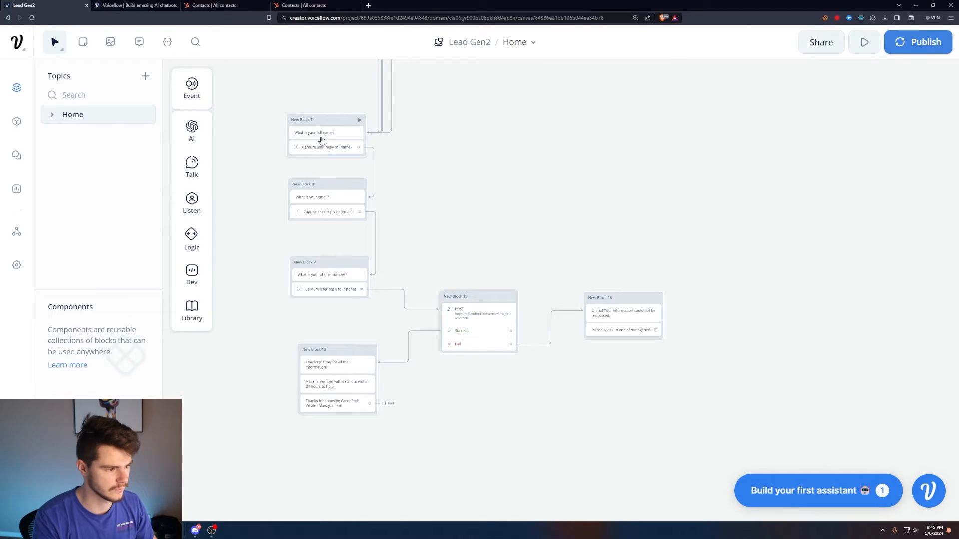
left_click(478, 308)
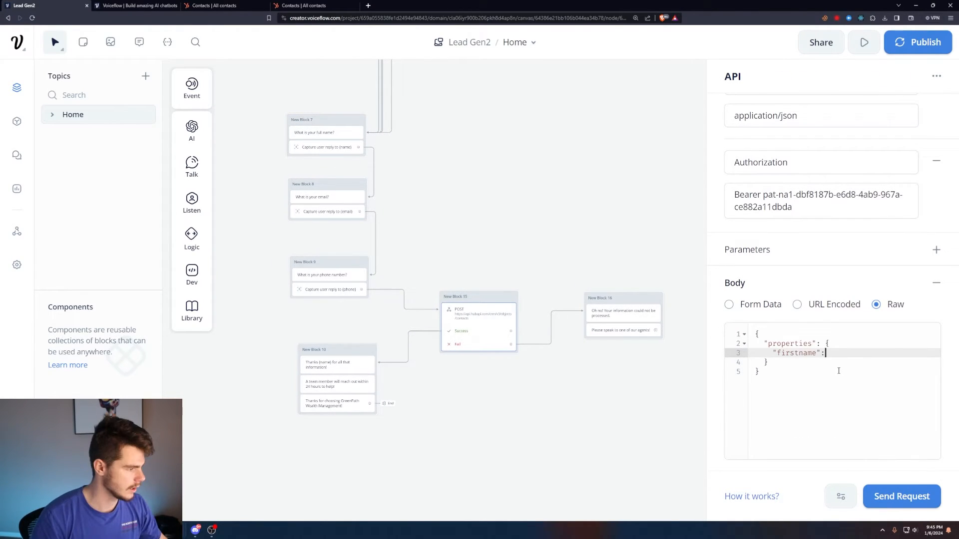
type("\"\"")
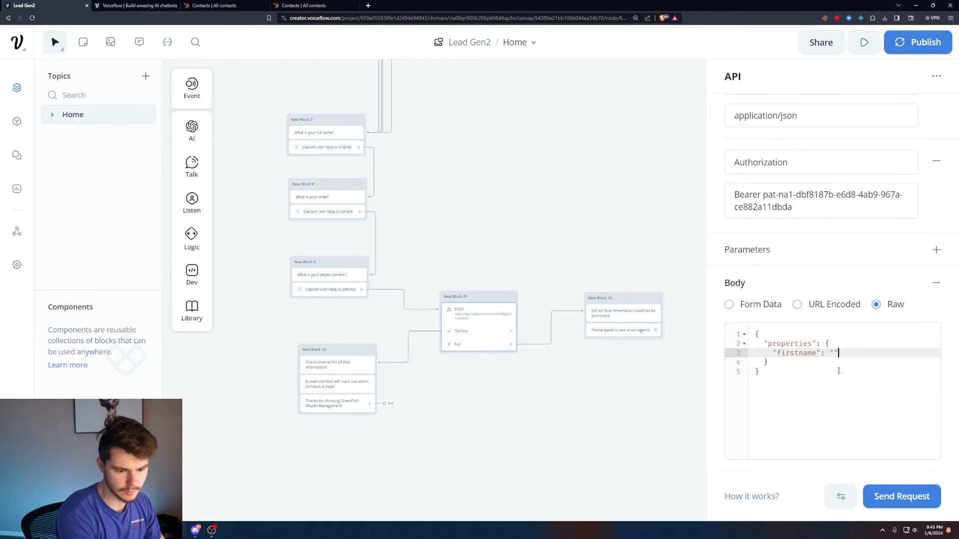
type("{}")
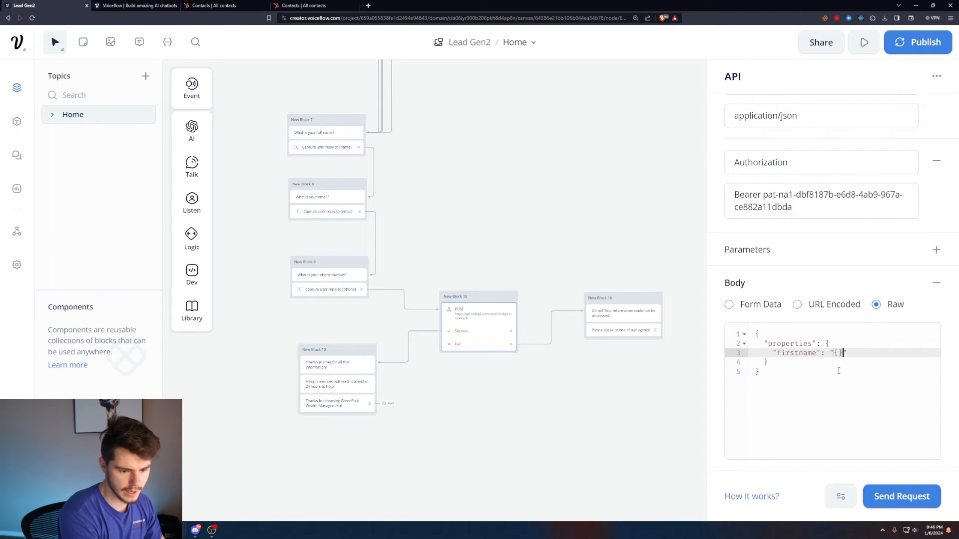
type("name")
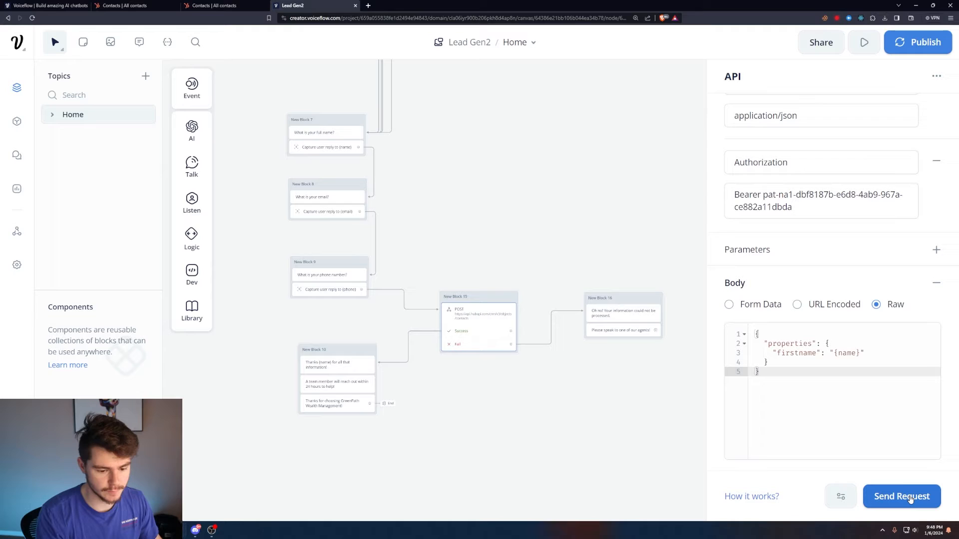
left_click(901, 497)
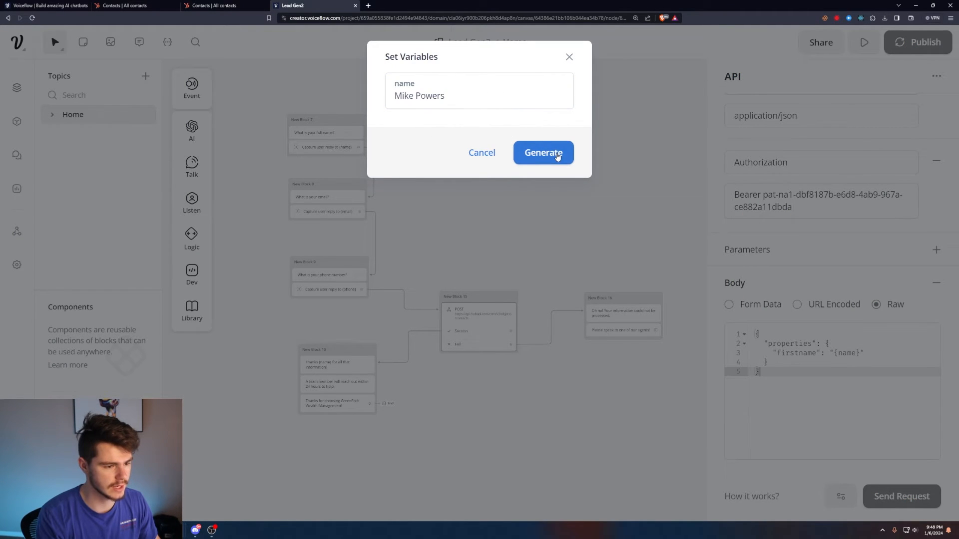
left_click(542, 151)
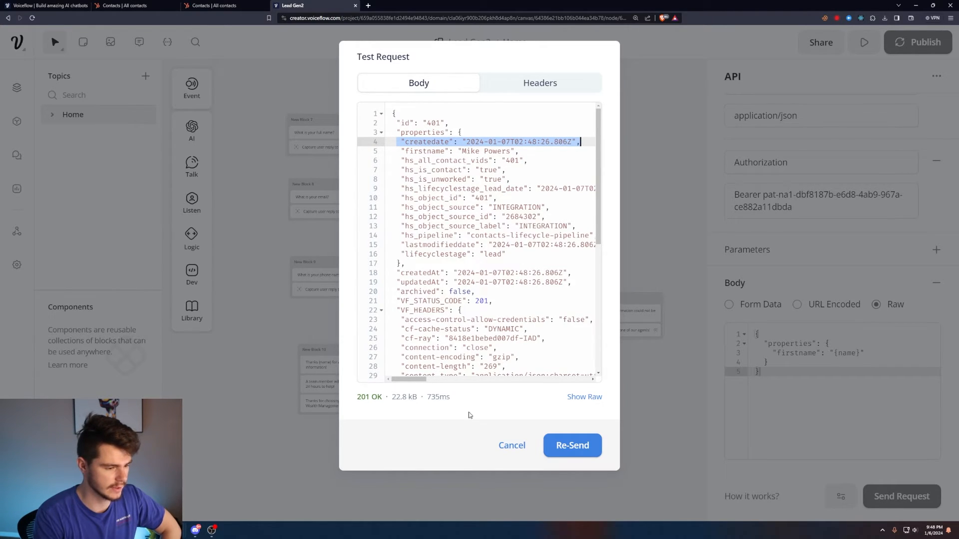
mouse_move(193, 38)
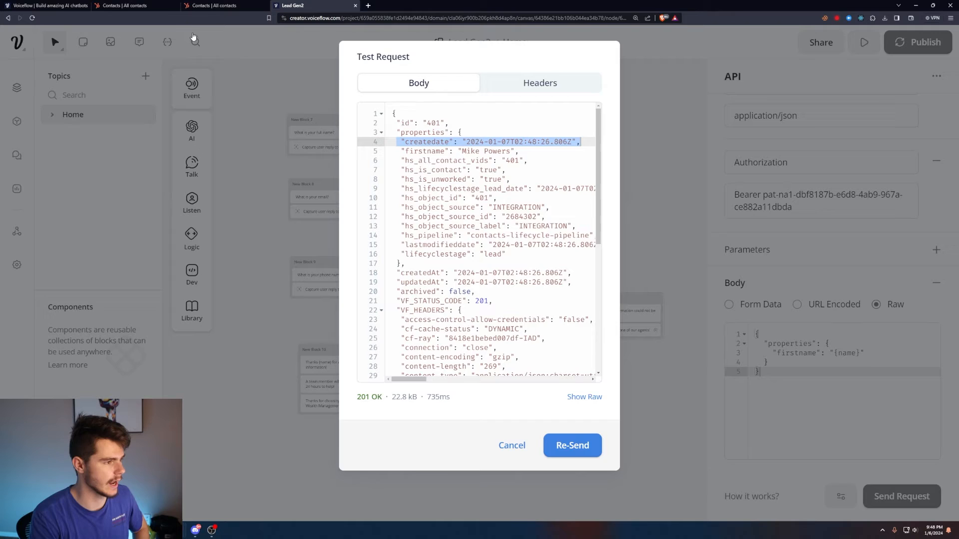
left_click(121, 6)
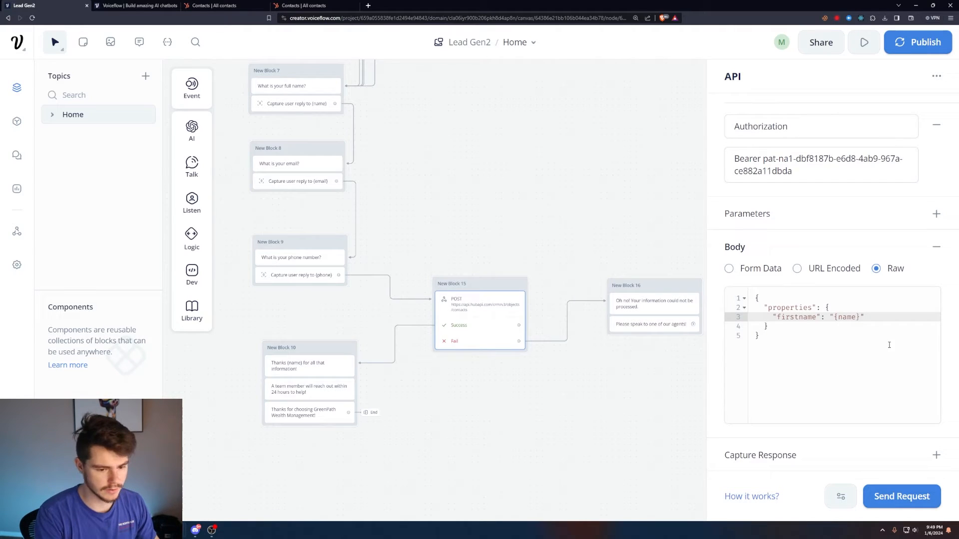
Step: Add email, phone, goals and income properties after firstname in the raw JSON body
double_click(792, 316)
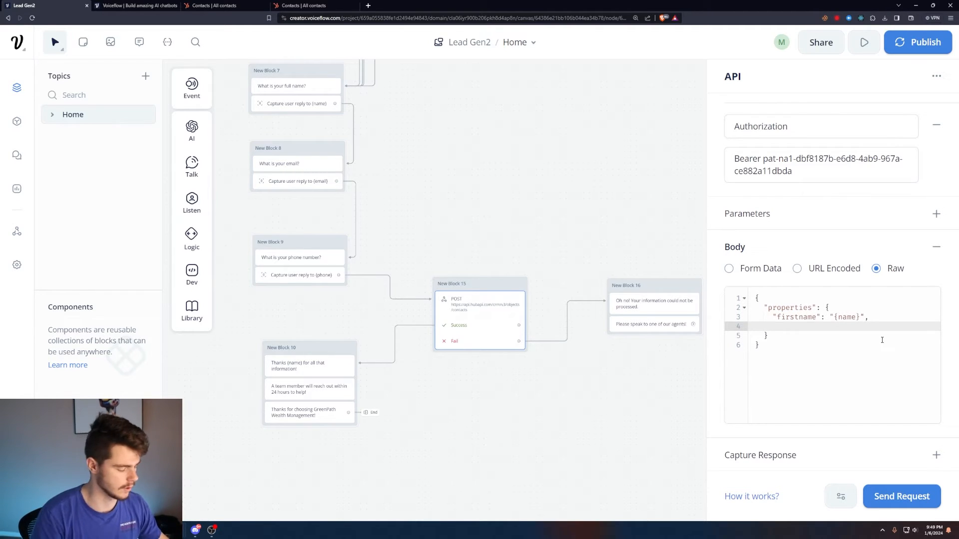
type("\"email\":")
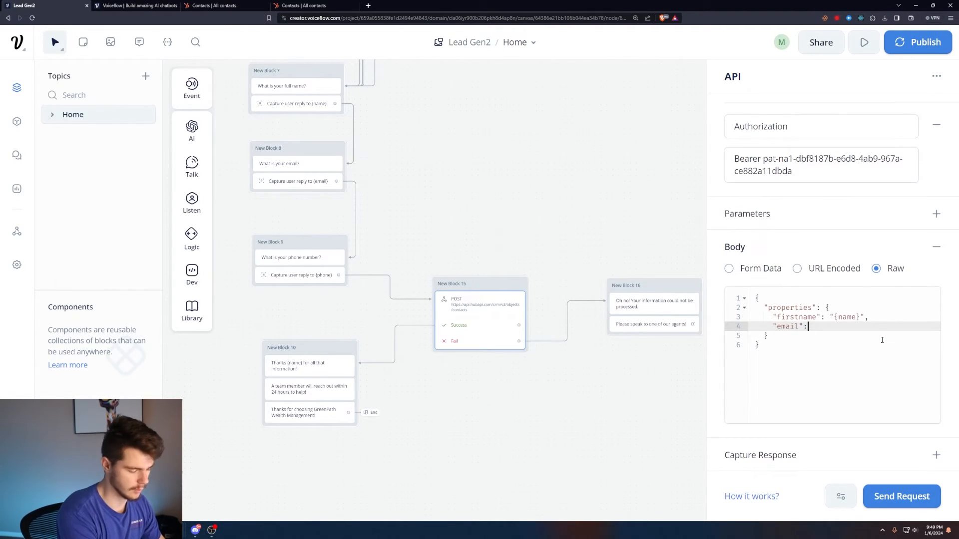
type("\"\"")
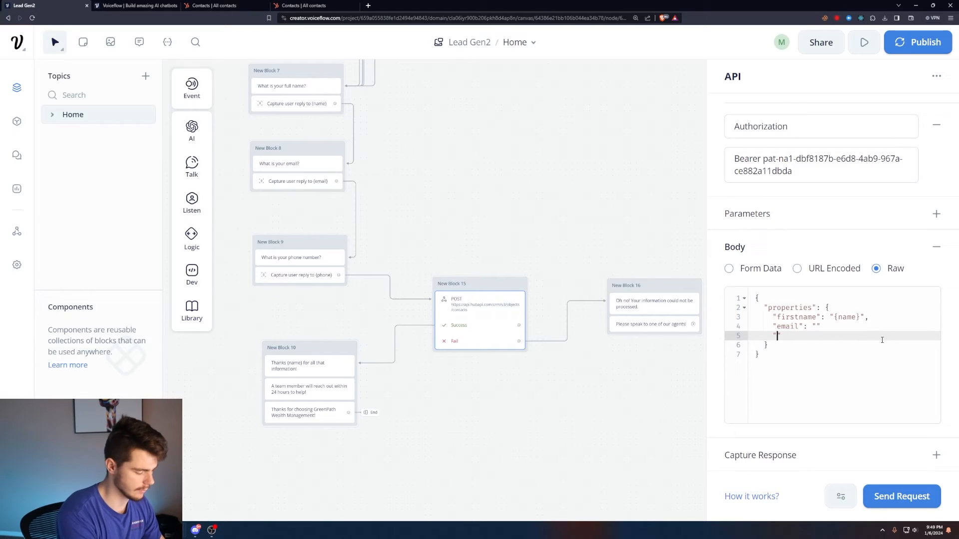
type("\"phone\":")
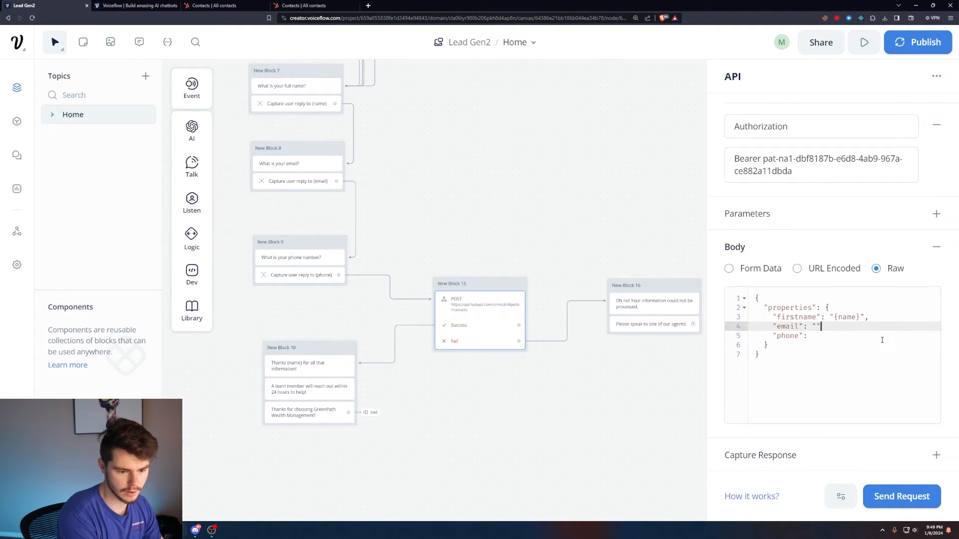
type("goals\":")
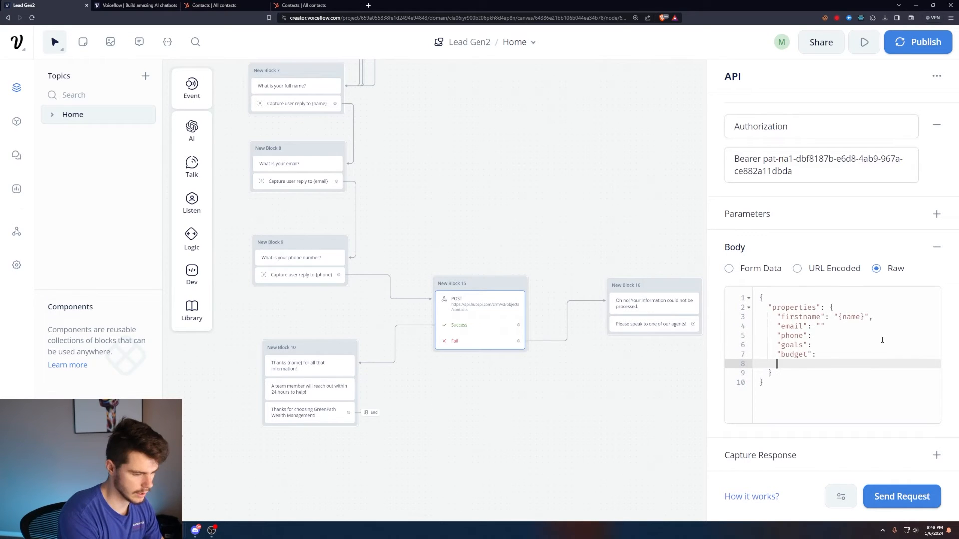
type("\"income\": \"\",")
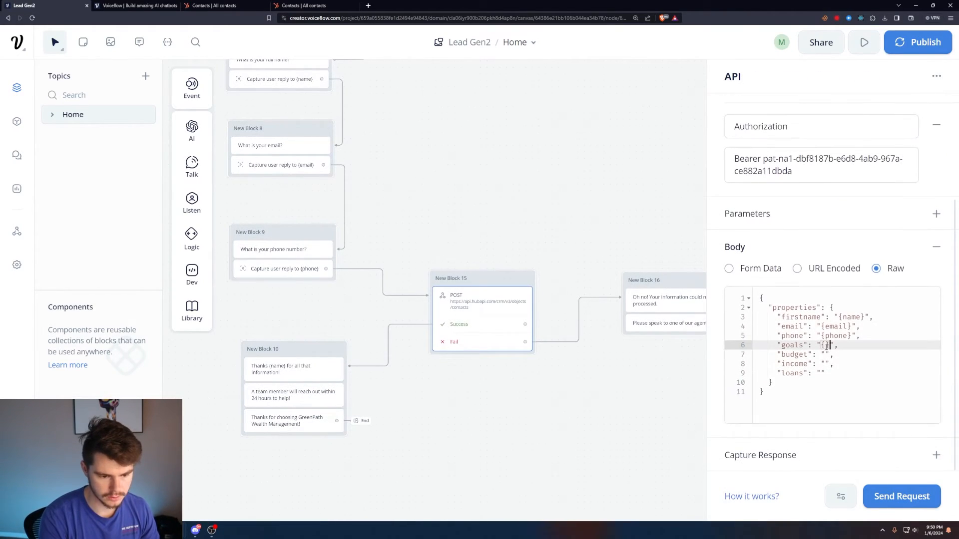
Step: Fill the properties with {goals}, {income} and the other variable references, then start a test request
type("goals}")
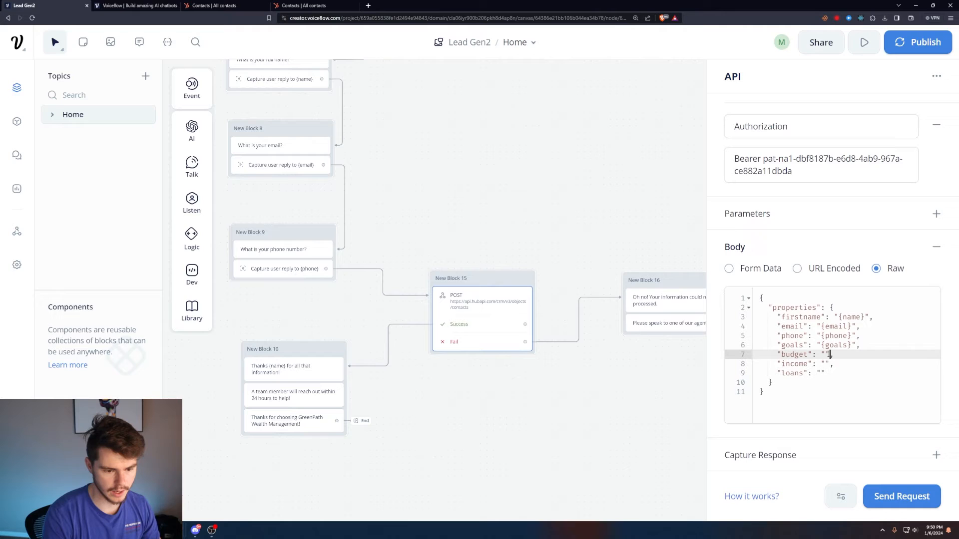
type("{budget}")
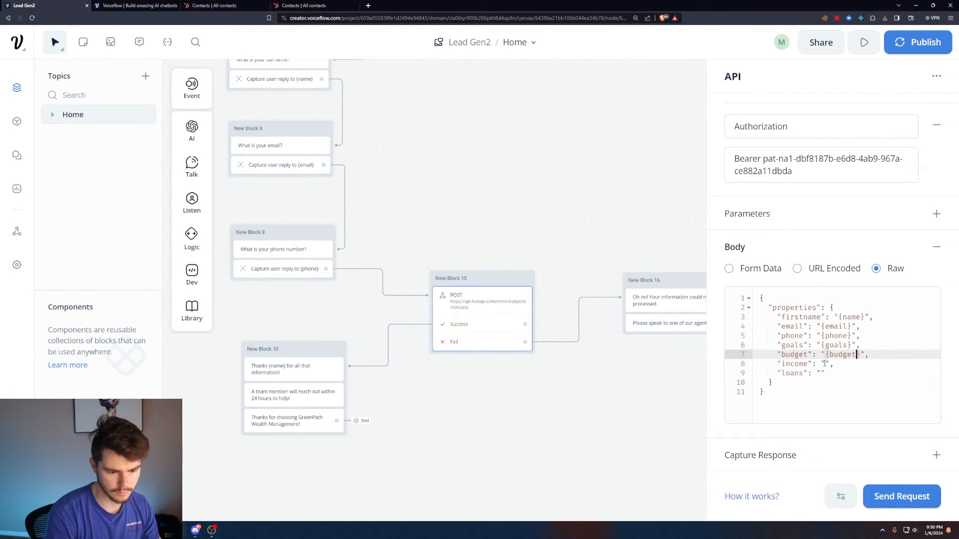
type("{income}")
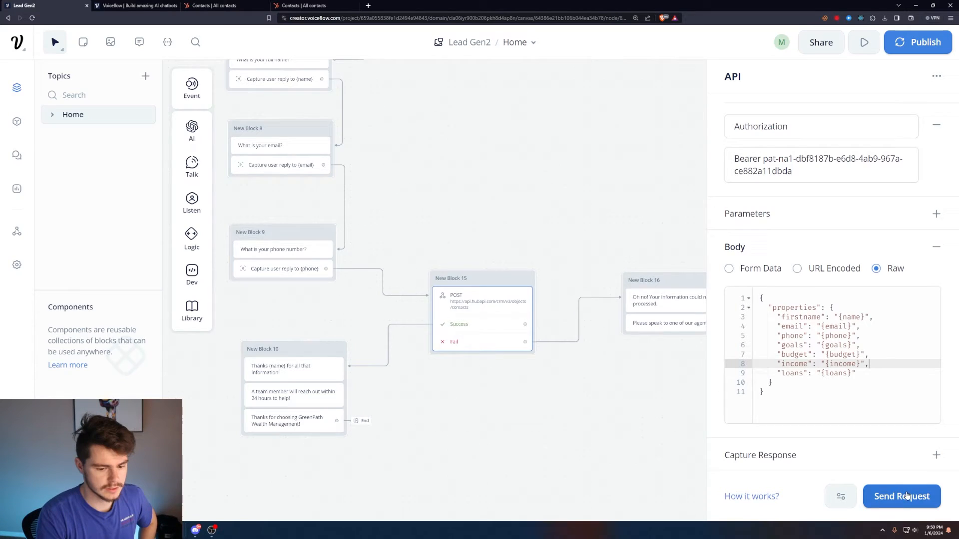
left_click(900, 497)
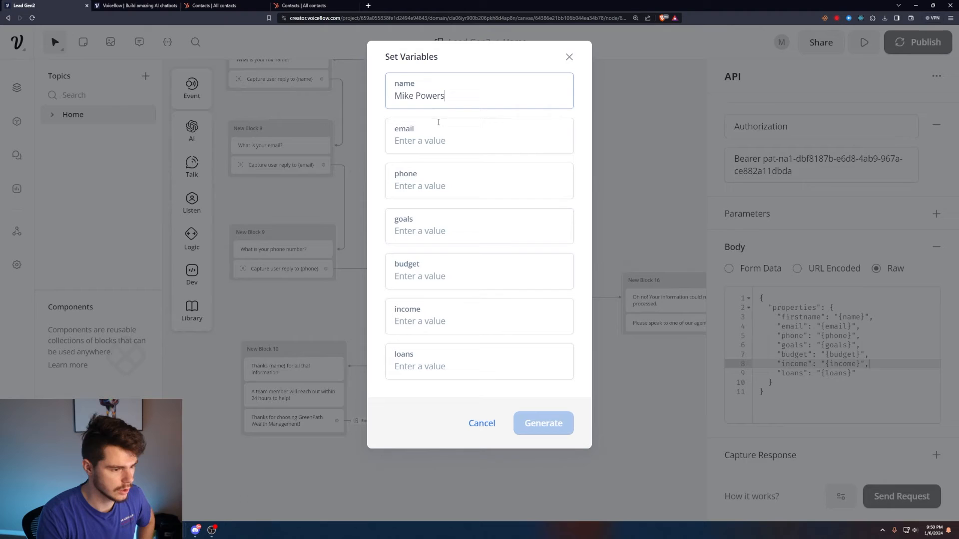
double_click(430, 96)
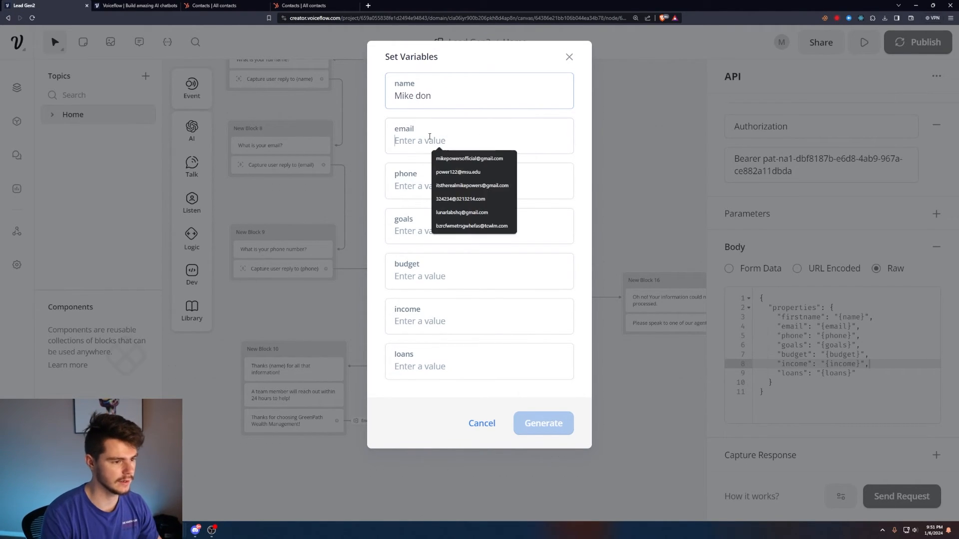
type("mike@gm")
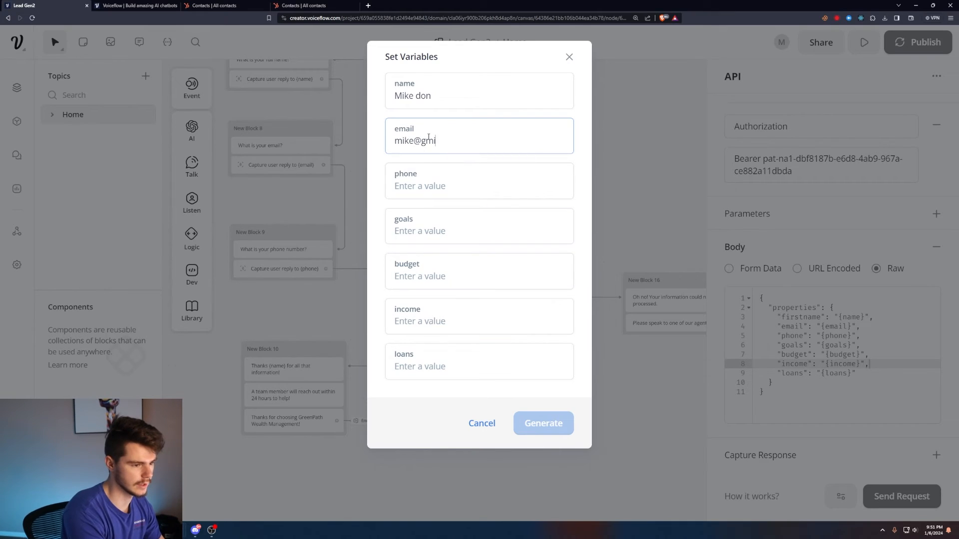
type("123456789")
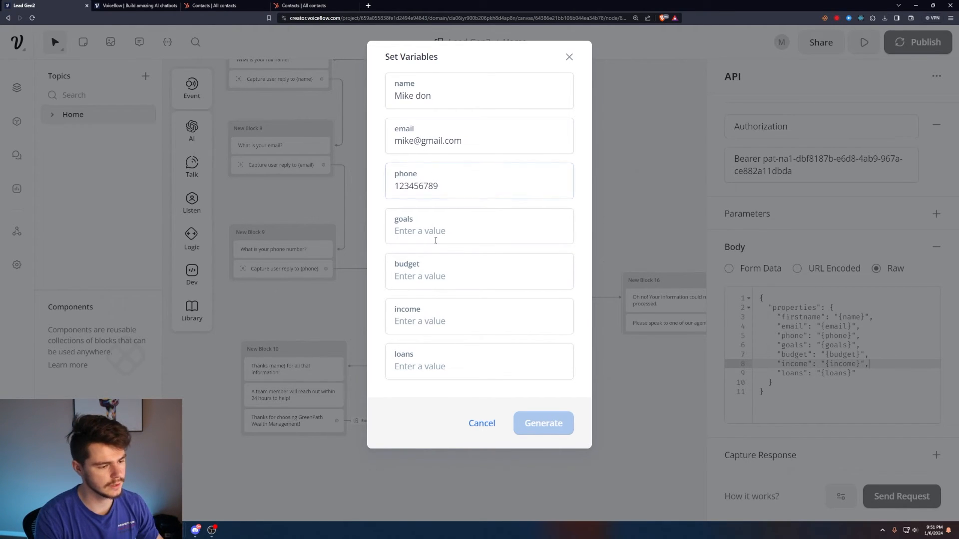
type("Test goal")
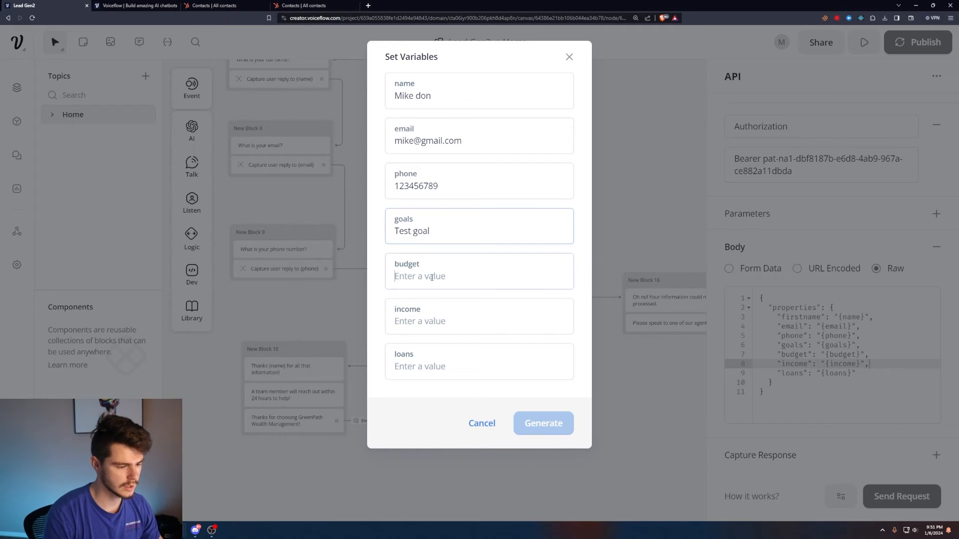
type("120")
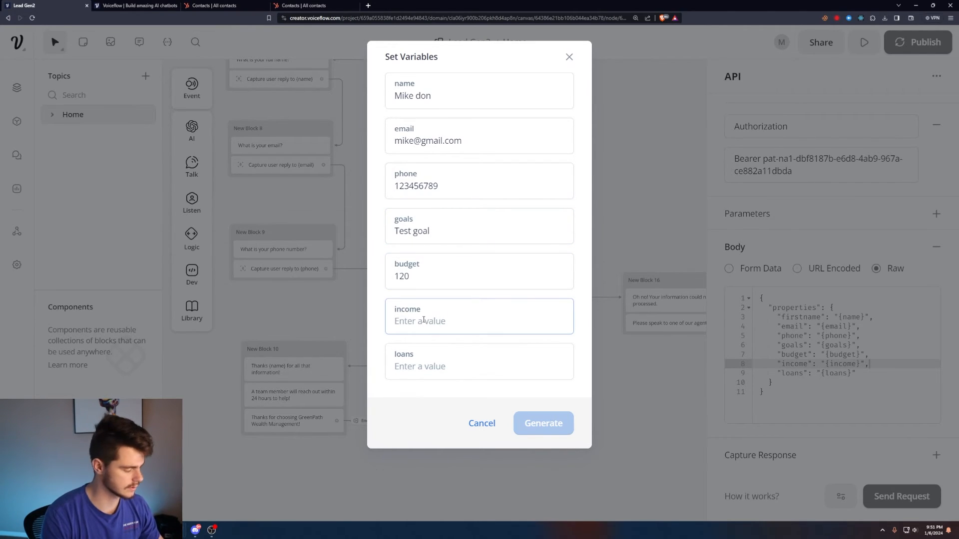
type("No")
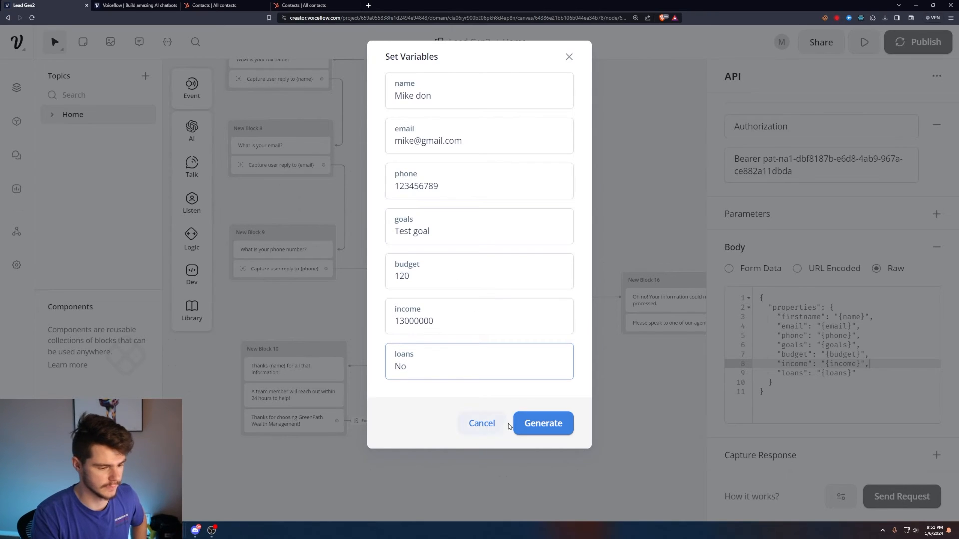
left_click(541, 423)
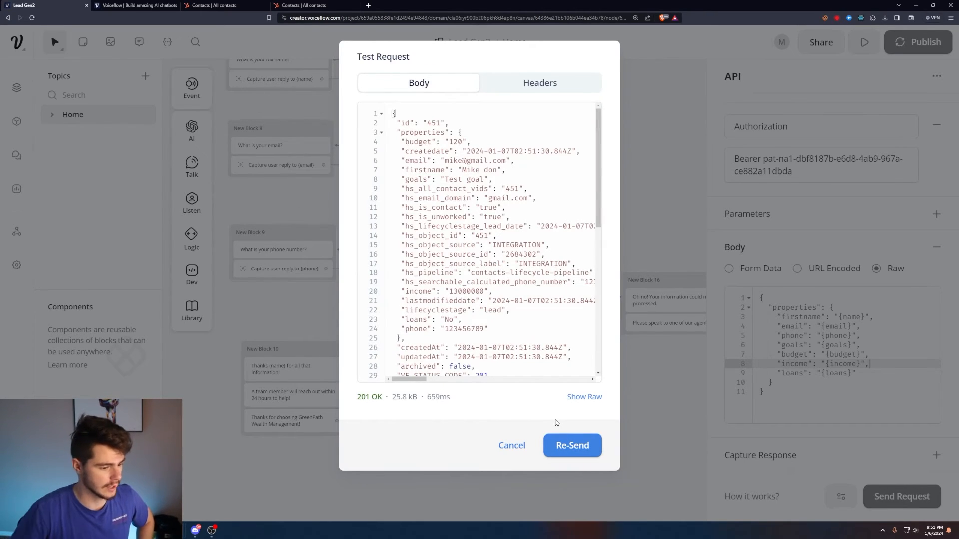
mouse_move(387, 406)
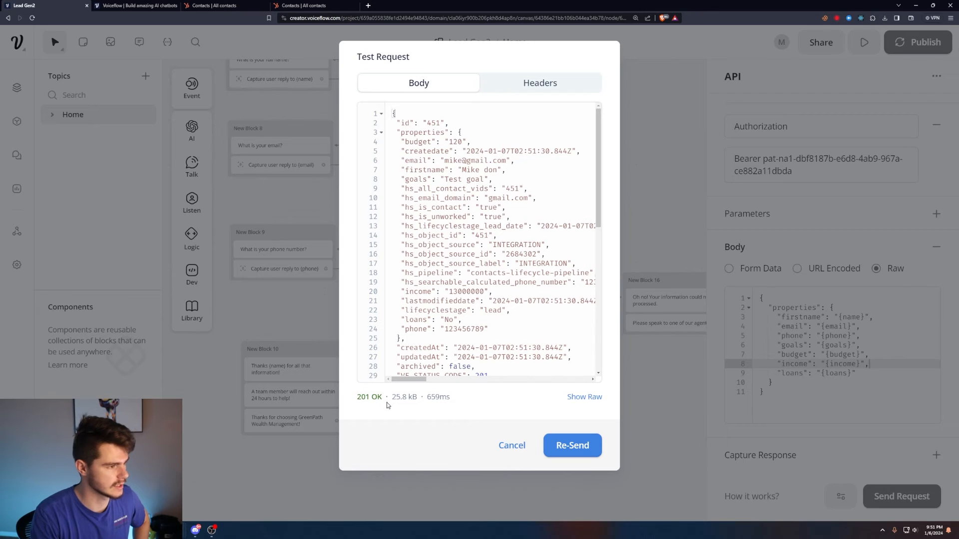
left_click(313, 6)
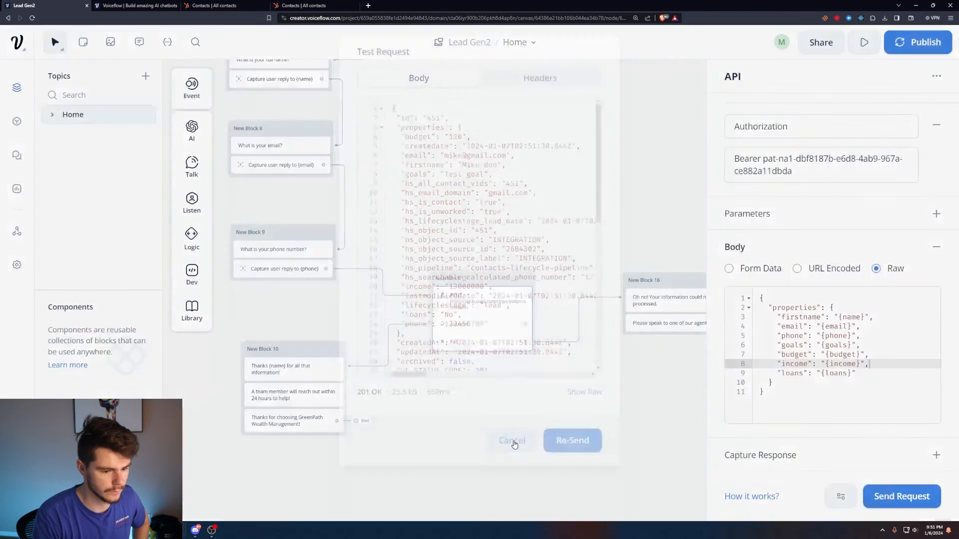
Step: Publish the assistant to production as version Lead Gen
left_click(511, 440)
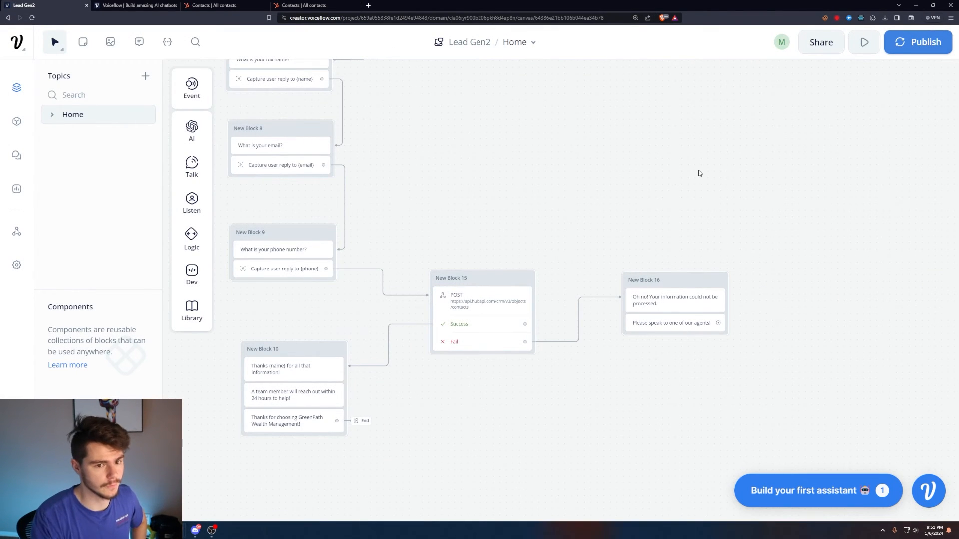
left_click(917, 42)
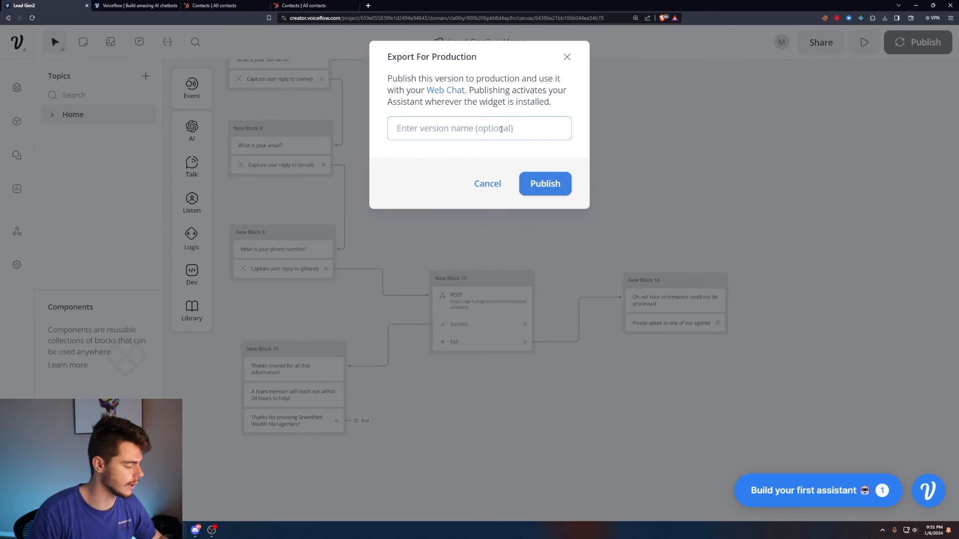
type("Lead Gen")
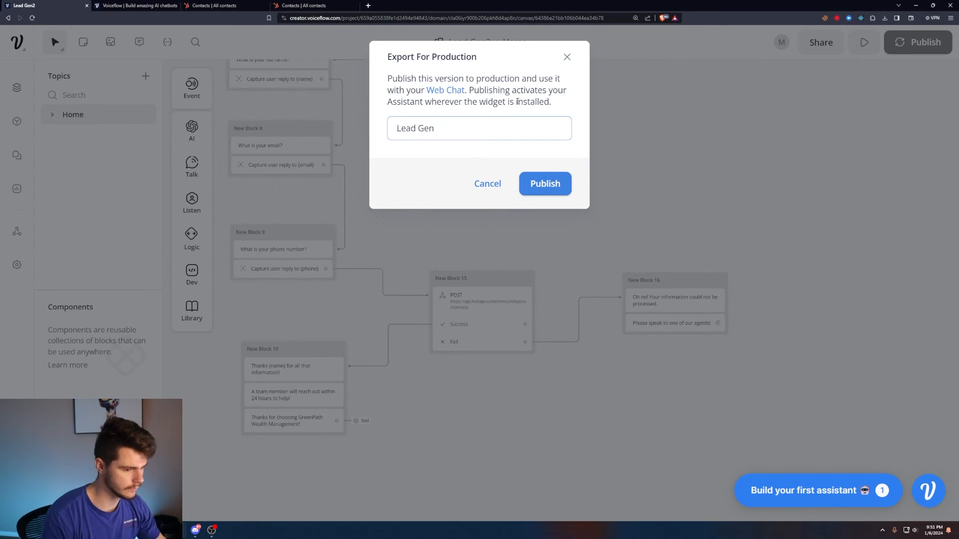
left_click(543, 184)
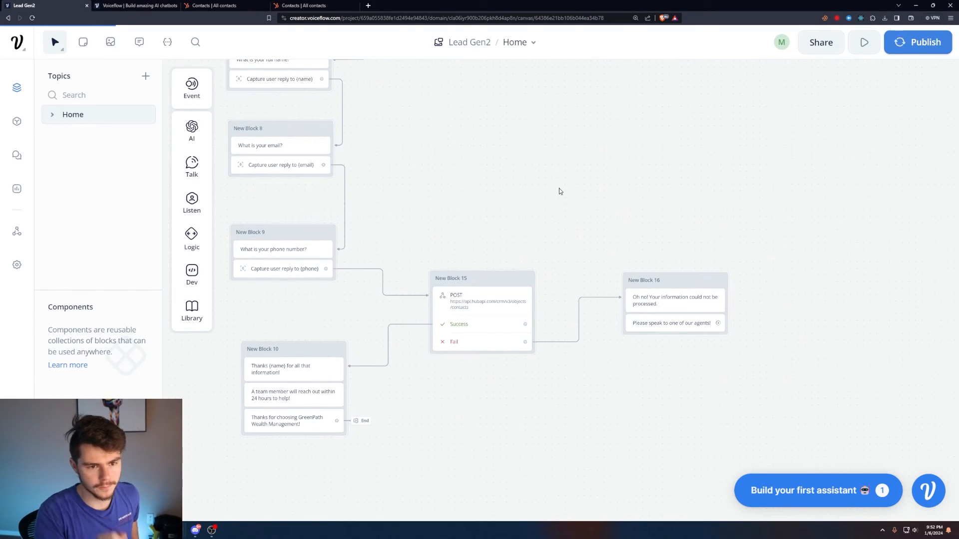
Step: Share the prototype and launch its chat link in a new tab
left_click(917, 42)
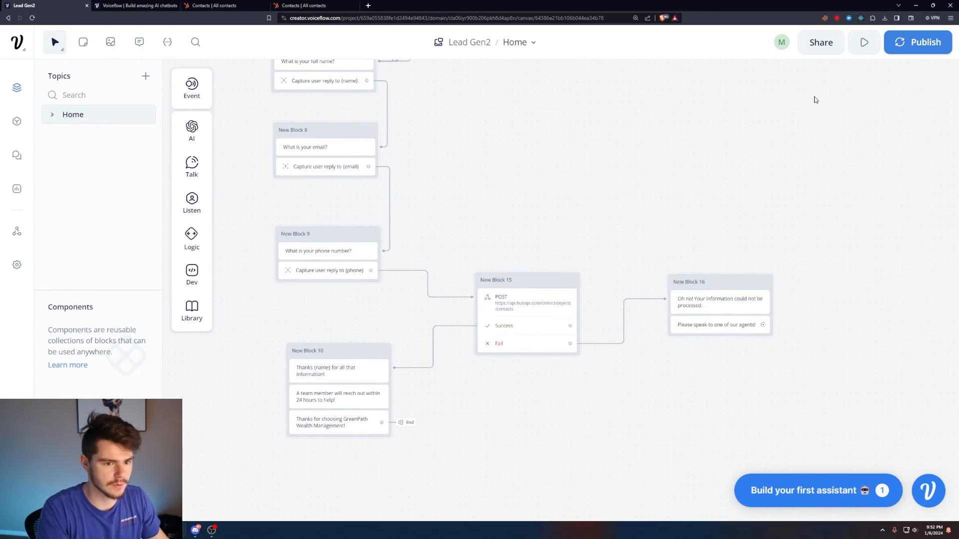
left_click(821, 42)
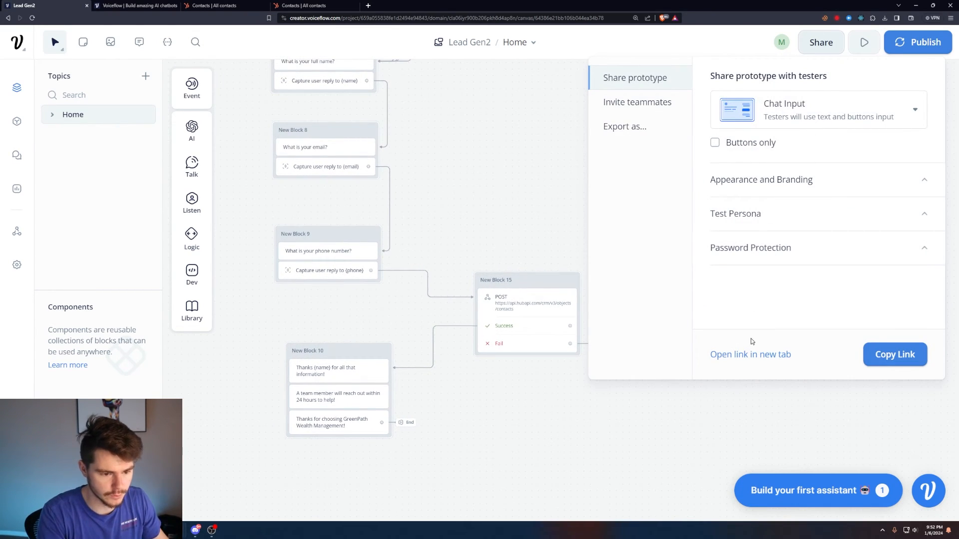
left_click(750, 354)
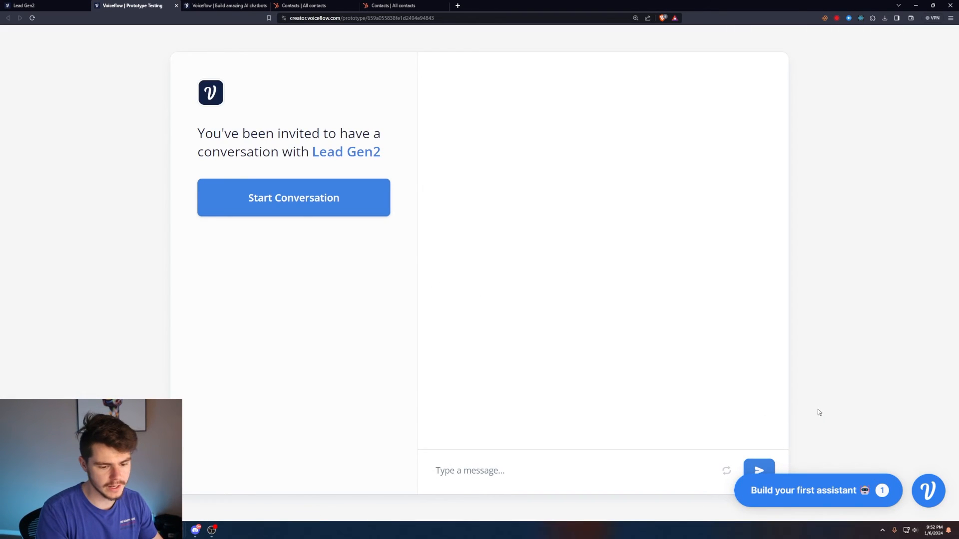
left_click(293, 198)
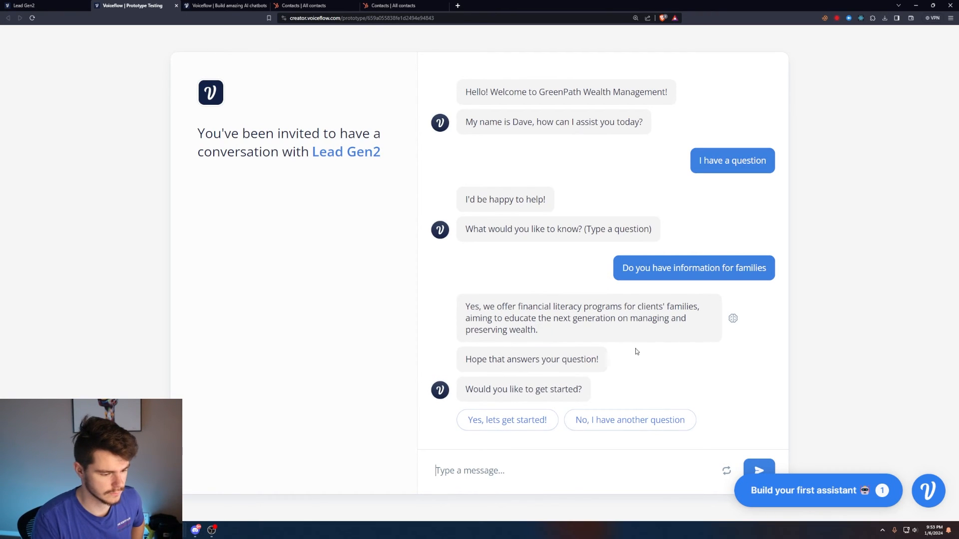
left_click(507, 420)
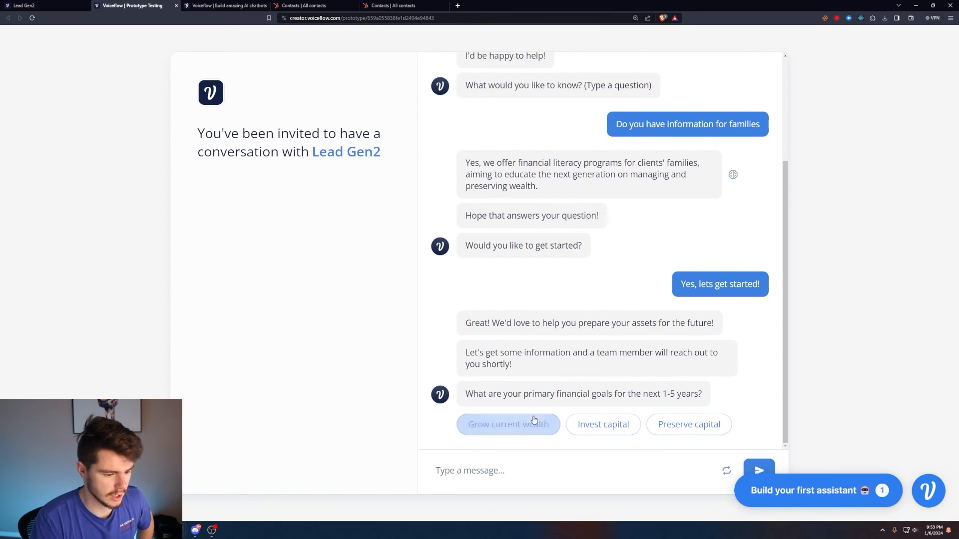
left_click(602, 424)
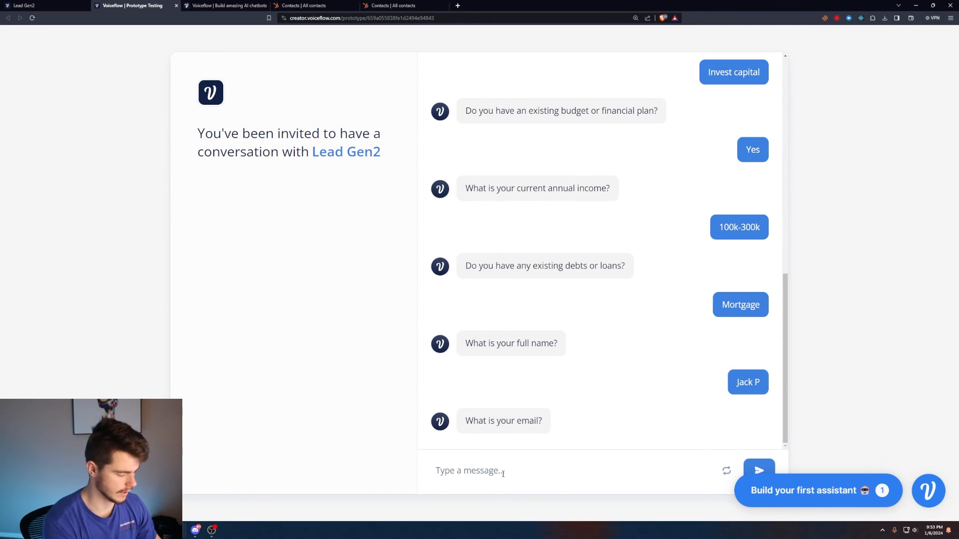
type("jack@gmia")
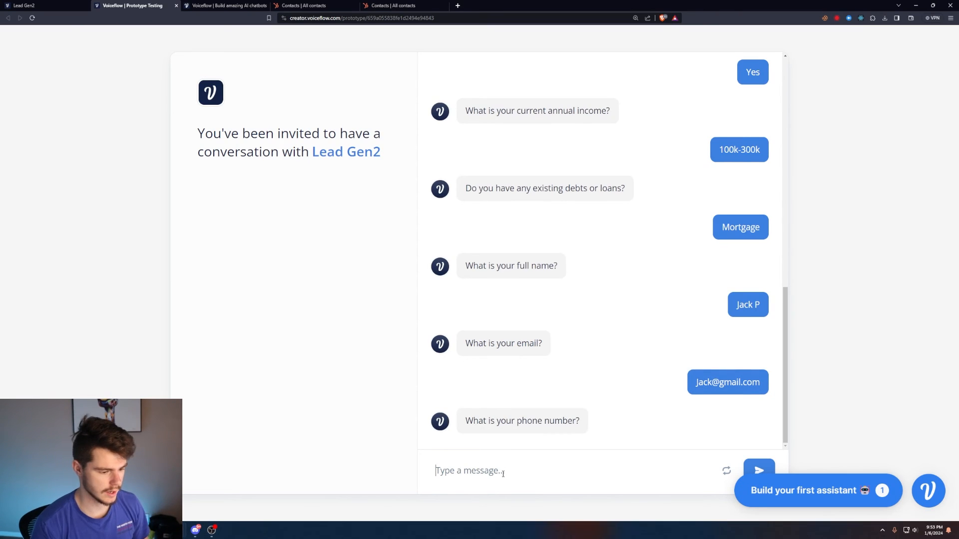
type("456788456")
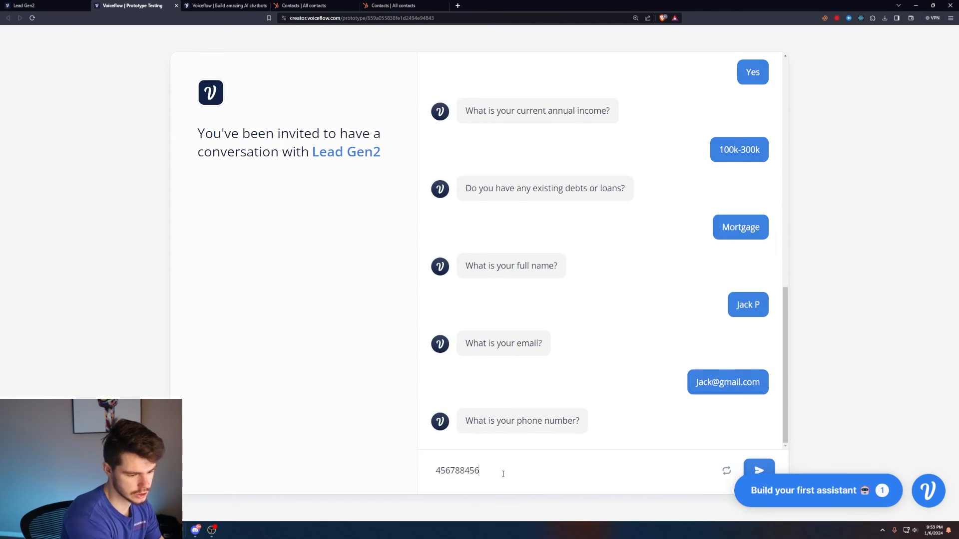
left_click(758, 470)
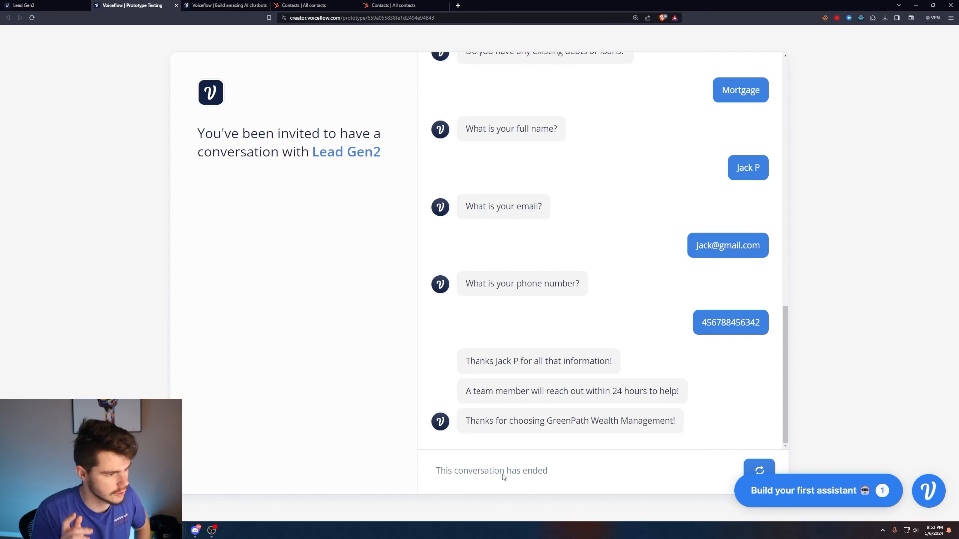
left_click(403, 6)
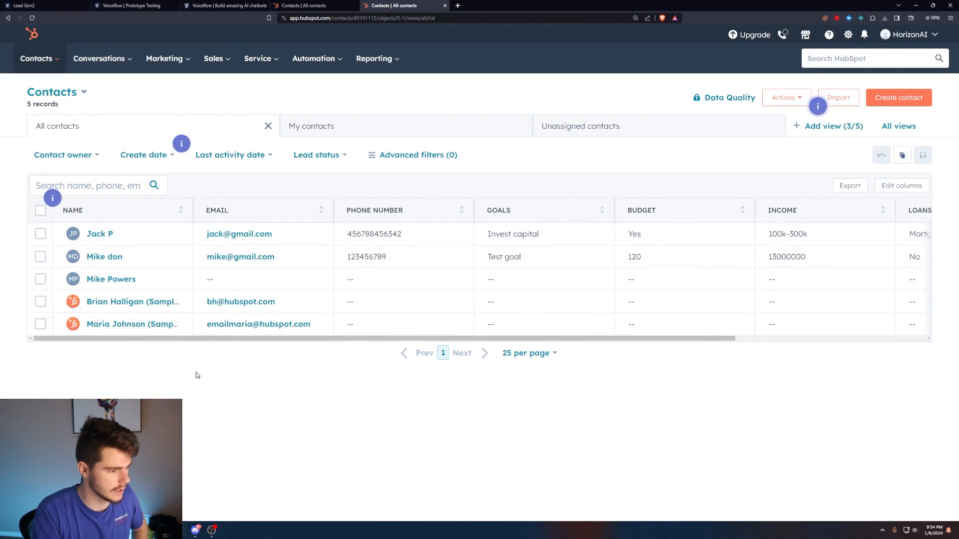
scroll("right", 3)
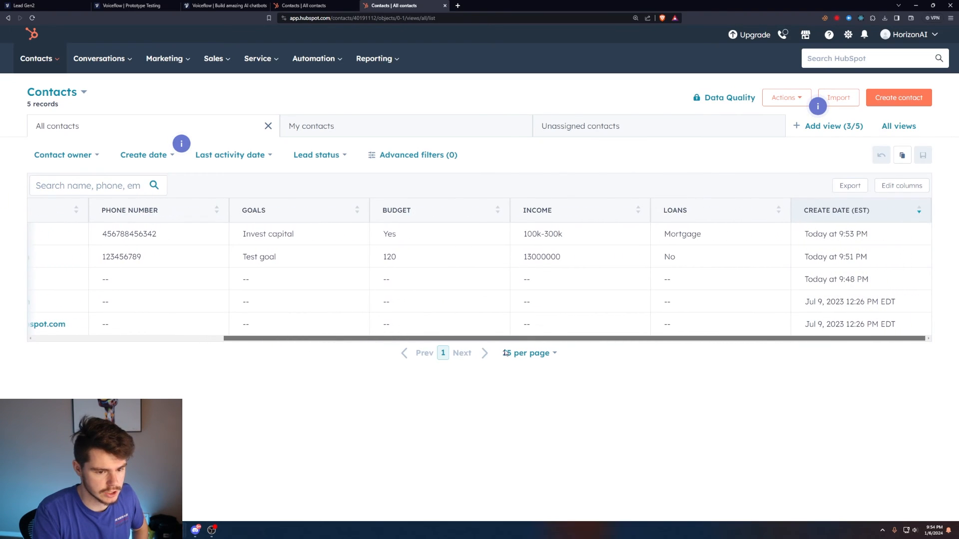